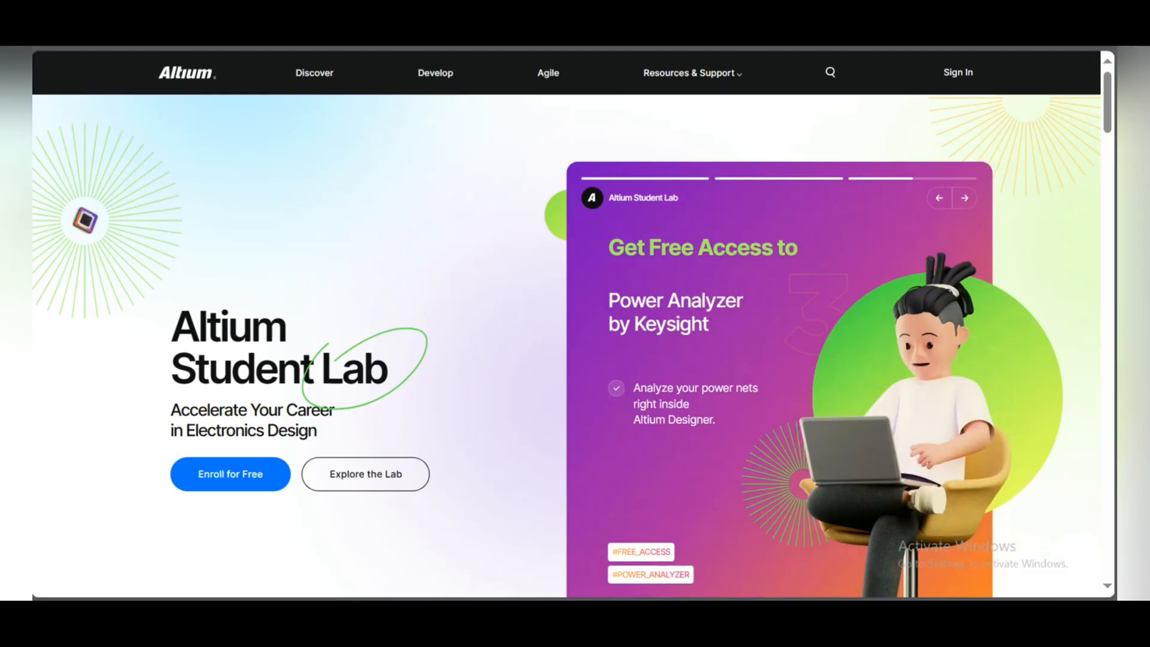
pyautogui.moveTo(443, 144)
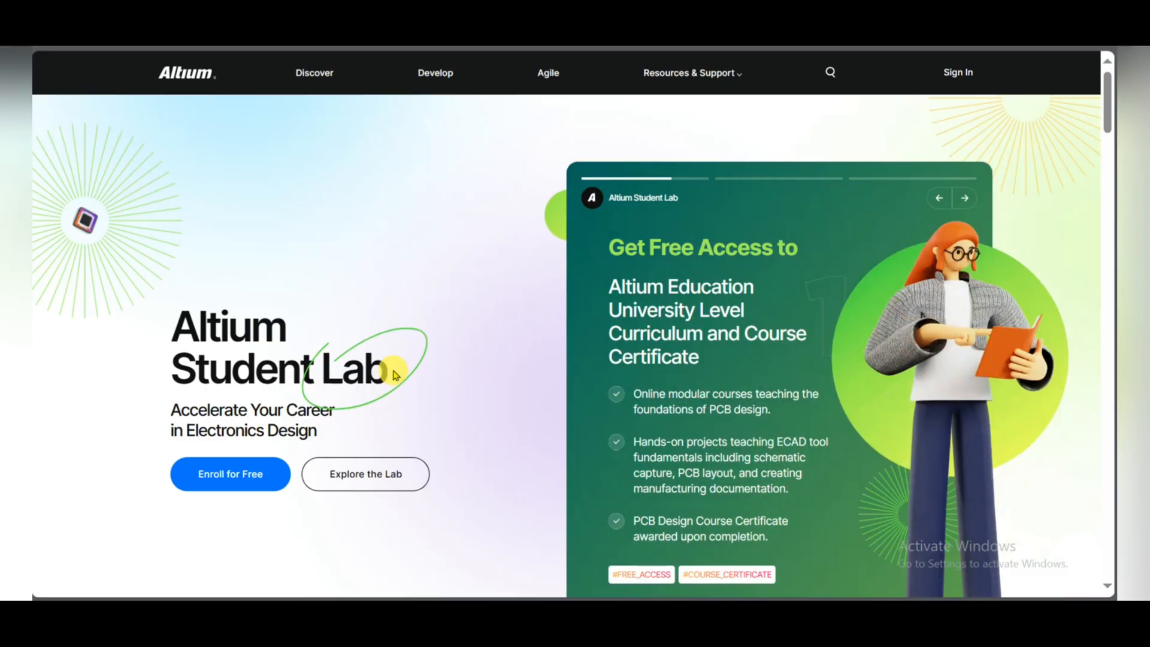
# Step: Enroll for free in Altium Student Lab to reach the student verification form
pyautogui.scroll(-3)
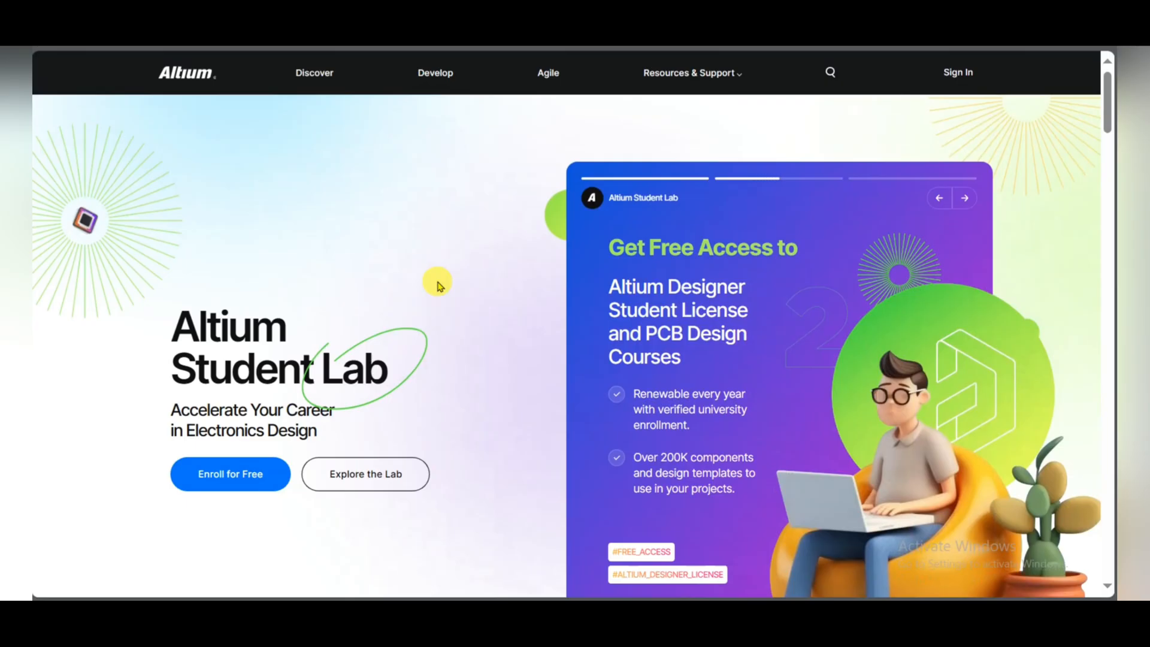
pyautogui.scroll(-3)
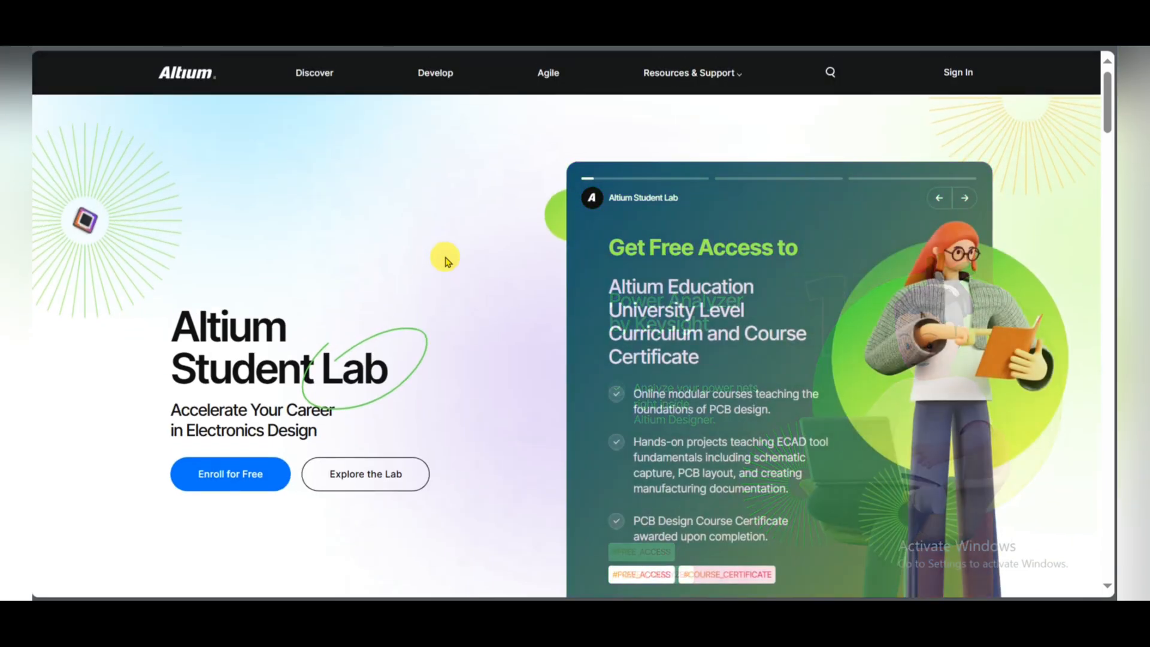
pyautogui.scroll(-3)
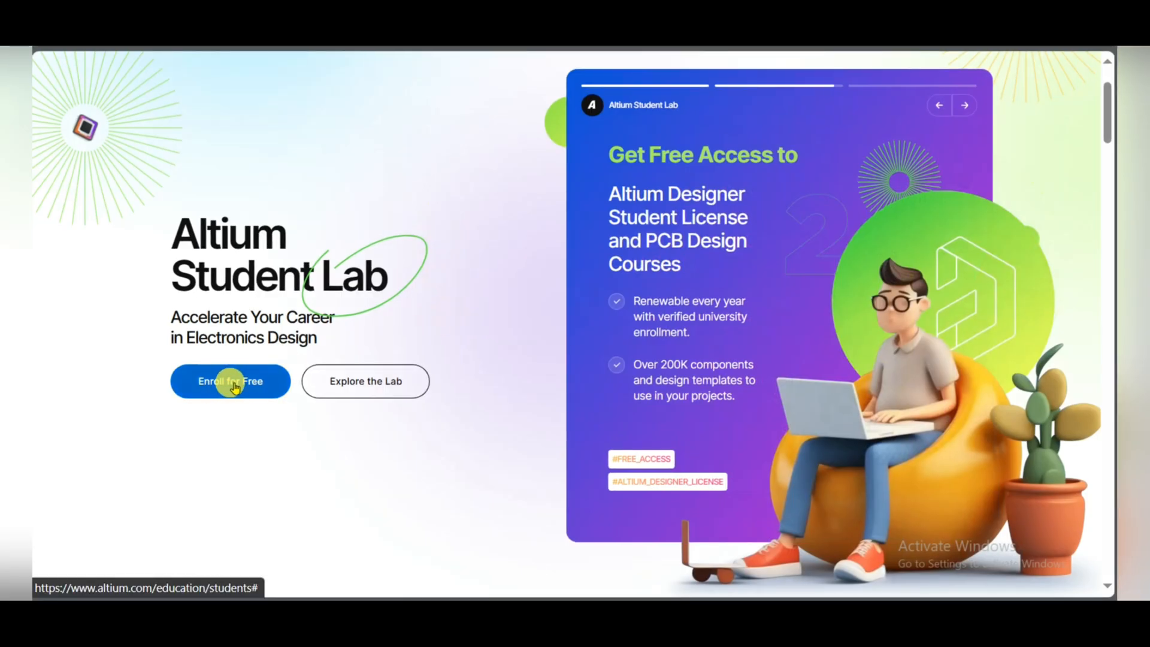
pyautogui.click(230, 381)
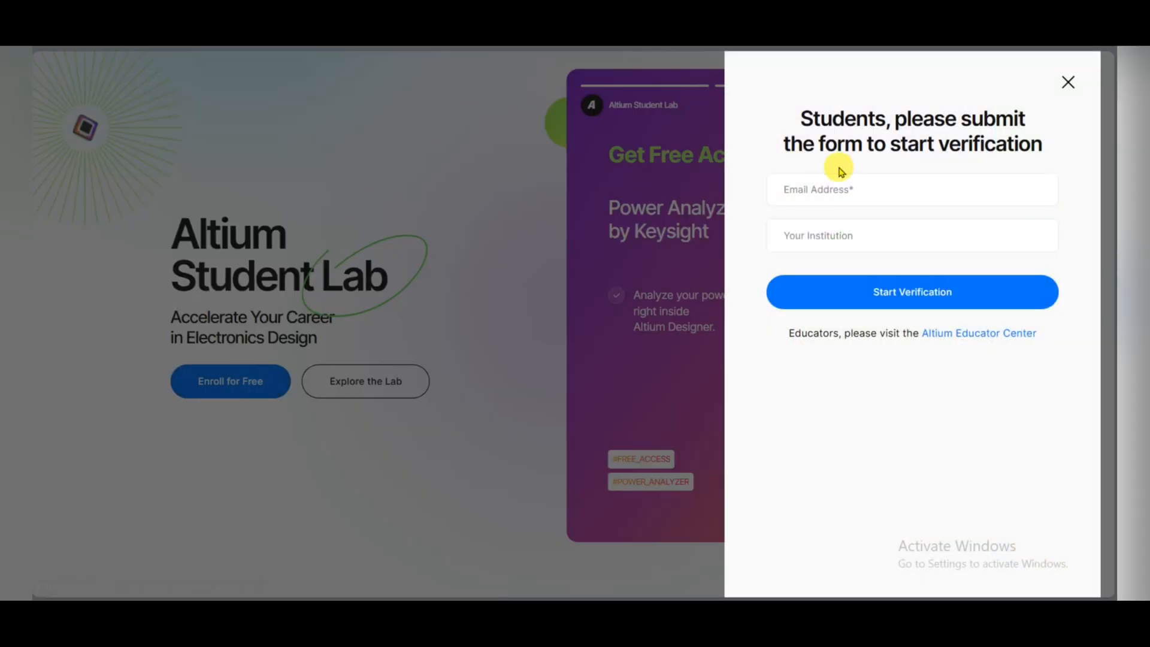
pyautogui.click(912, 190)
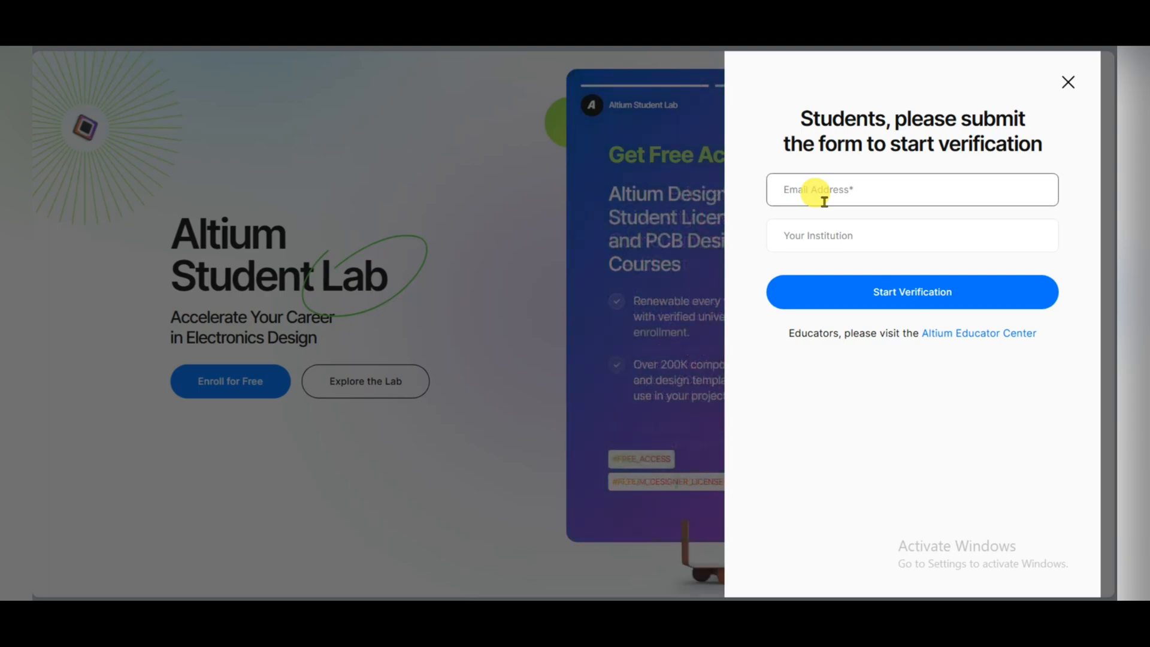
# Step: Enter the academic email and 'Lahore University of Management Sciences Lahore' as the institution
pyautogui.click(912, 236)
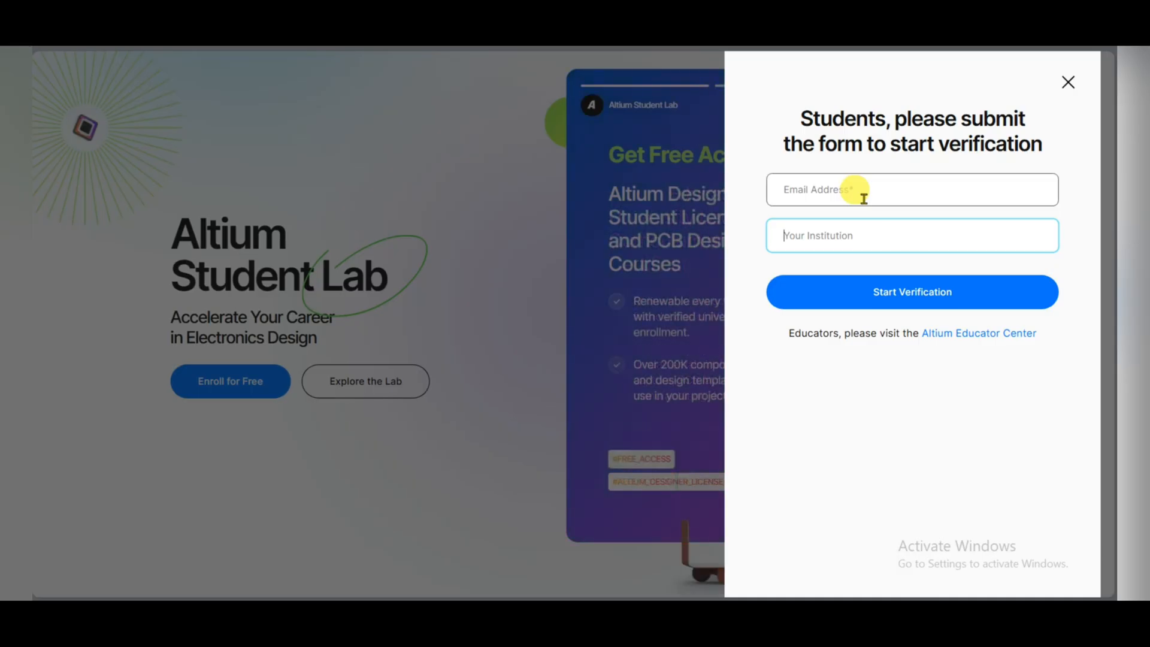
pyautogui.moveTo(636, 111)
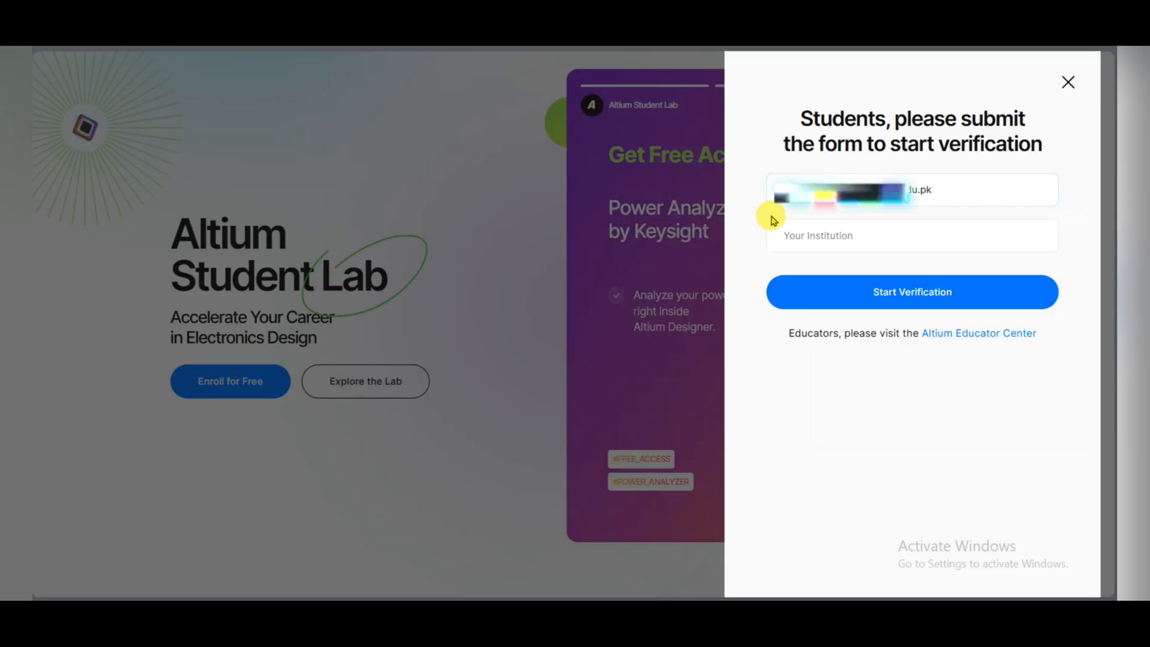
pyautogui.click(912, 237)
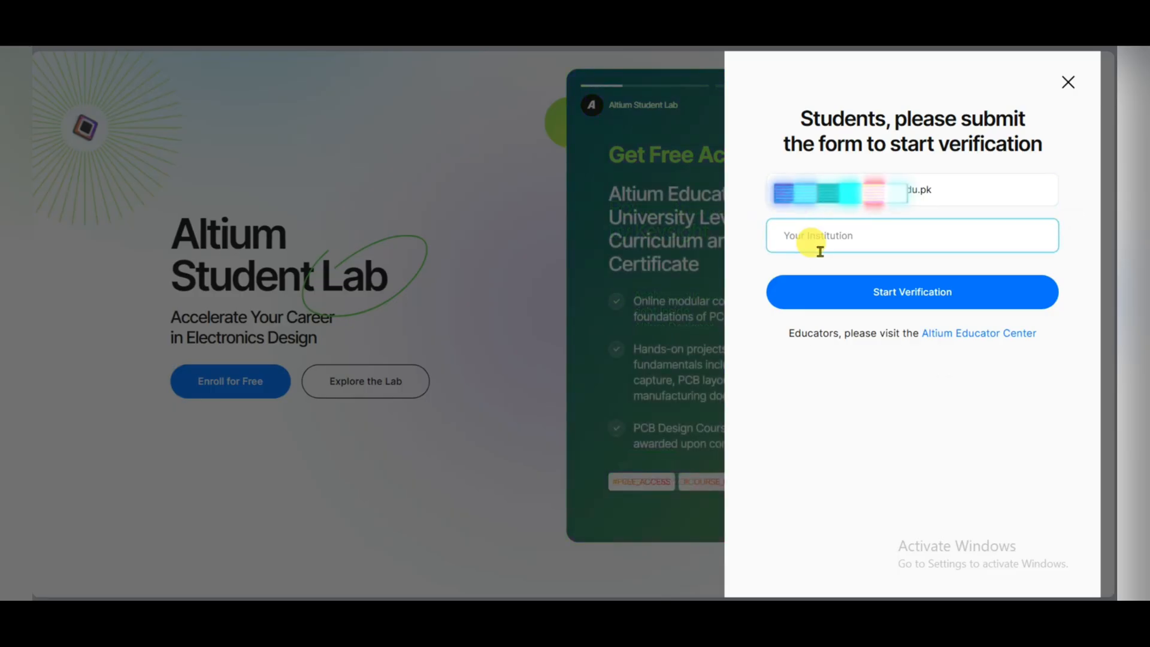
pyautogui.write('Lahore University of Management Sciences Lahore')
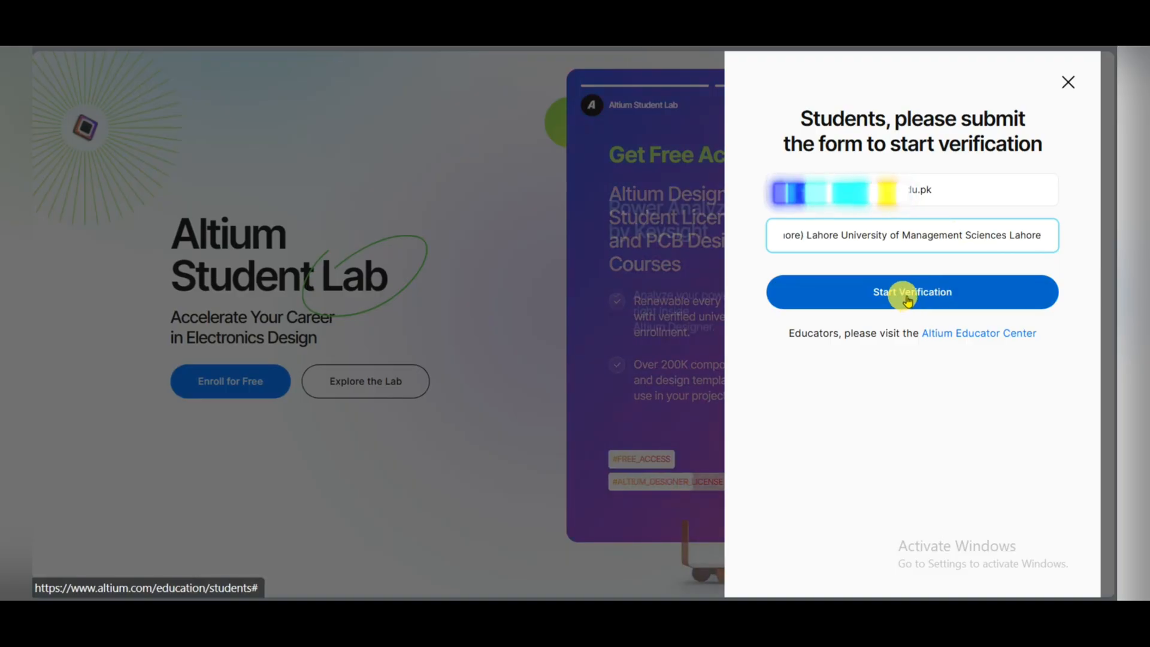
# Step: Start academic-status verification for 'University of Engineering and Technology (UET), Lahore'
pyautogui.click(912, 292)
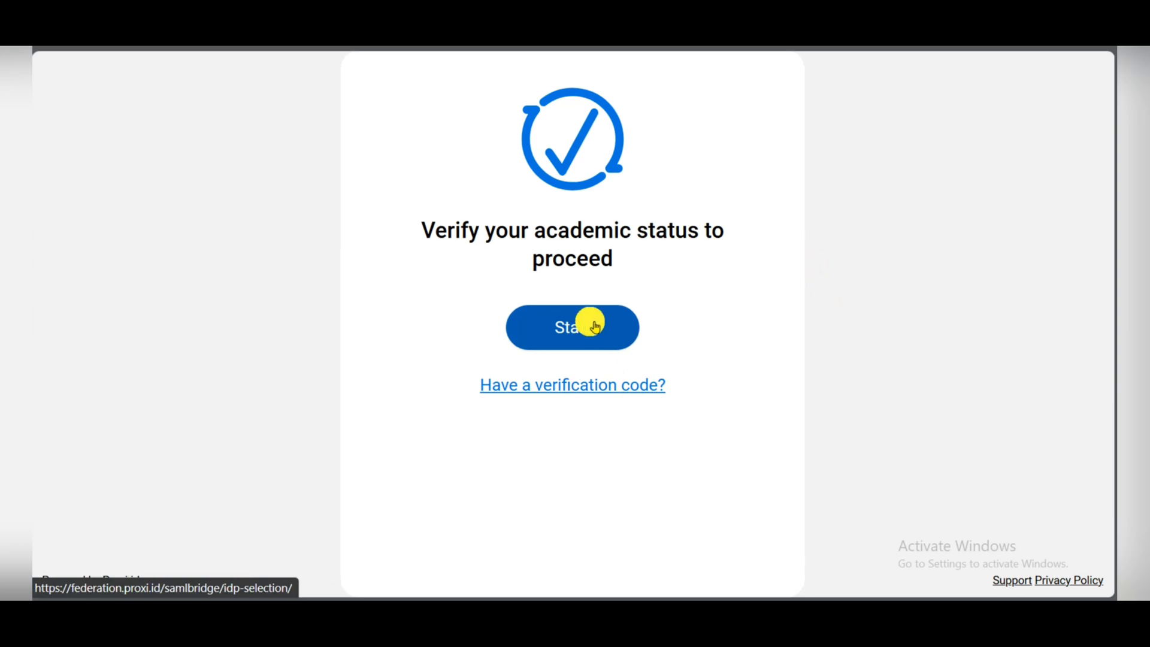
pyautogui.click(571, 327)
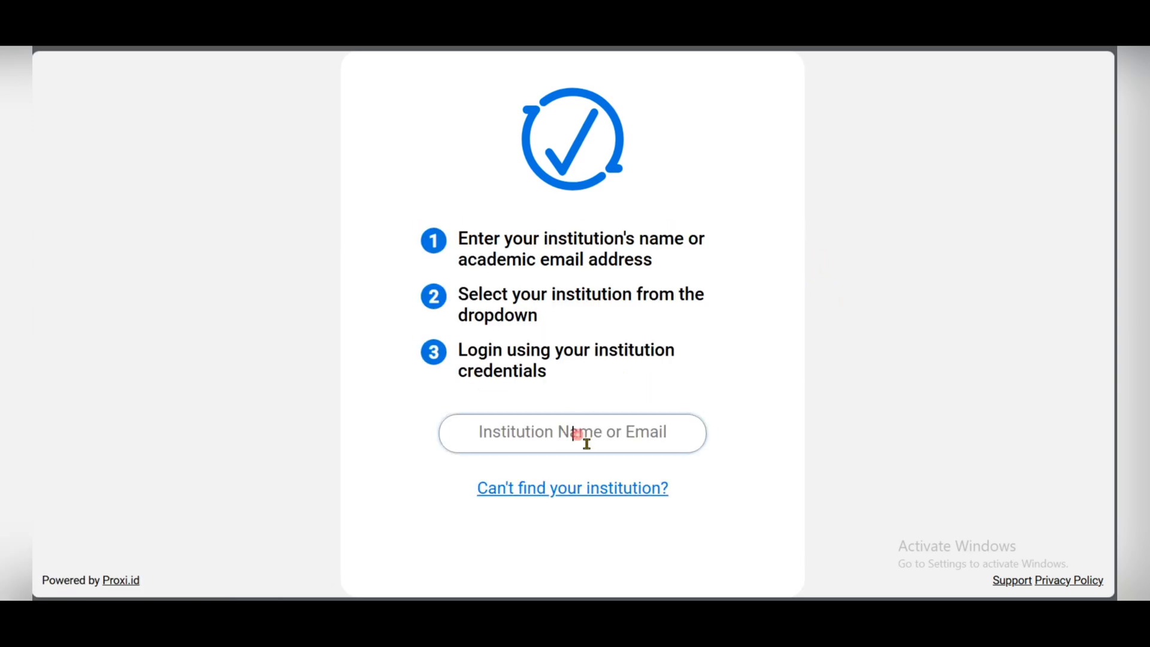
pyautogui.moveTo(588, 438)
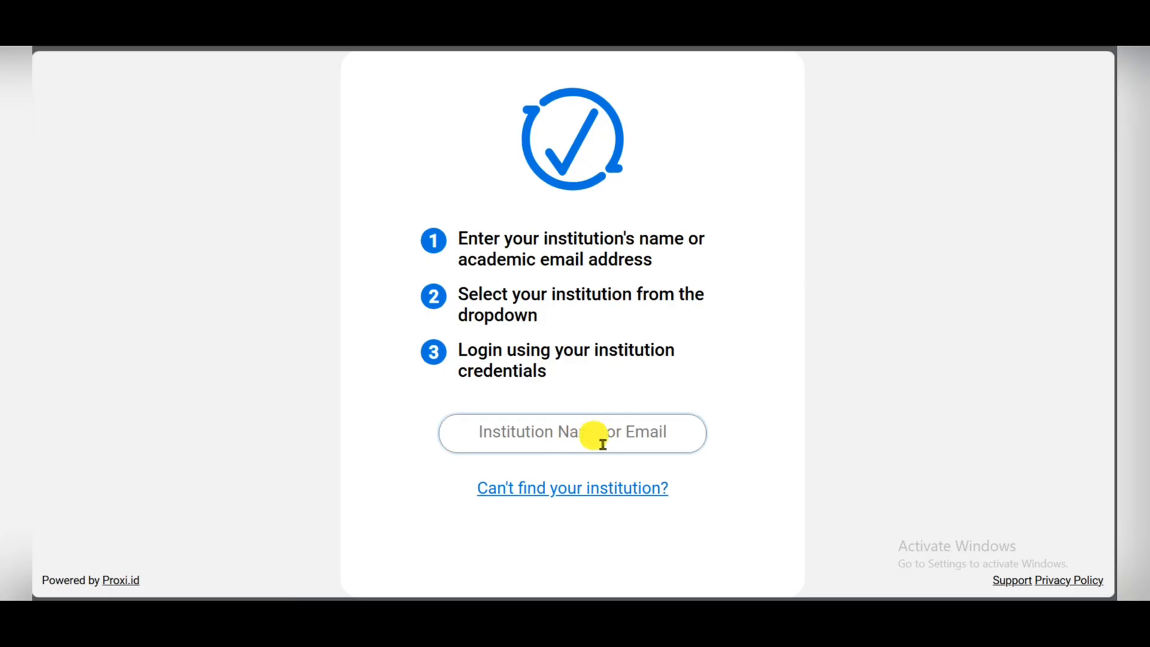
pyautogui.write('University of Engineering and Technology (UET), Lahore')
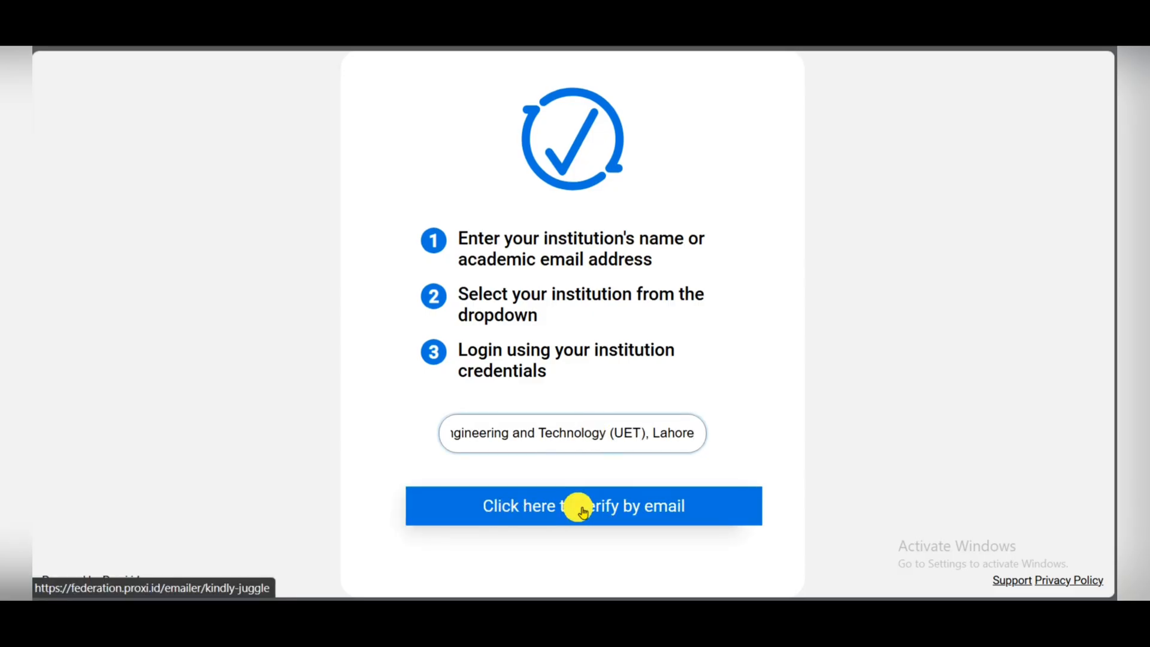
# Step: Request the verification code by email and submit the request
pyautogui.click(583, 506)
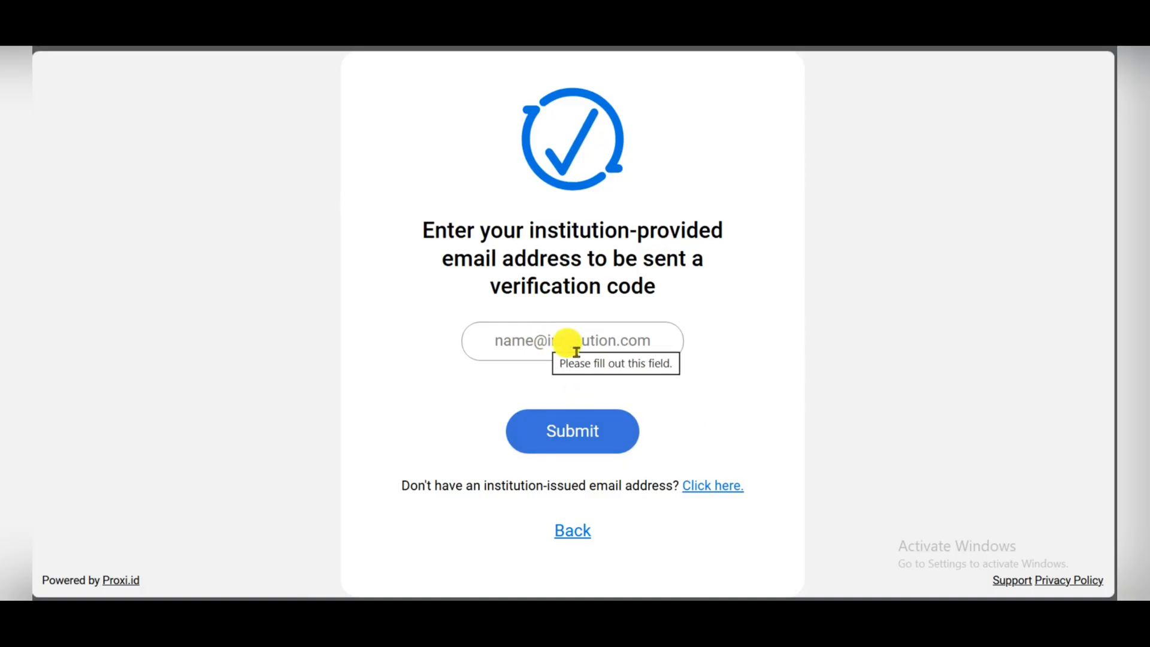
pyautogui.click(573, 339)
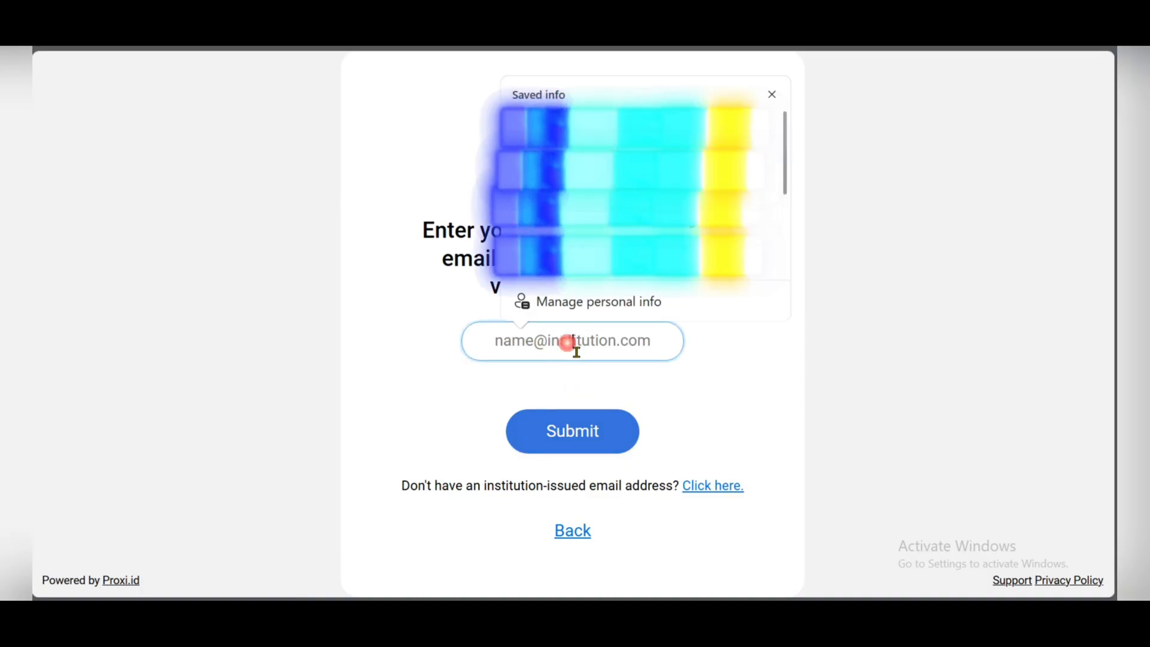
pyautogui.click(572, 430)
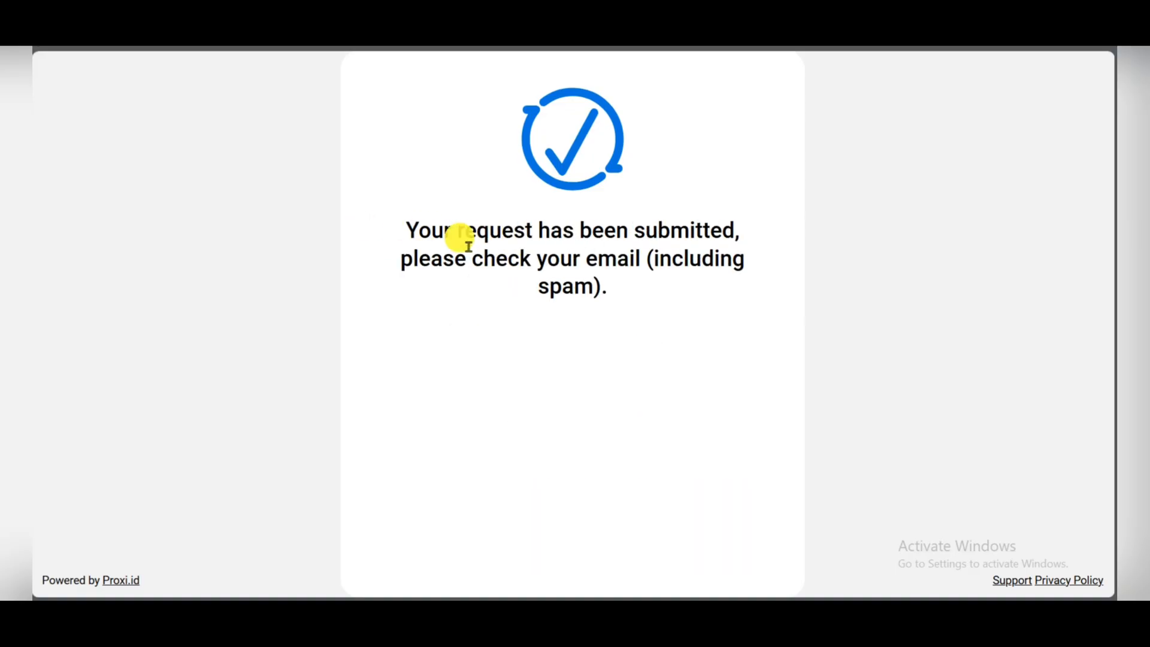
pyautogui.moveTo(631, 268)
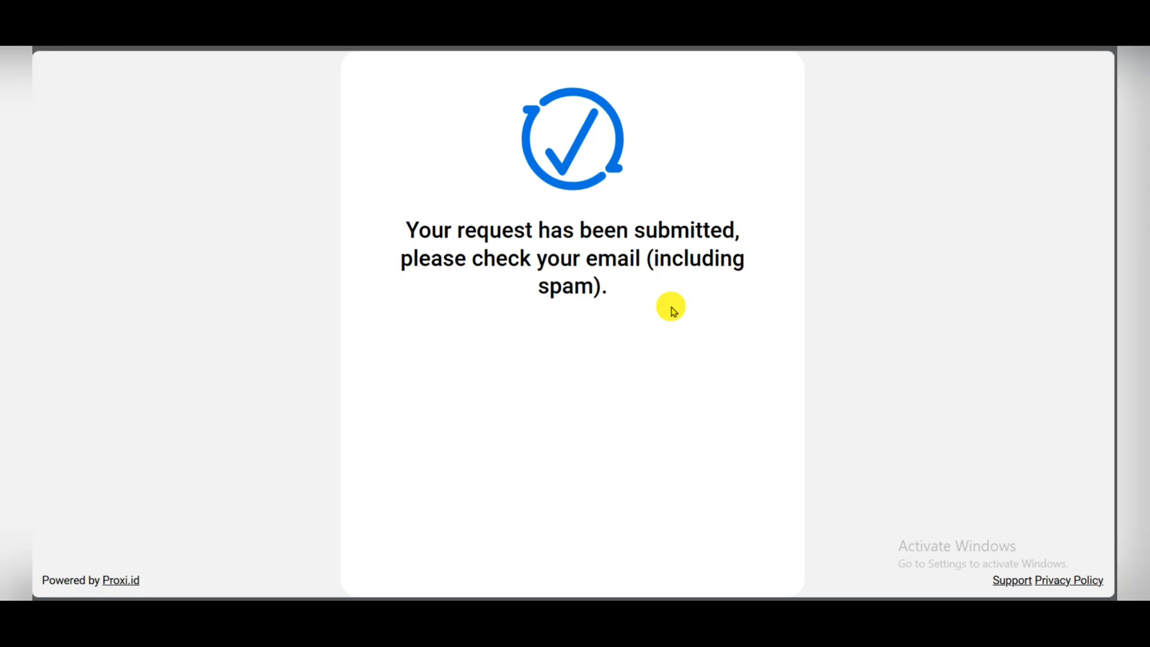
pyautogui.moveTo(673, 316)
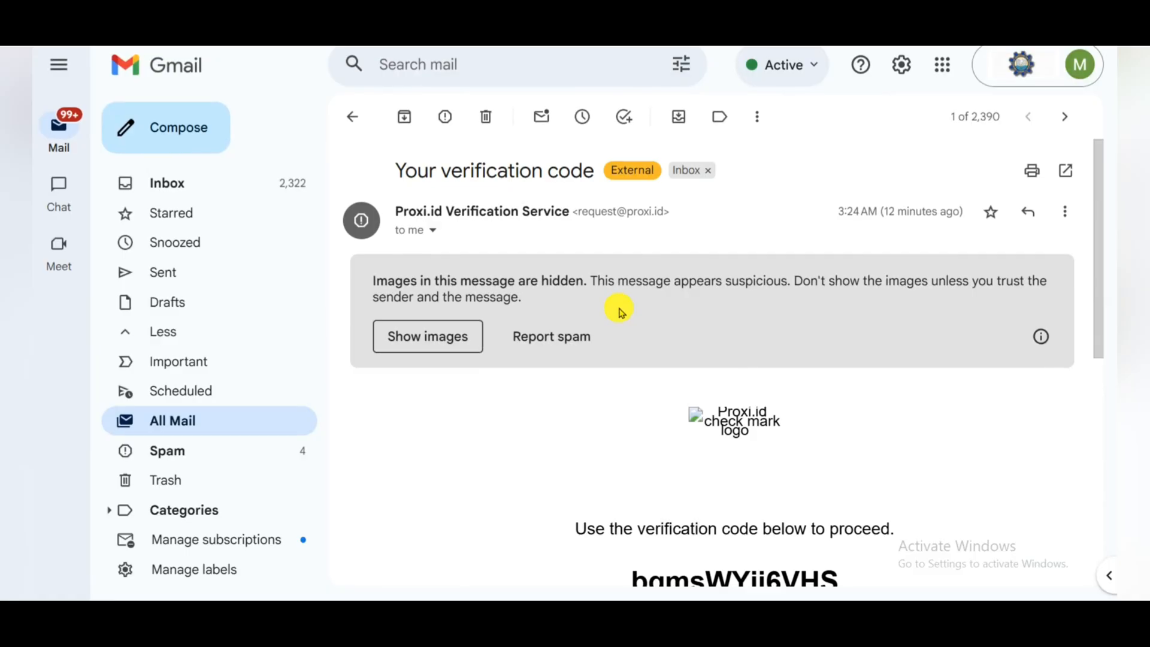
pyautogui.scroll(-3)
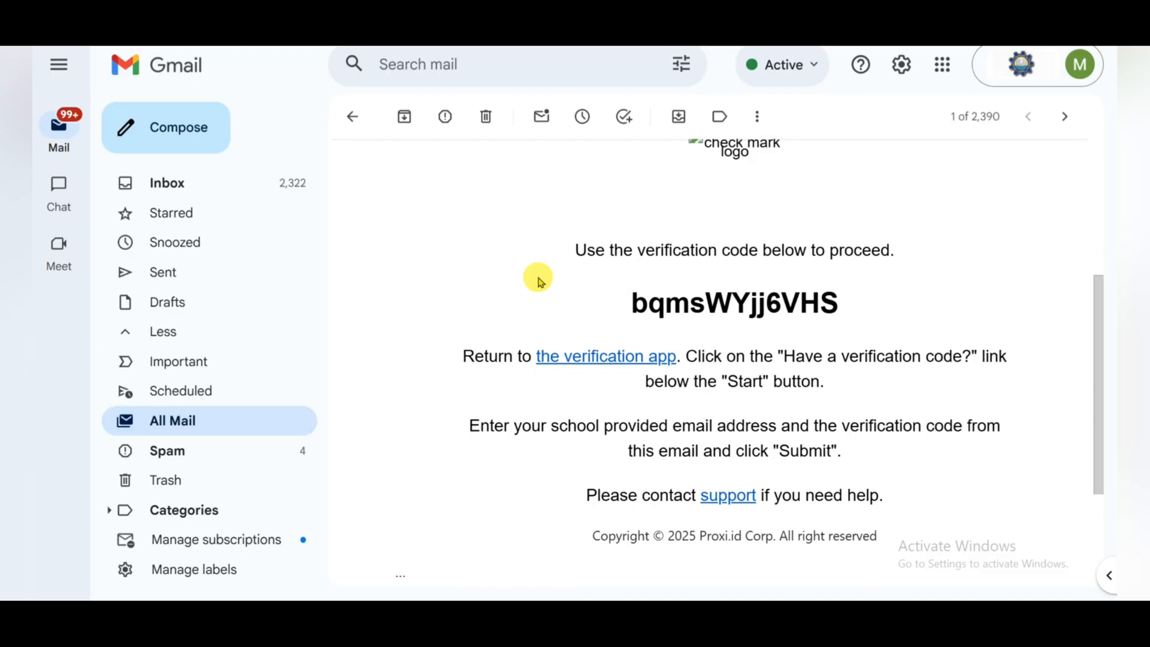
pyautogui.moveTo(574, 288)
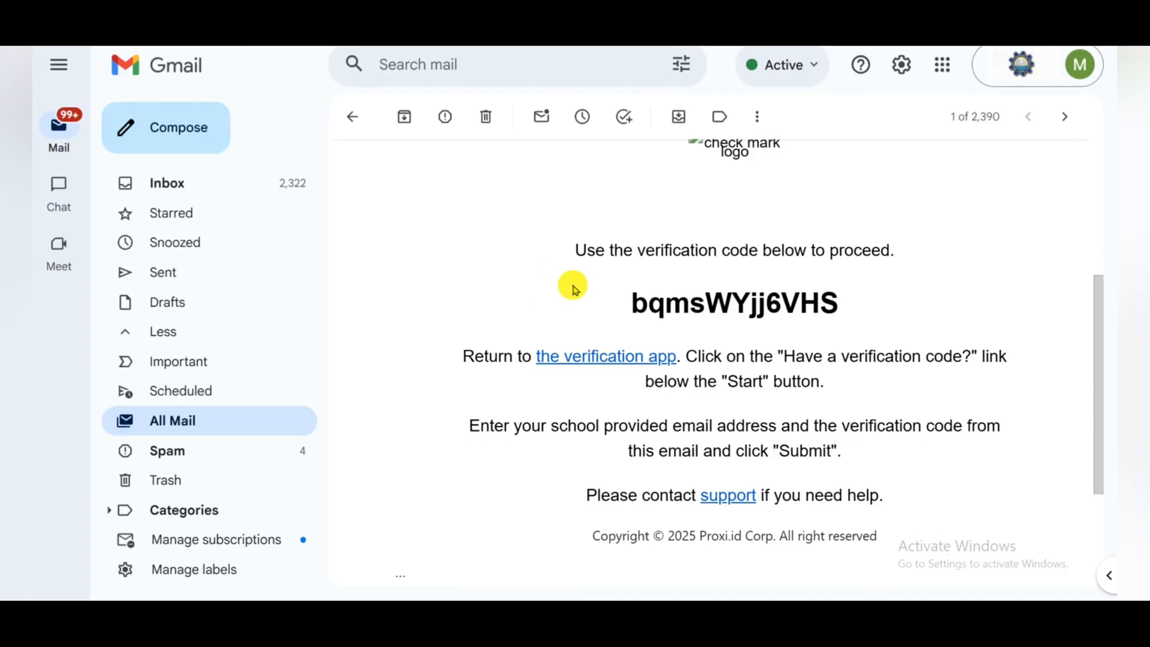
pyautogui.moveTo(858, 274)
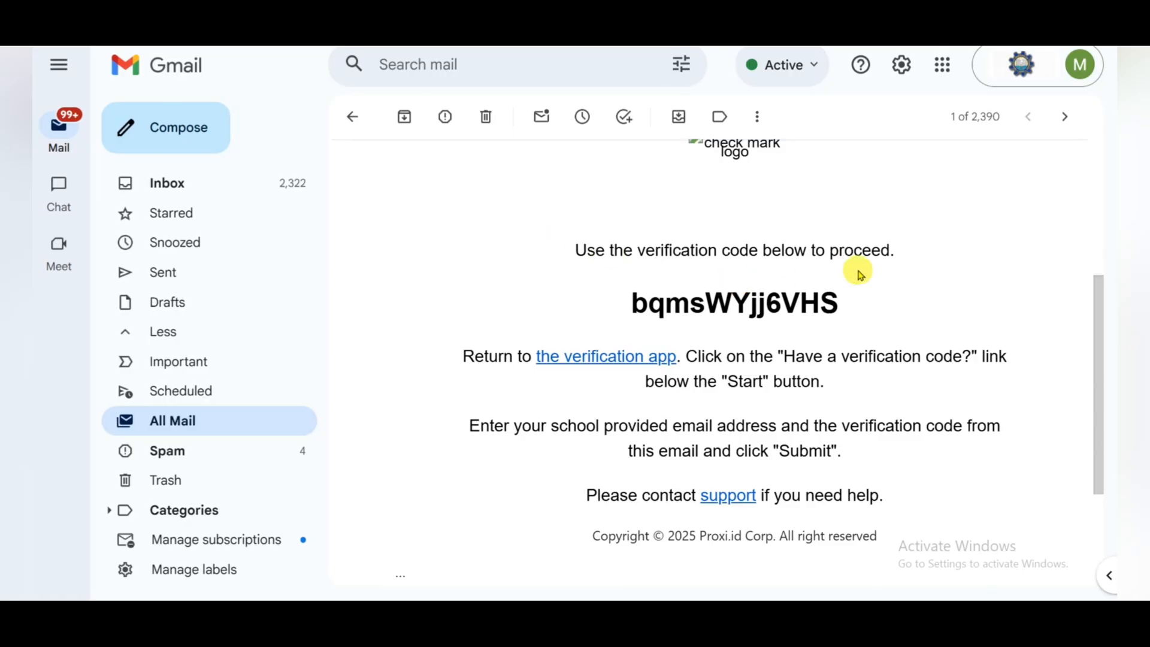
pyautogui.moveTo(477, 357)
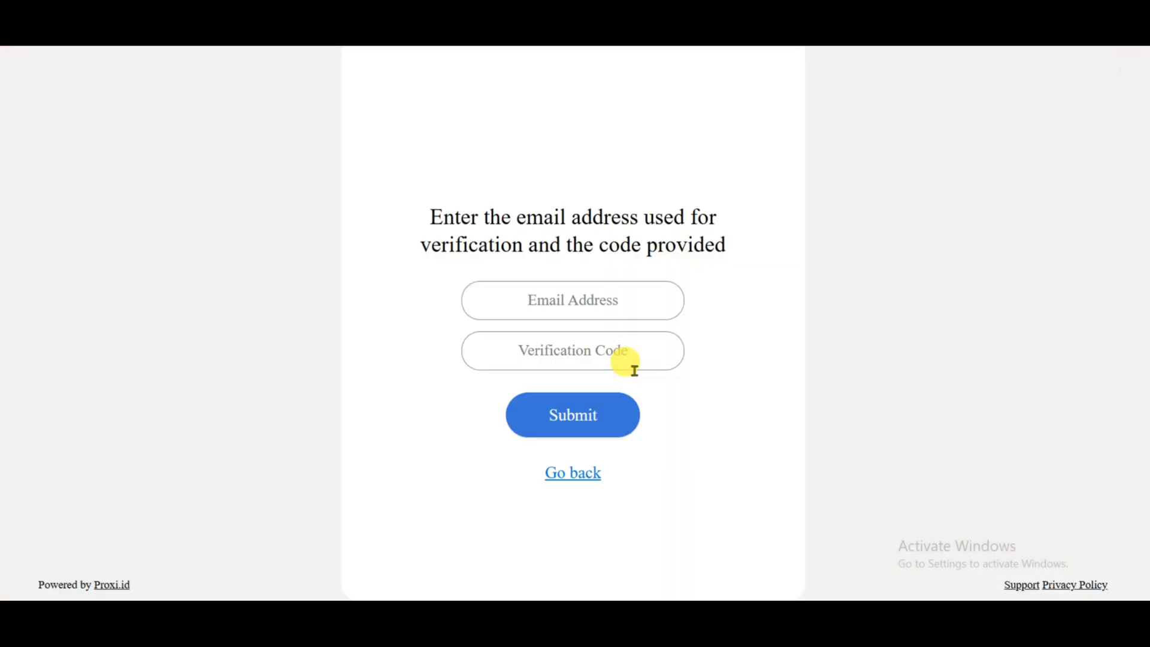
pyautogui.click(572, 415)
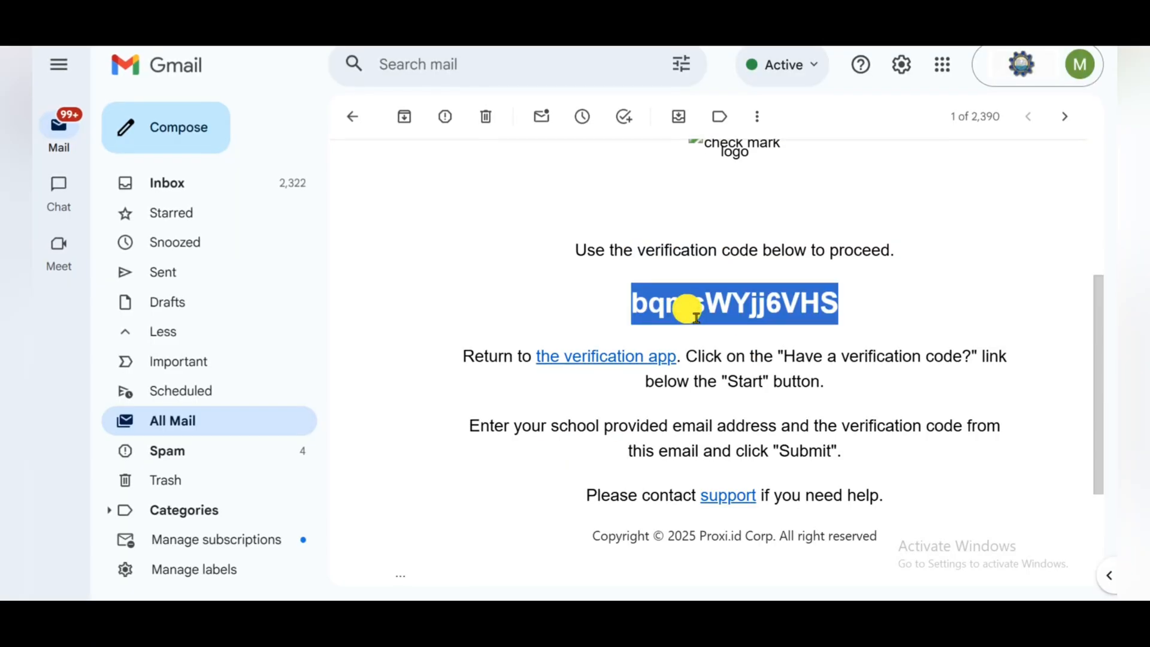
pyautogui.click(605, 356)
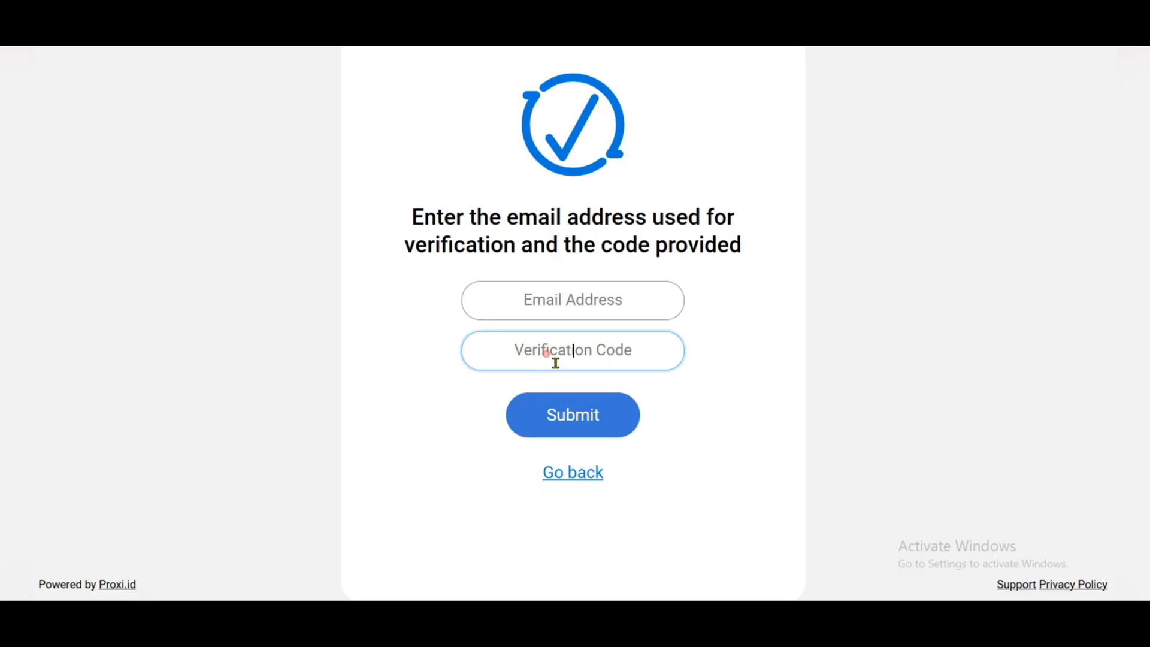
pyautogui.click(573, 300)
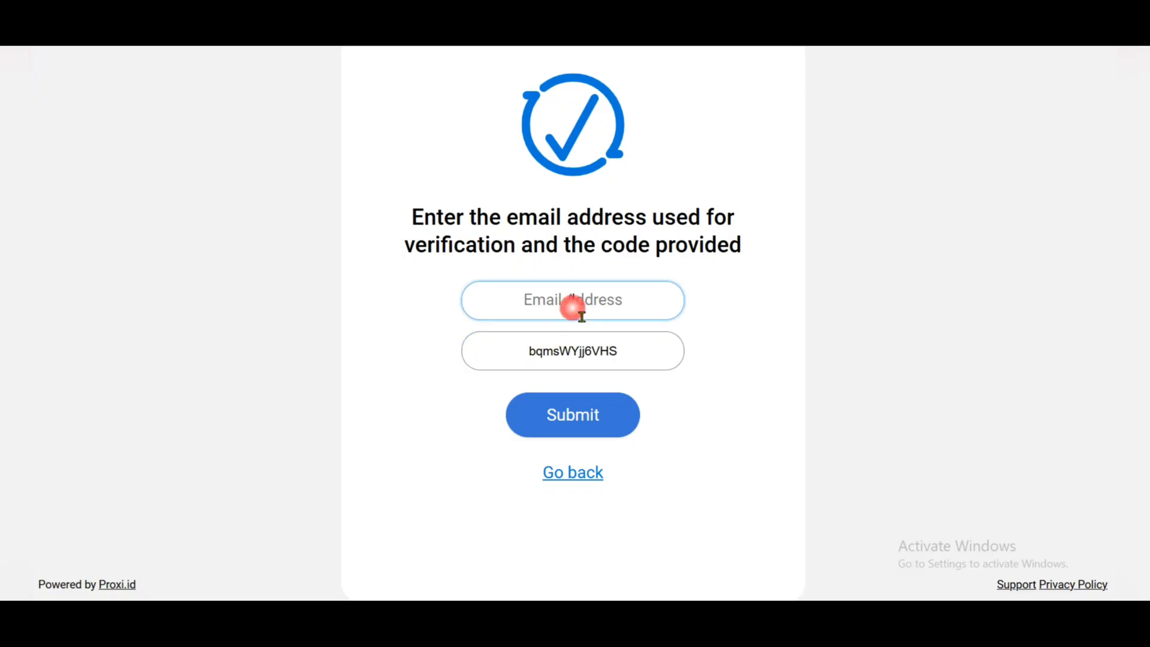
pyautogui.write('edu.pk')
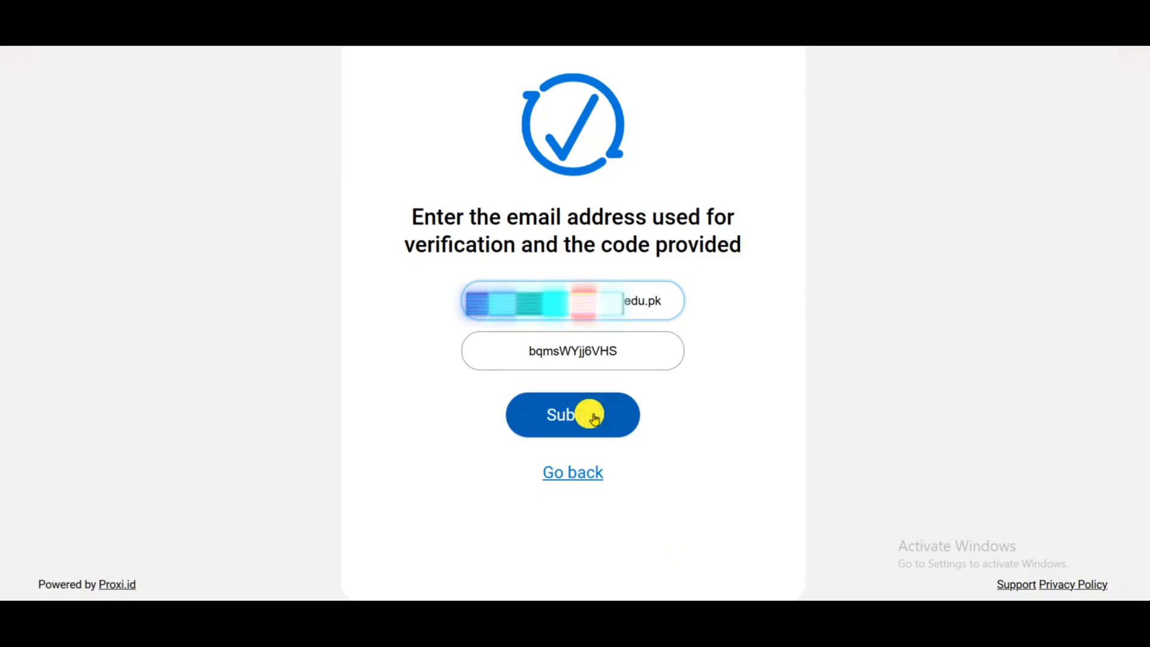
pyautogui.click(573, 415)
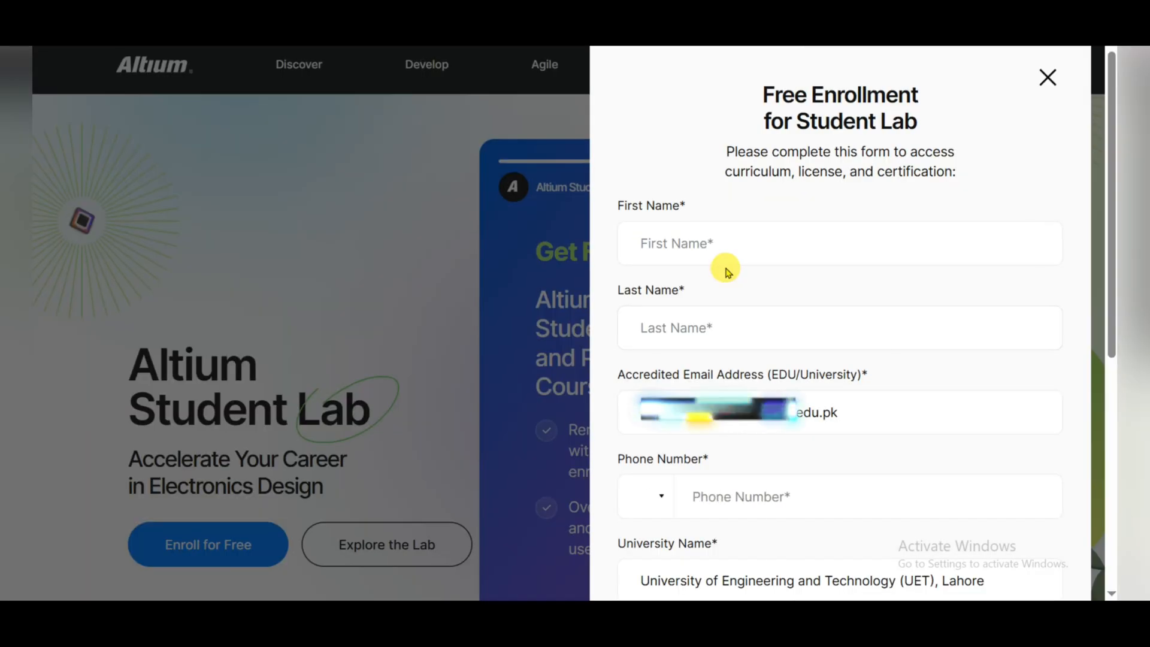
# Step: Submit the enrollment form with PAKISTAN, Student, August 2022 graduation and age confirmation
pyautogui.click(839, 243)
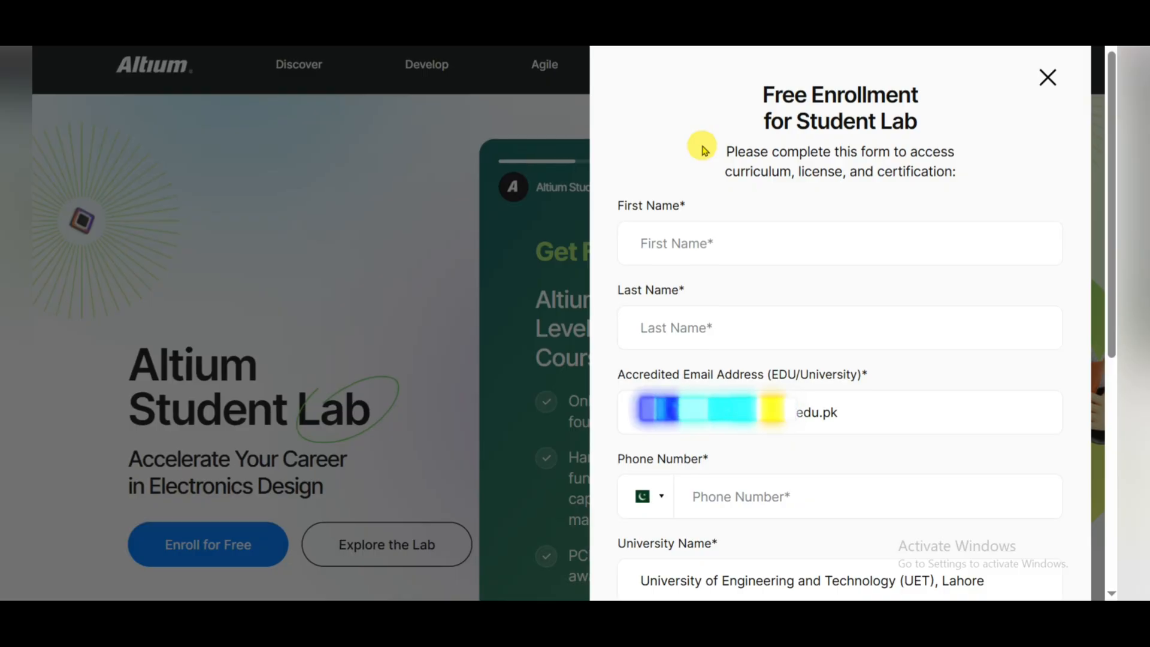
pyautogui.scroll(-3)
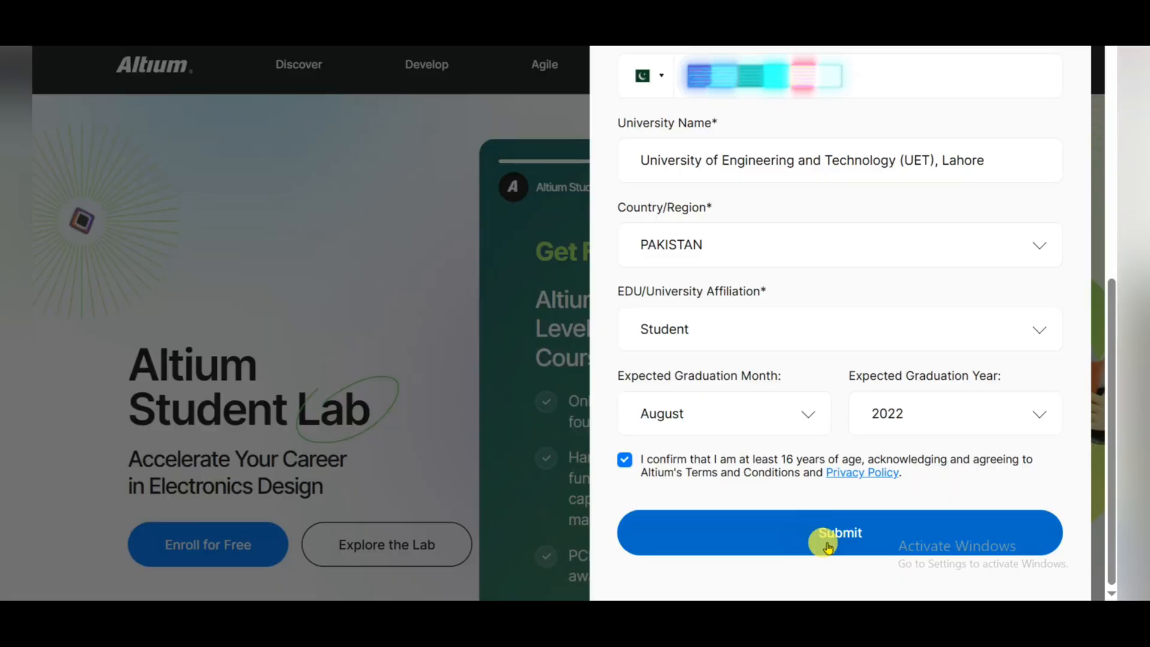
pyautogui.click(839, 532)
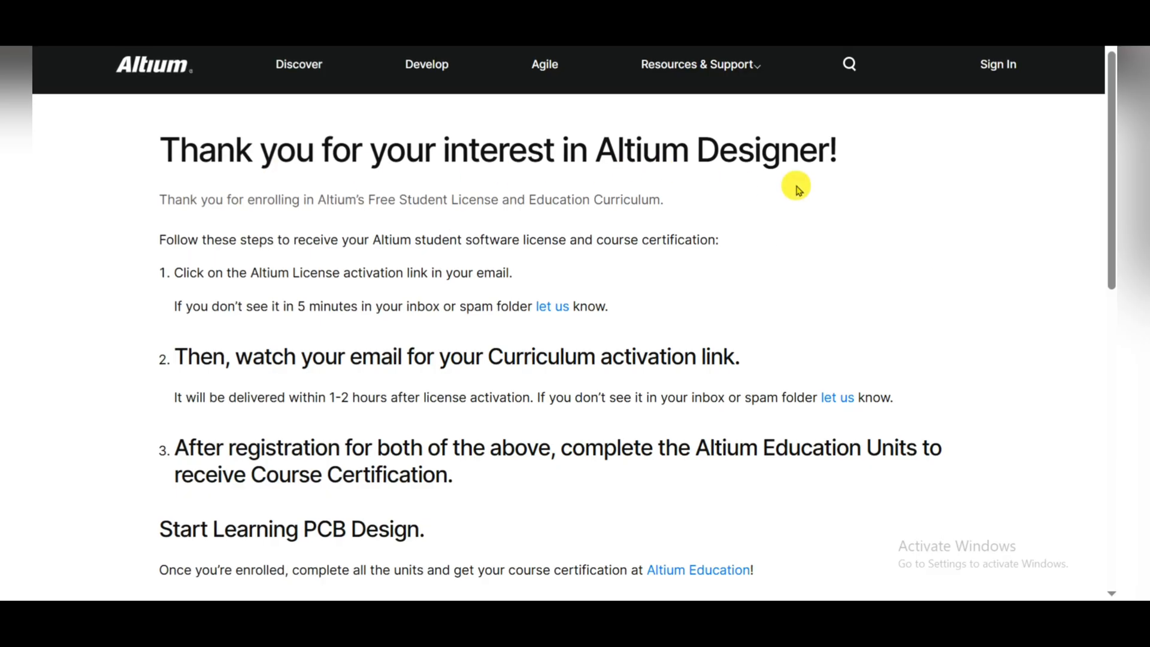
pyautogui.moveTo(312, 336)
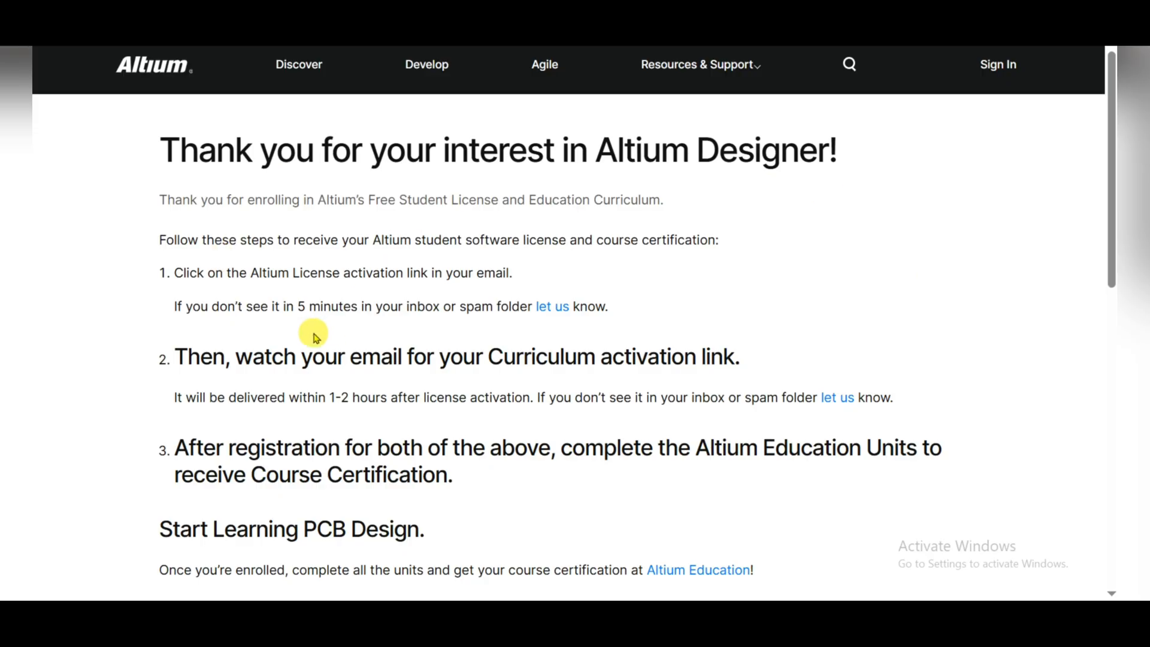
pyautogui.scroll(-3)
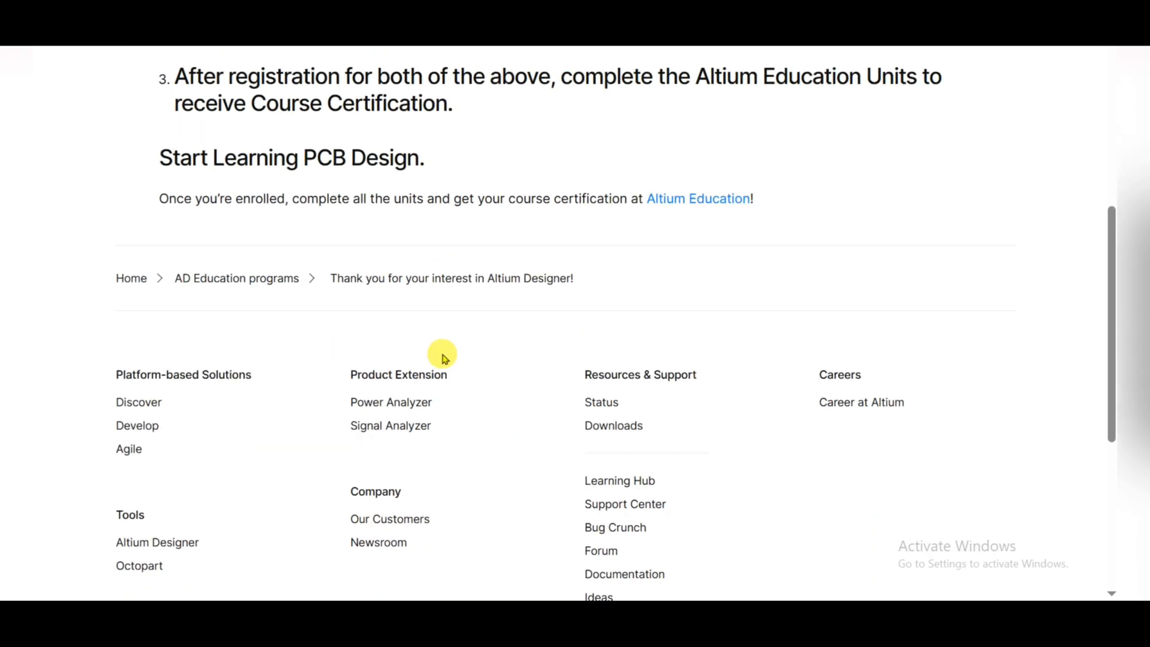
pyautogui.scroll(3)
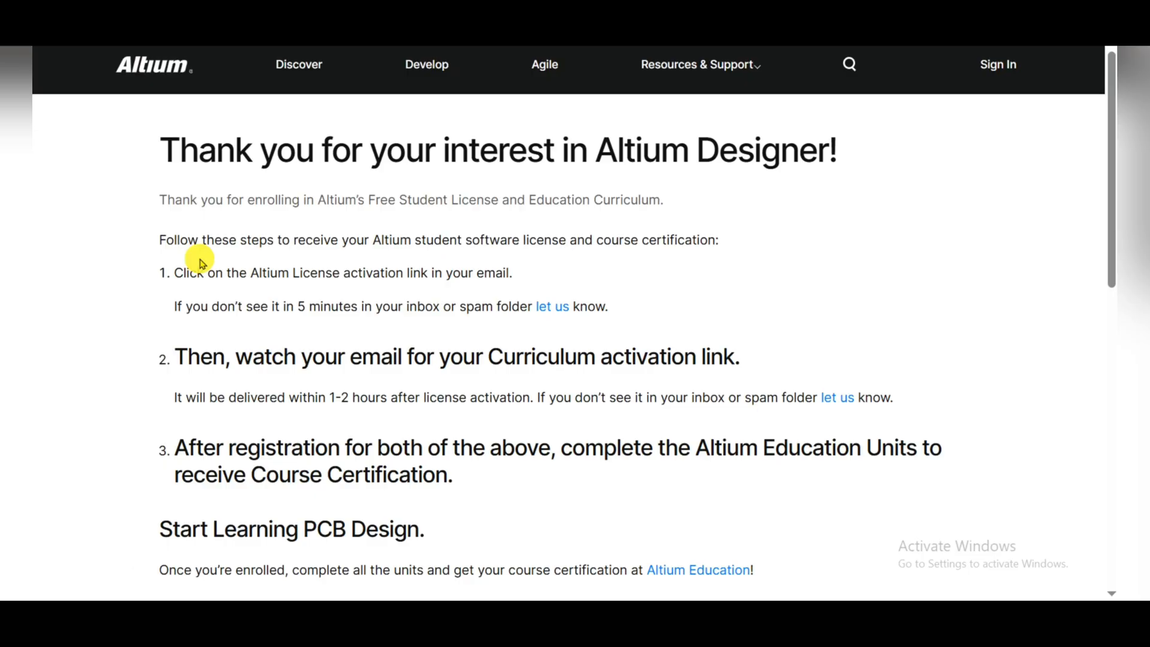
pyautogui.moveTo(422, 253)
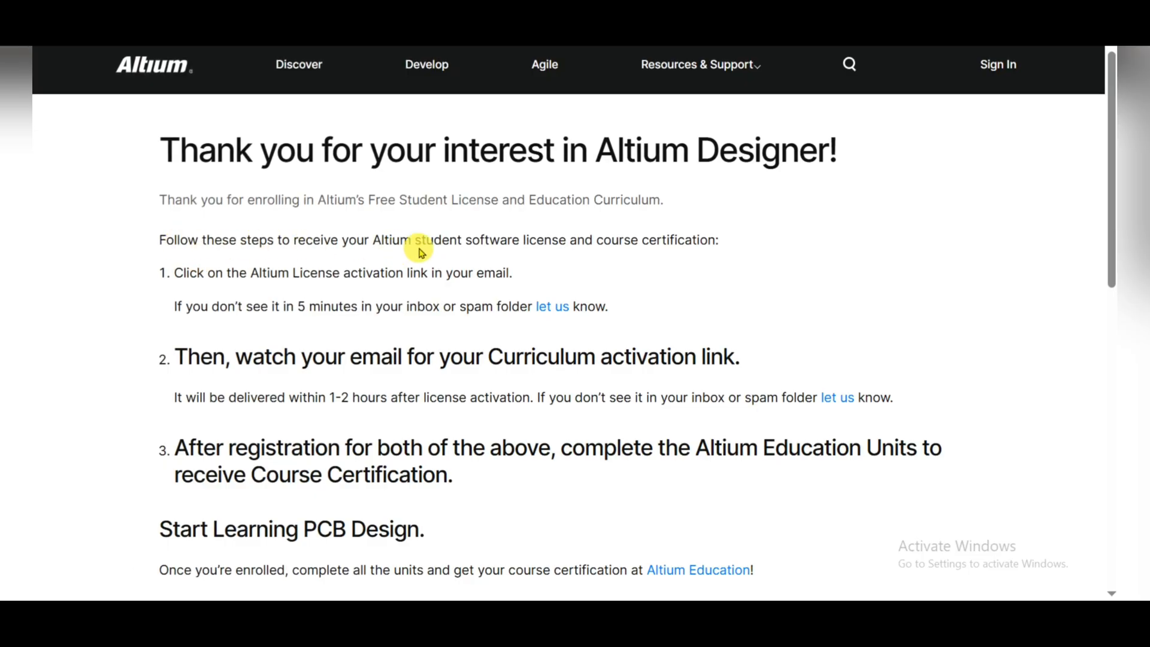
pyautogui.moveTo(666, 255)
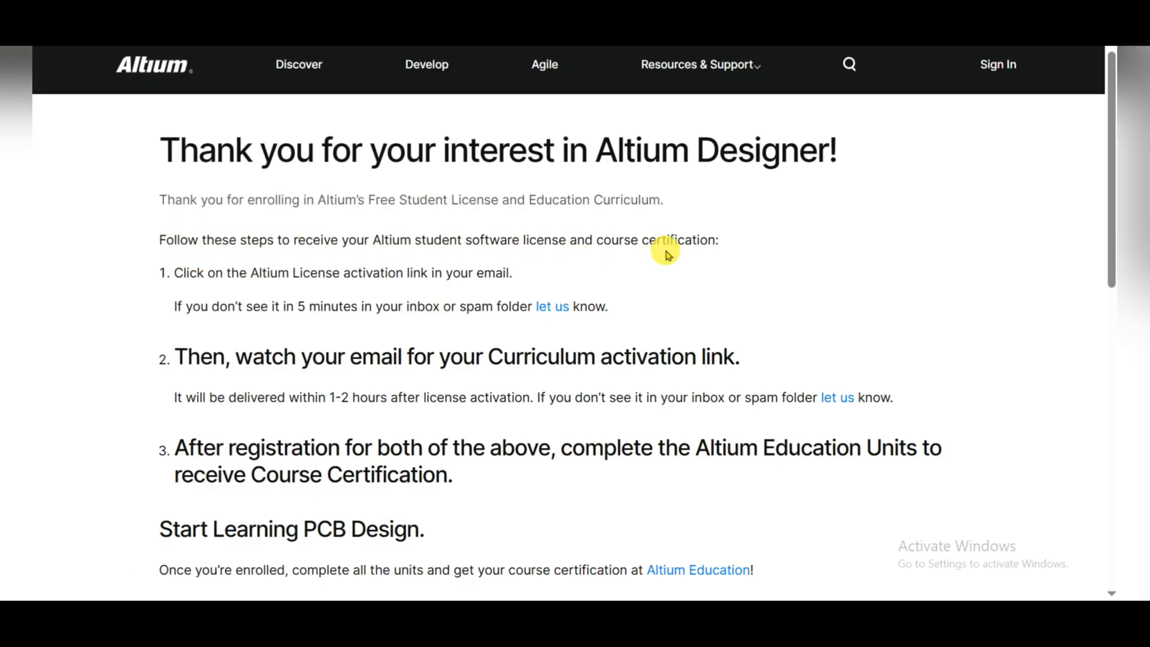
pyautogui.moveTo(588, 263)
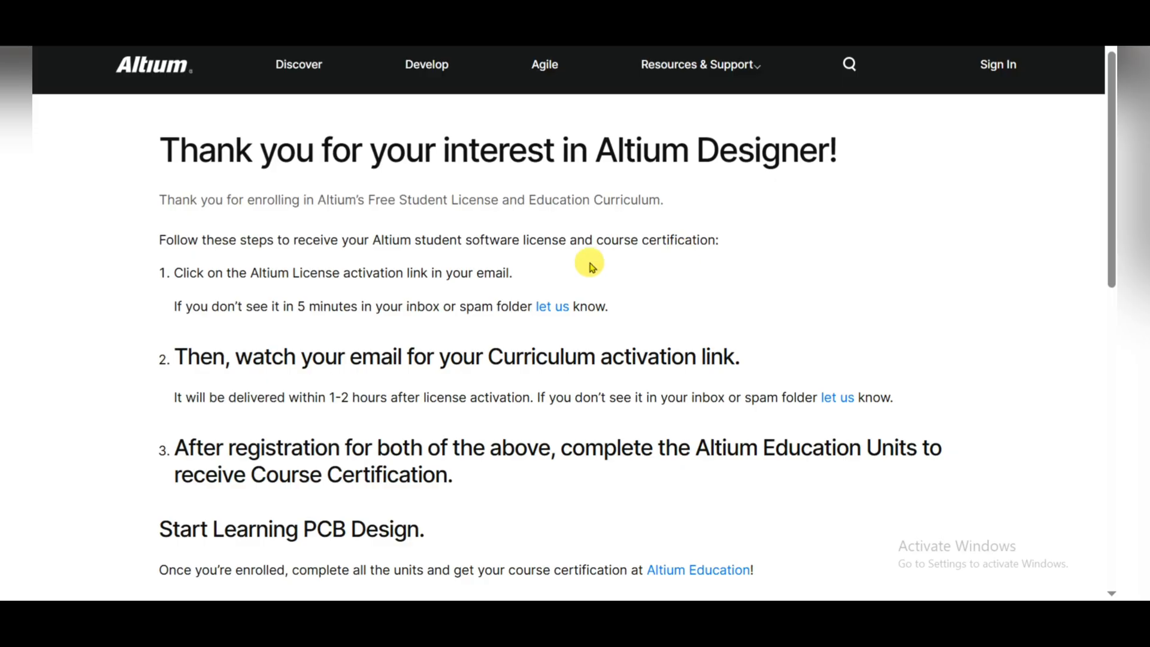
pyautogui.moveTo(319, 287)
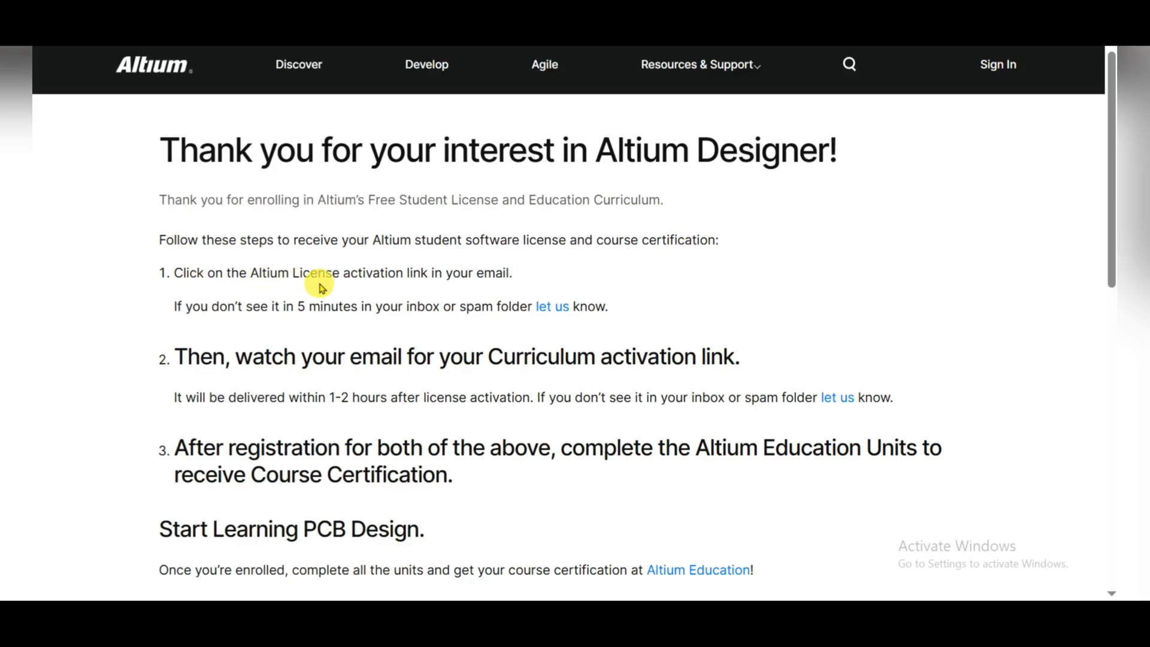
pyautogui.moveTo(475, 288)
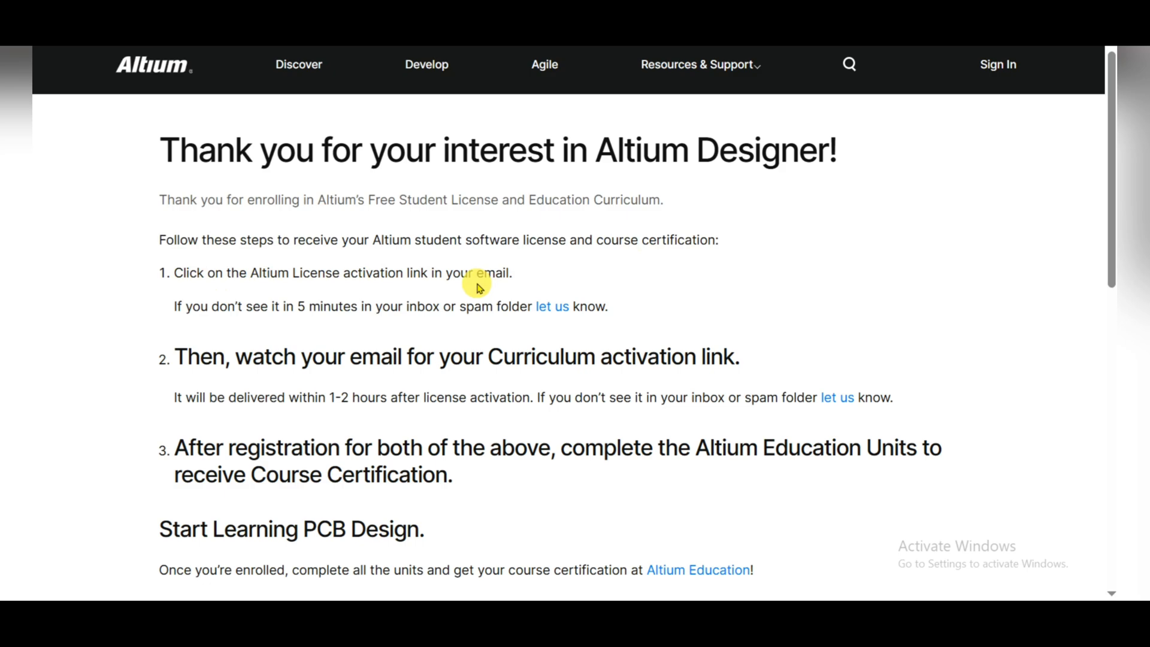
pyautogui.moveTo(346, 315)
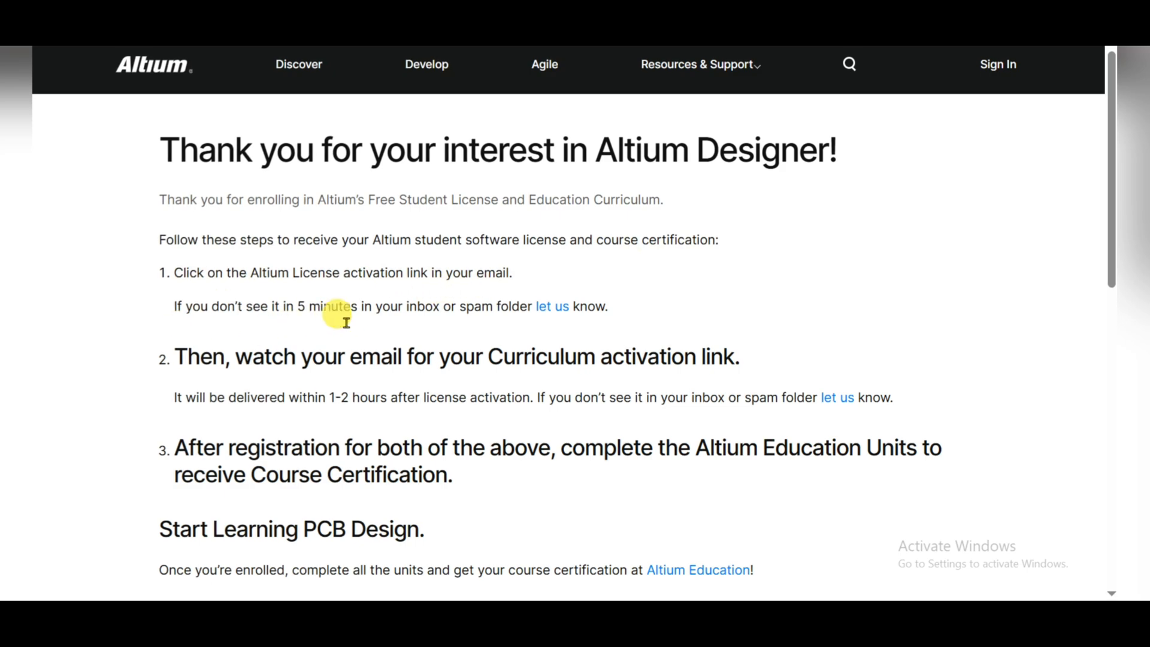
pyautogui.moveTo(539, 316)
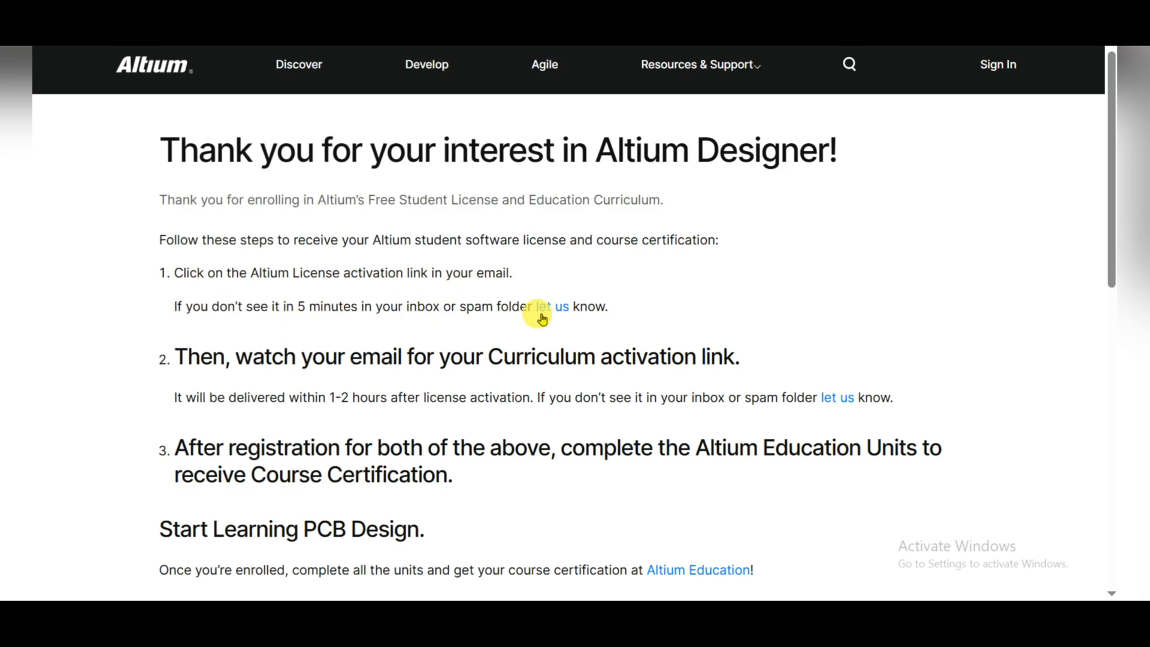
pyautogui.moveTo(633, 304)
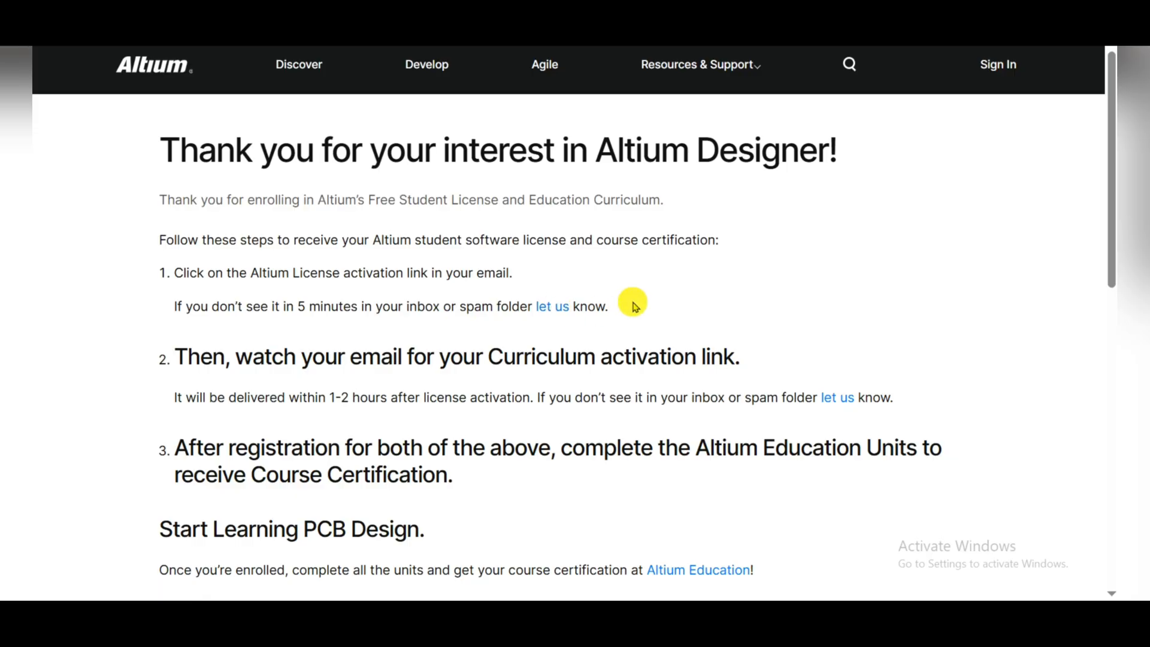
pyautogui.scroll(-3)
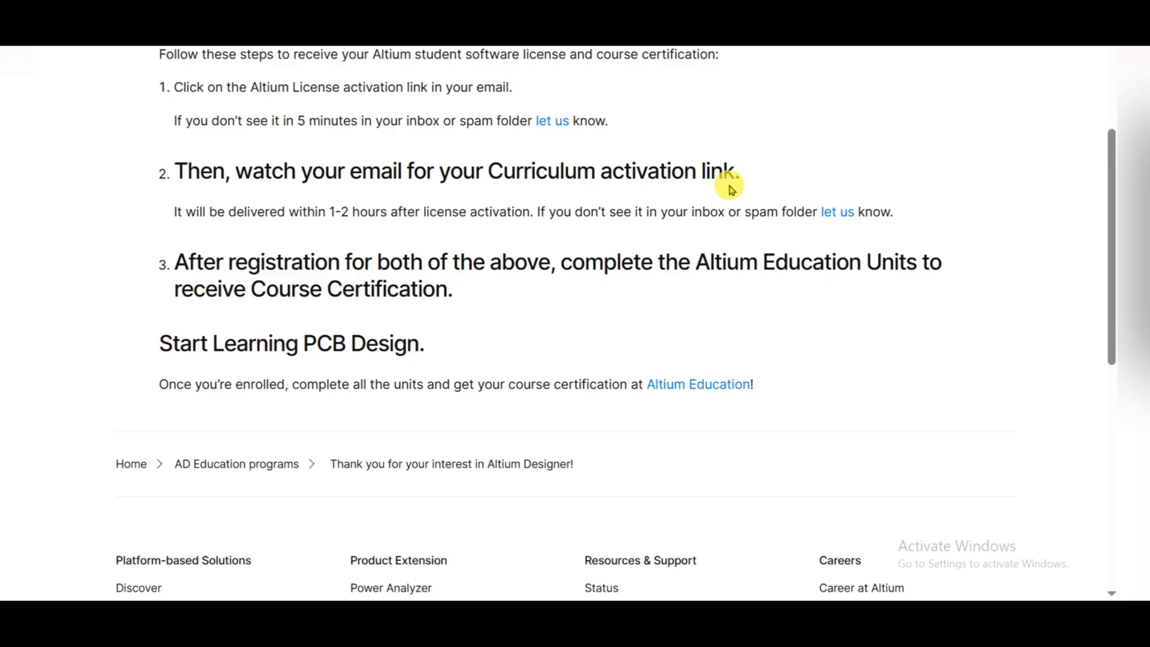
pyautogui.moveTo(377, 224)
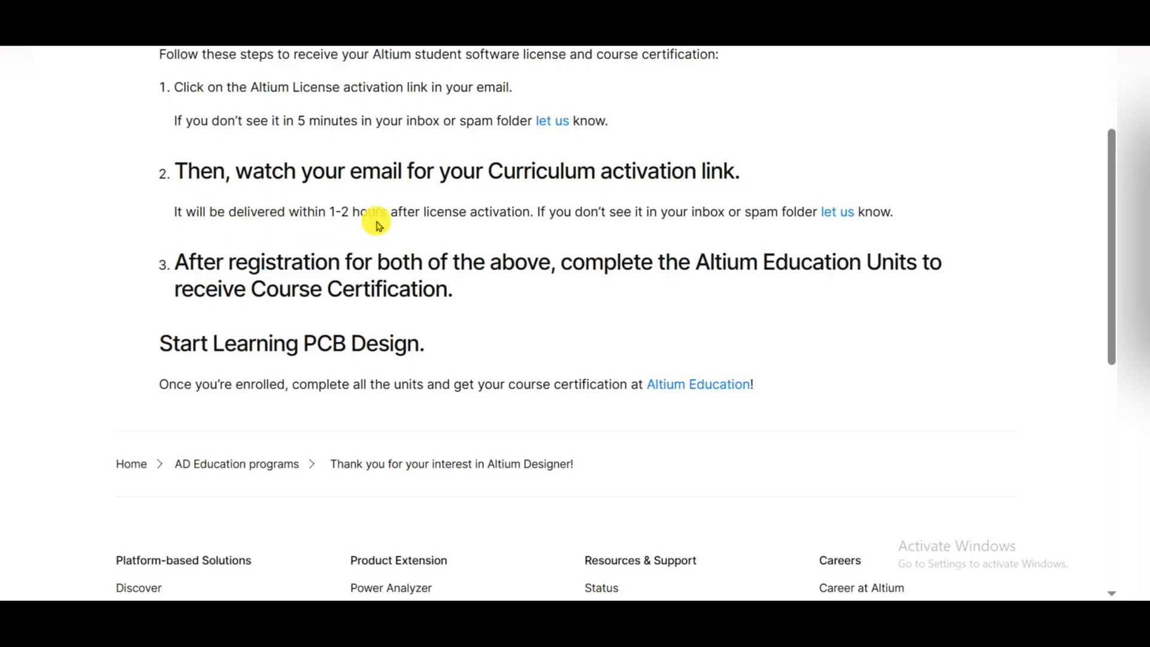
pyautogui.moveTo(491, 225)
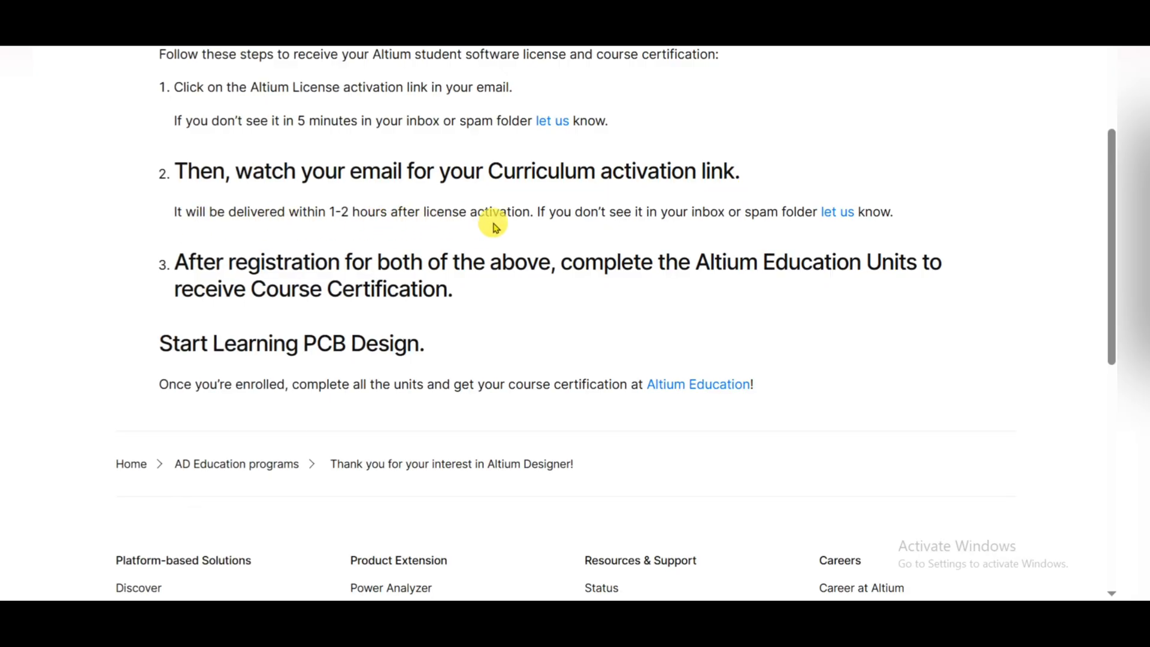
pyautogui.moveTo(646, 242)
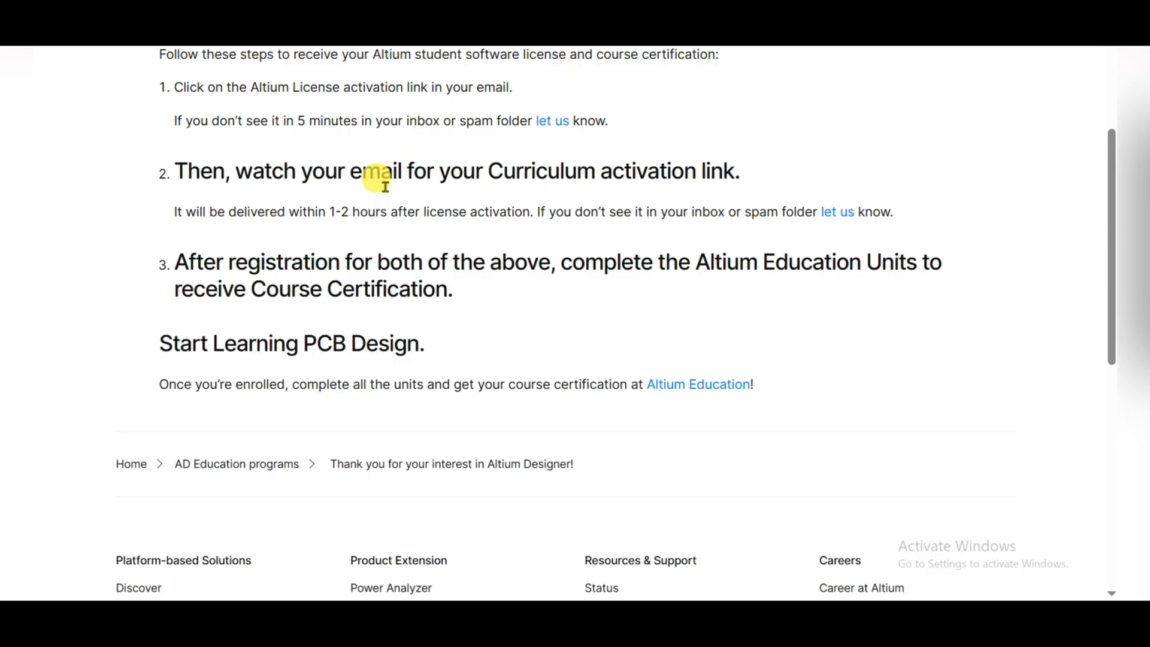
pyautogui.moveTo(678, 189)
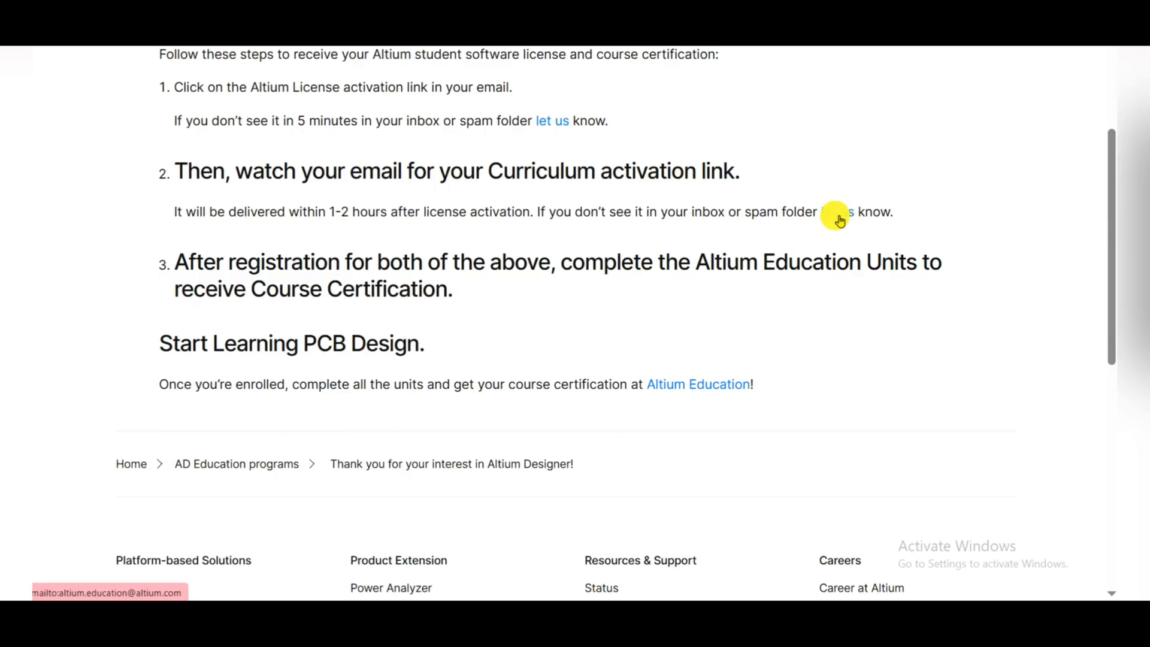
pyautogui.scroll(-3)
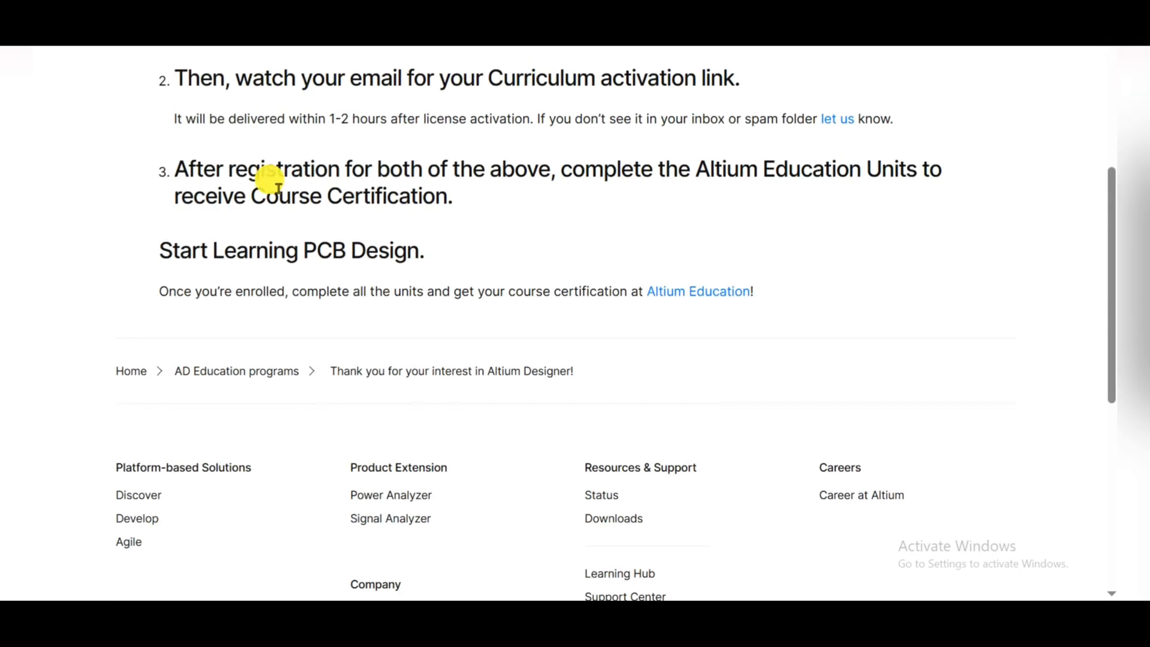
pyautogui.moveTo(643, 190)
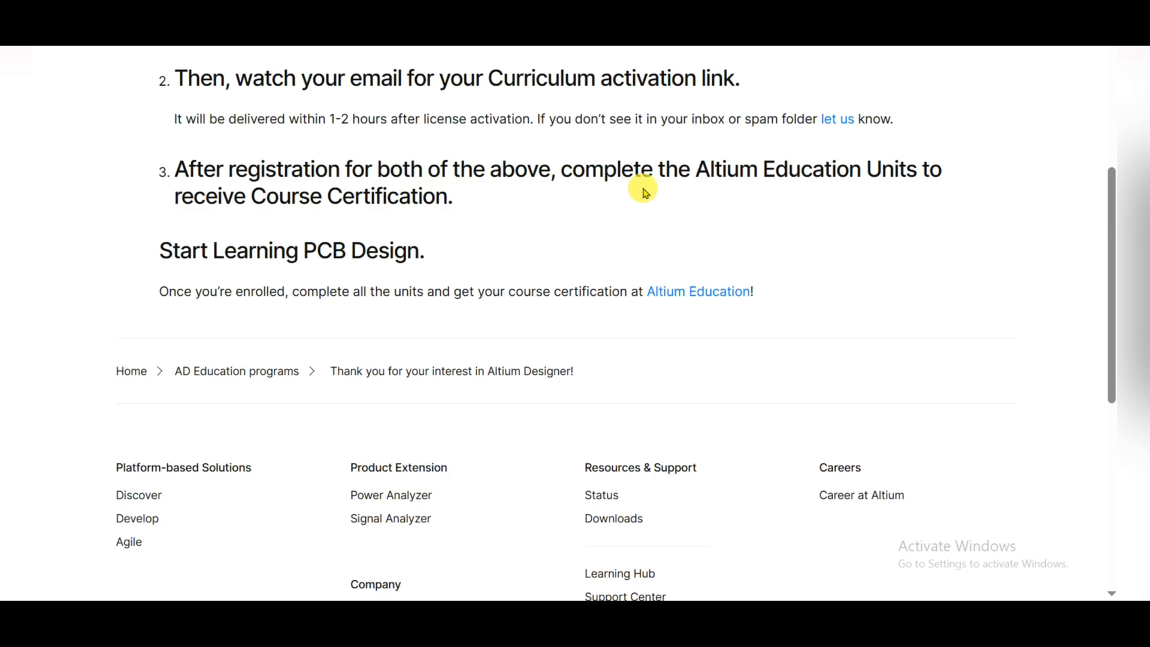
pyautogui.moveTo(963, 188)
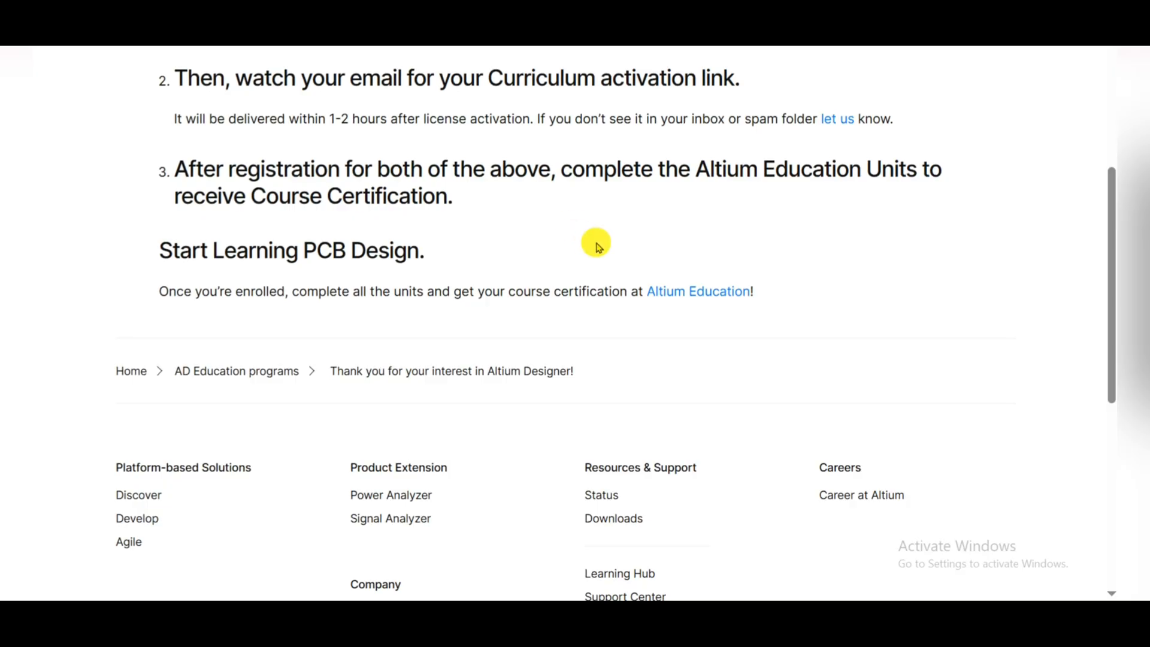
pyautogui.scroll(3)
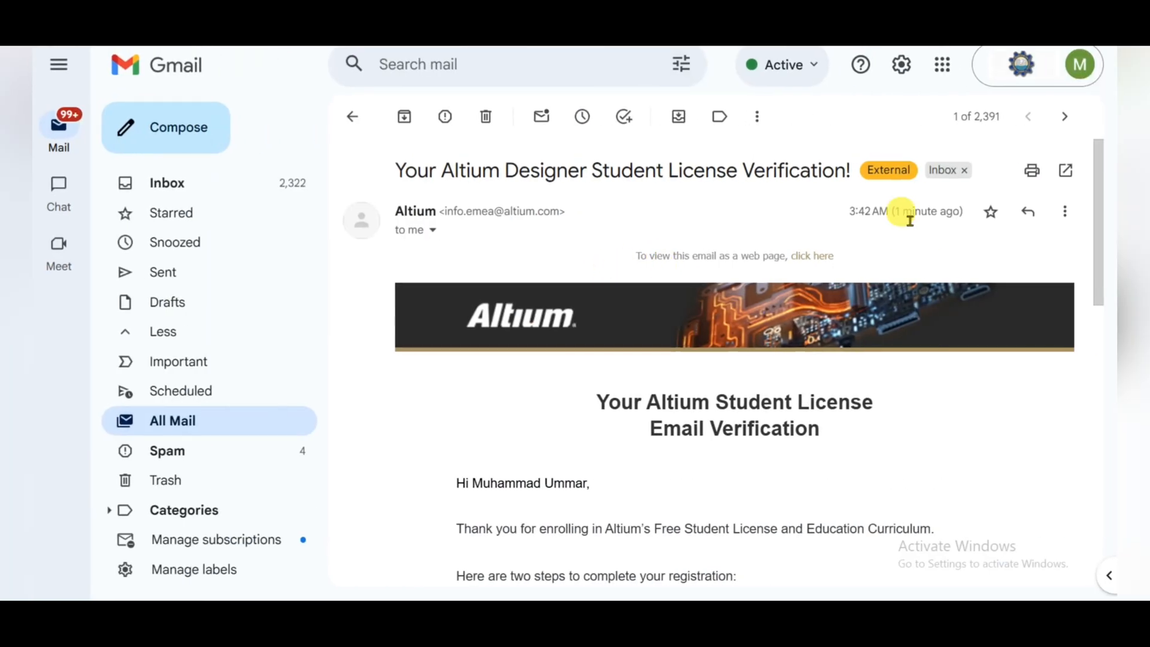
# Step: Verify the student email via the Altium Student License Verification message link
pyautogui.scroll(-3)
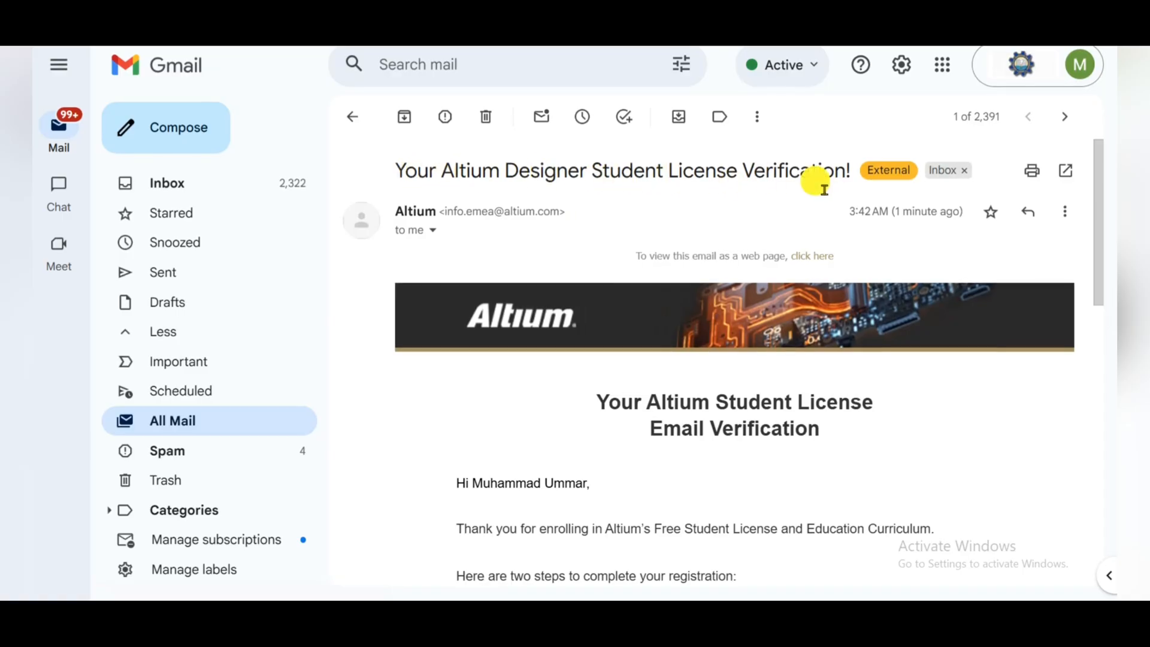
pyautogui.scroll(-3)
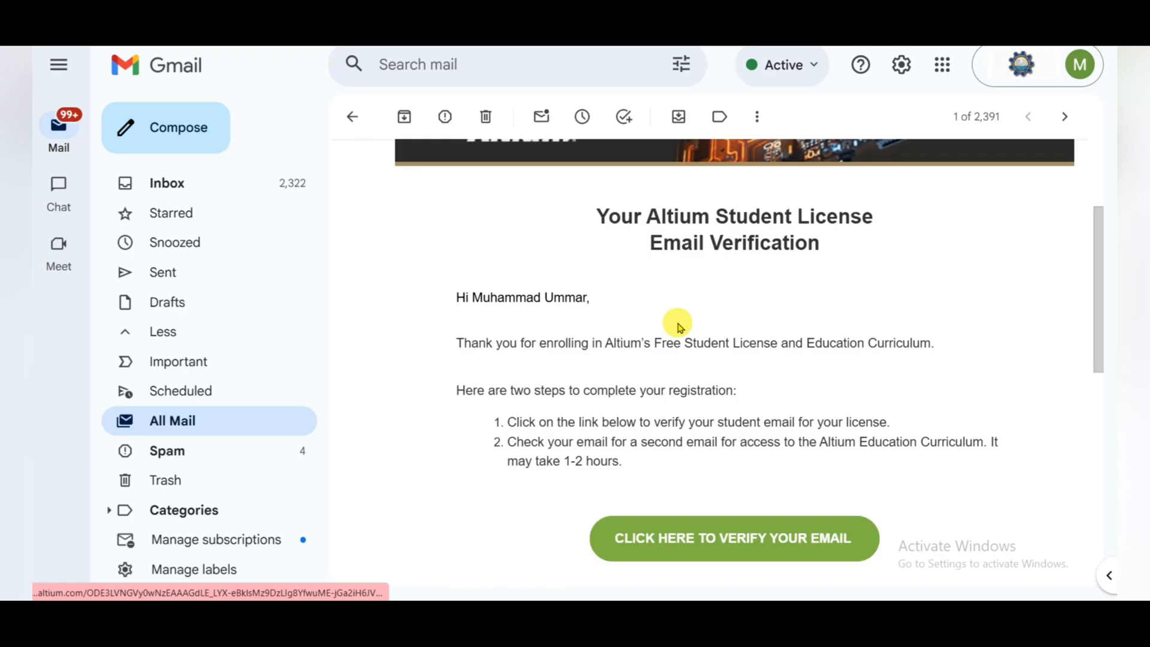
pyautogui.scroll(-3)
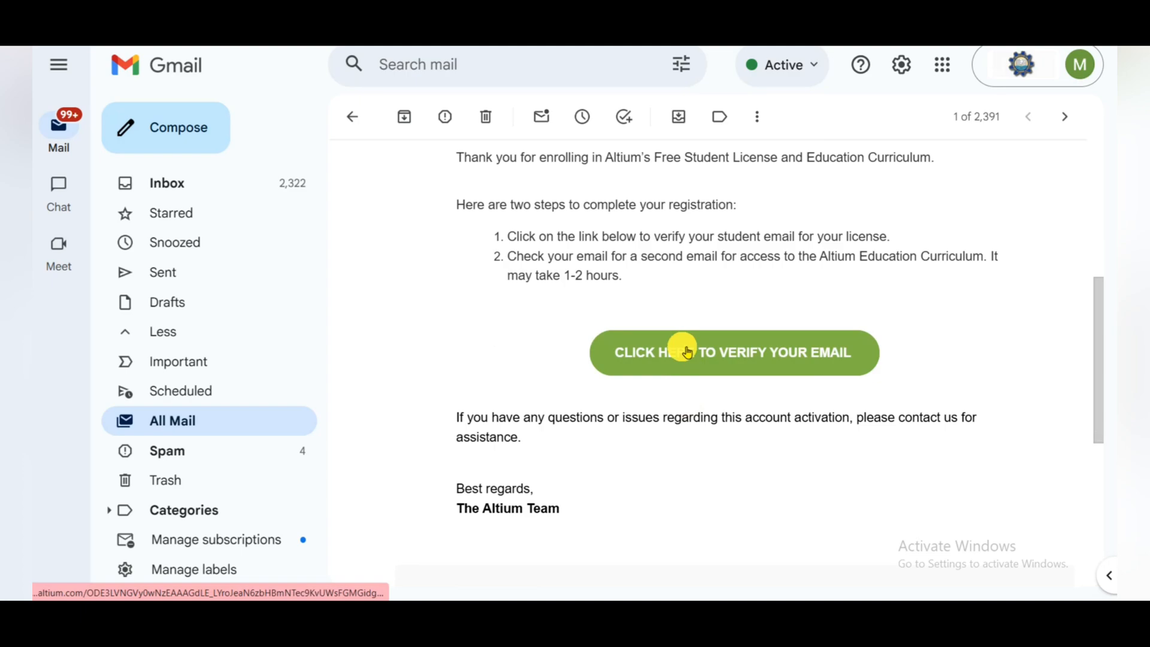
pyautogui.click(734, 353)
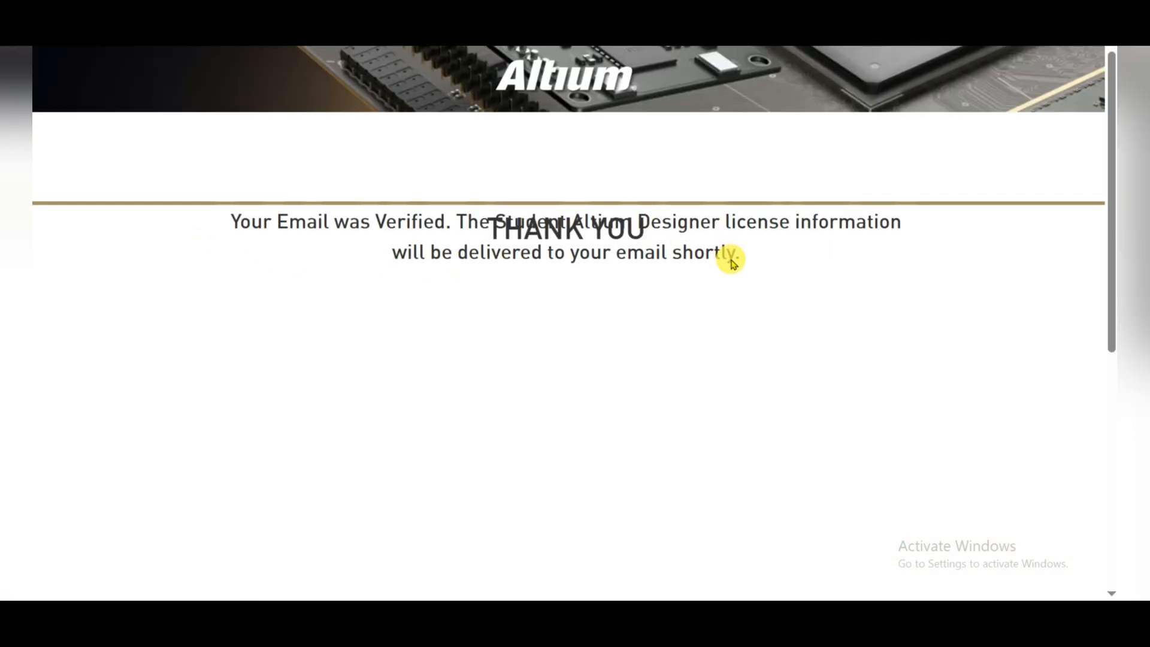
pyautogui.moveTo(708, 259)
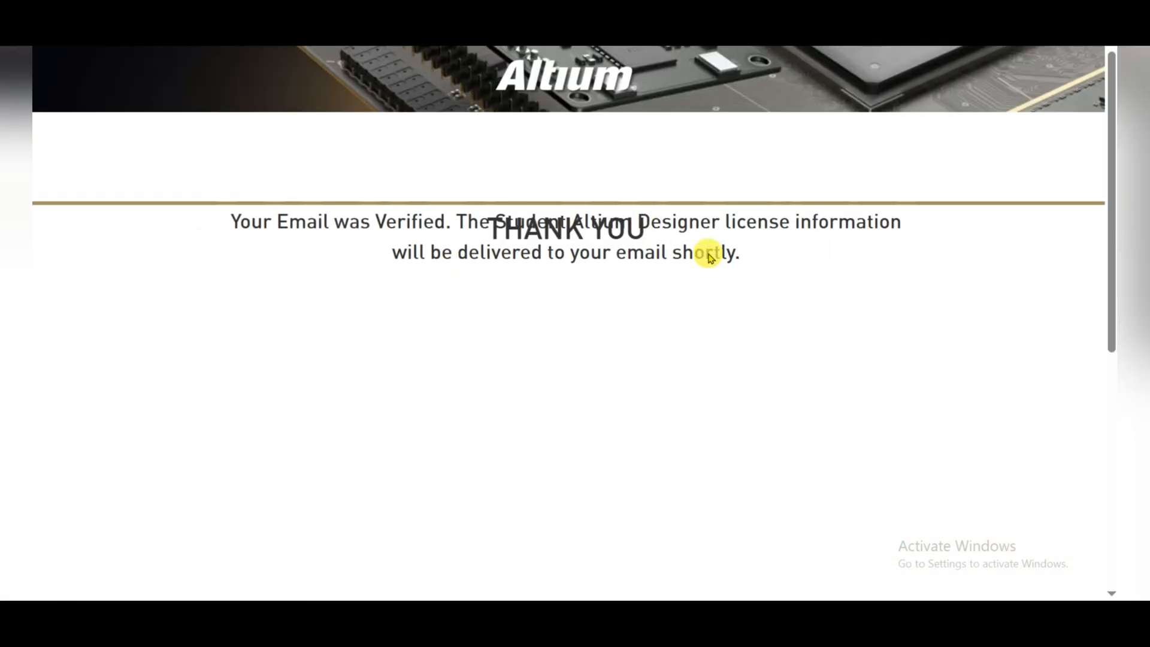
pyautogui.moveTo(865, 244)
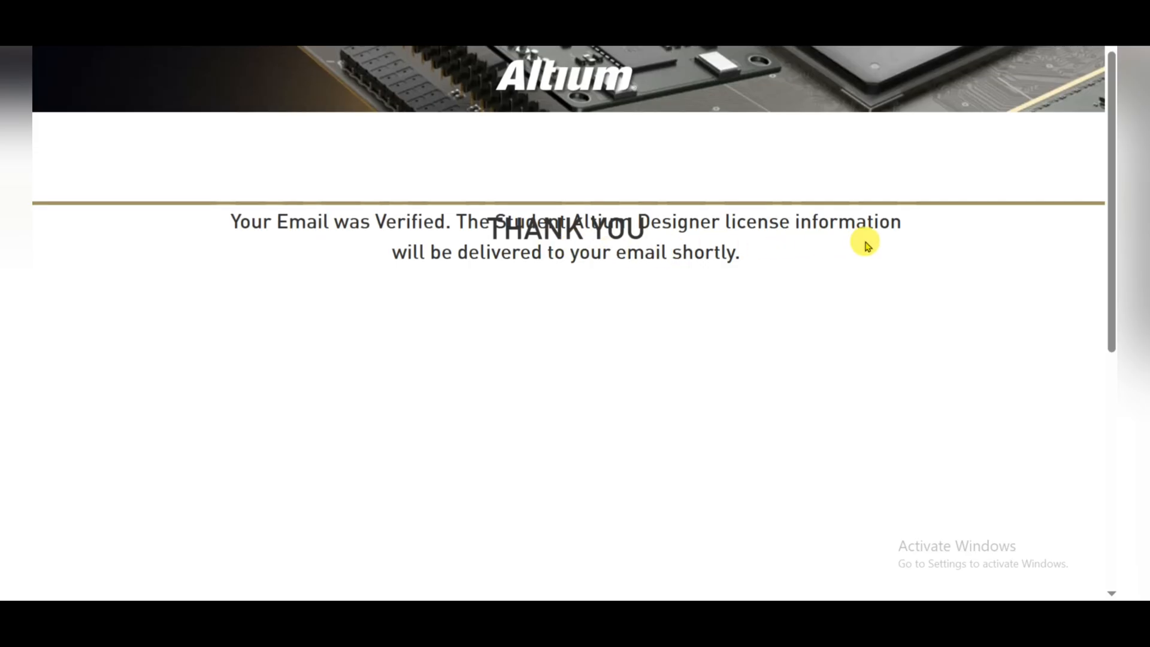
pyautogui.moveTo(674, 269)
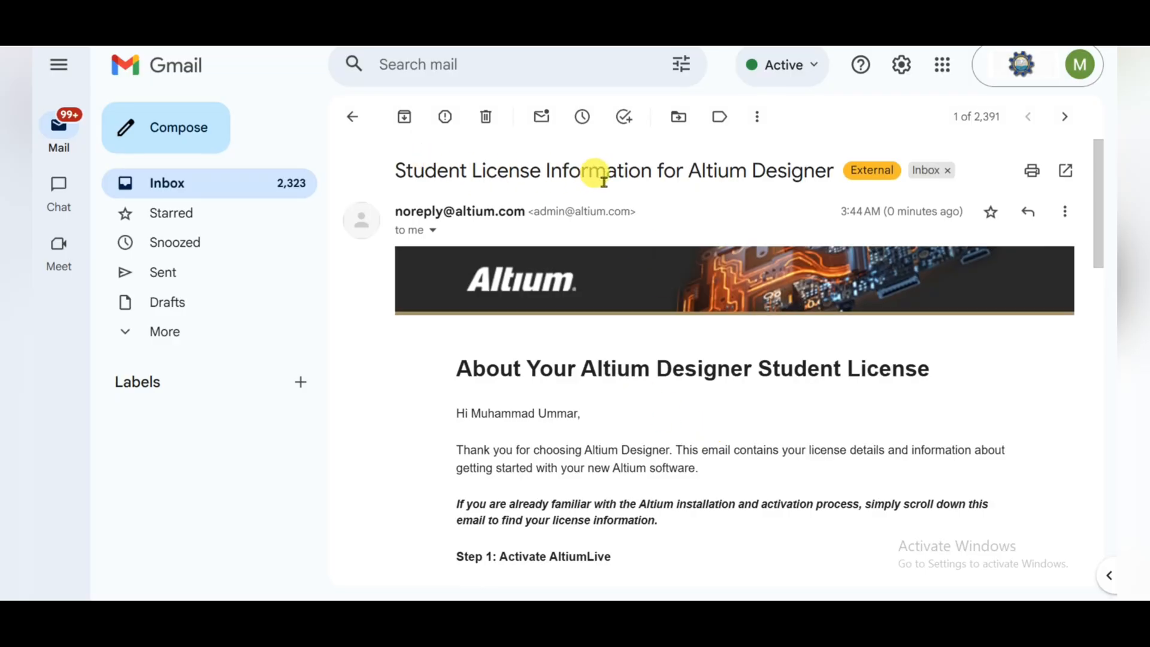
pyautogui.moveTo(749, 185)
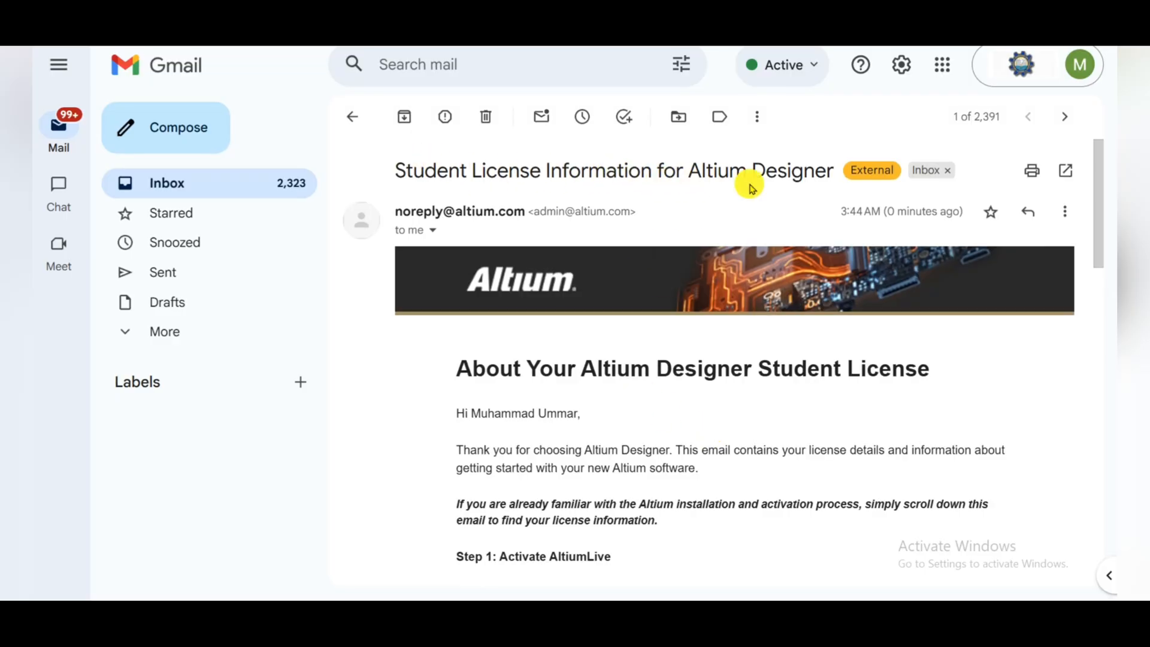
pyautogui.moveTo(760, 385)
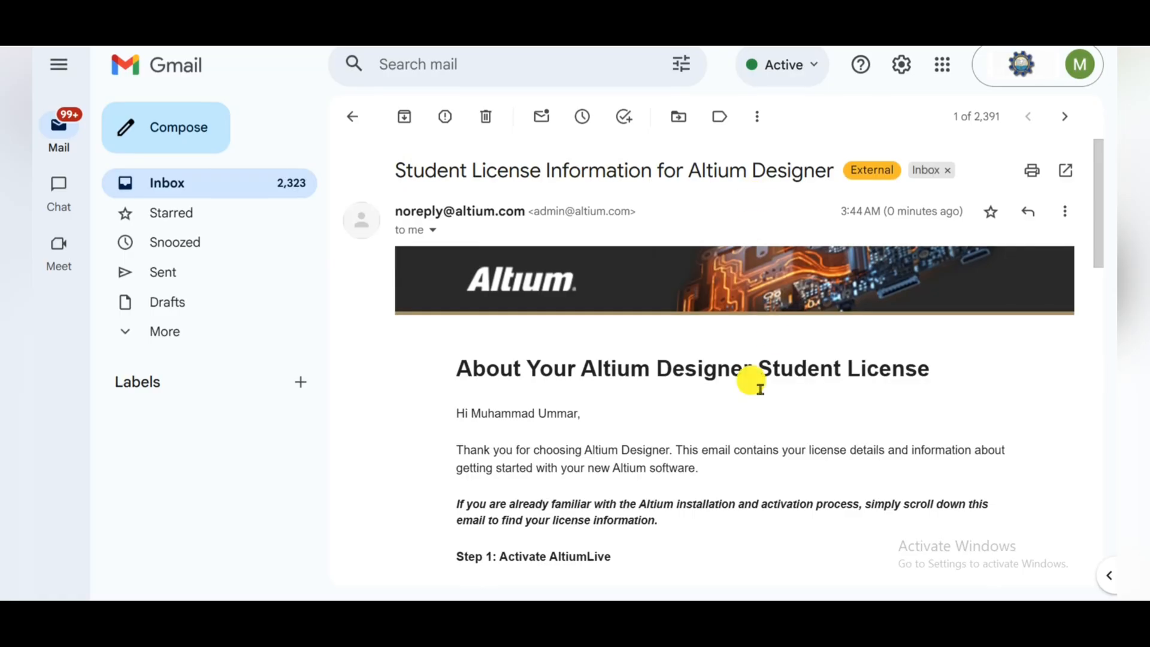
pyautogui.moveTo(747, 377)
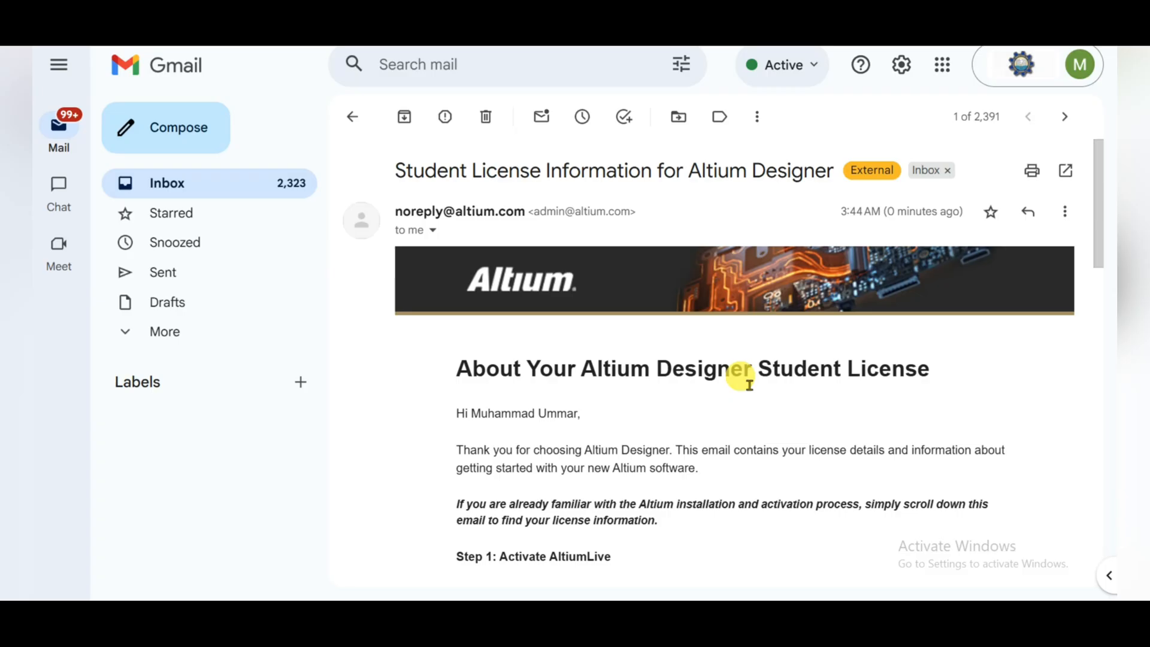
pyautogui.moveTo(707, 387)
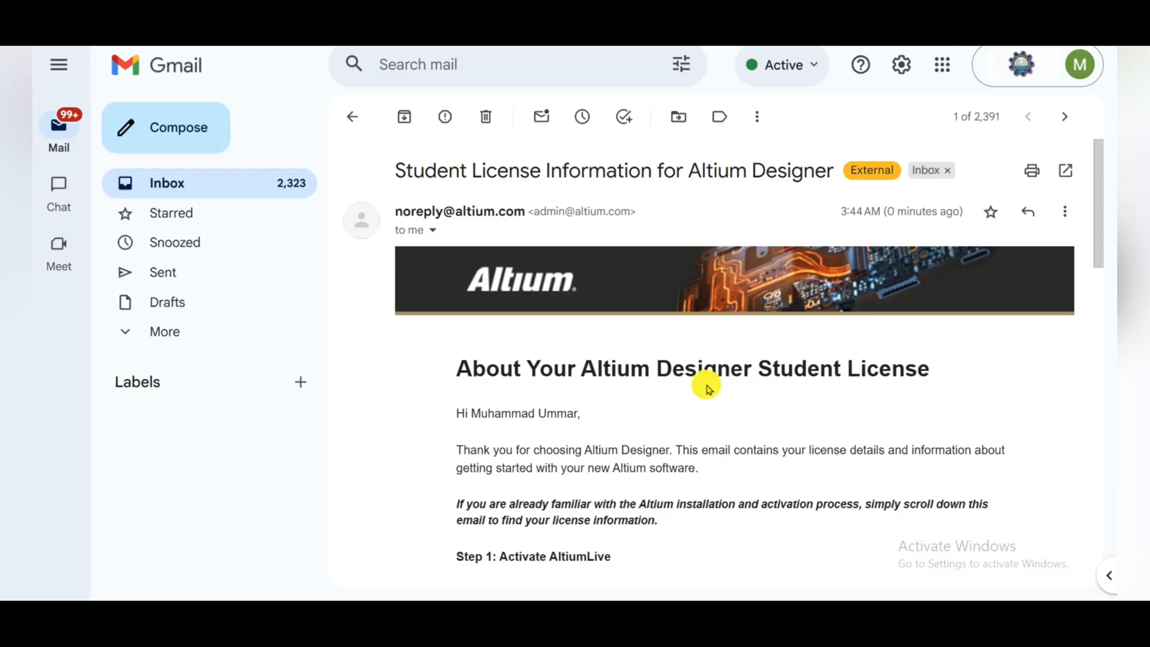
pyautogui.scroll(-3)
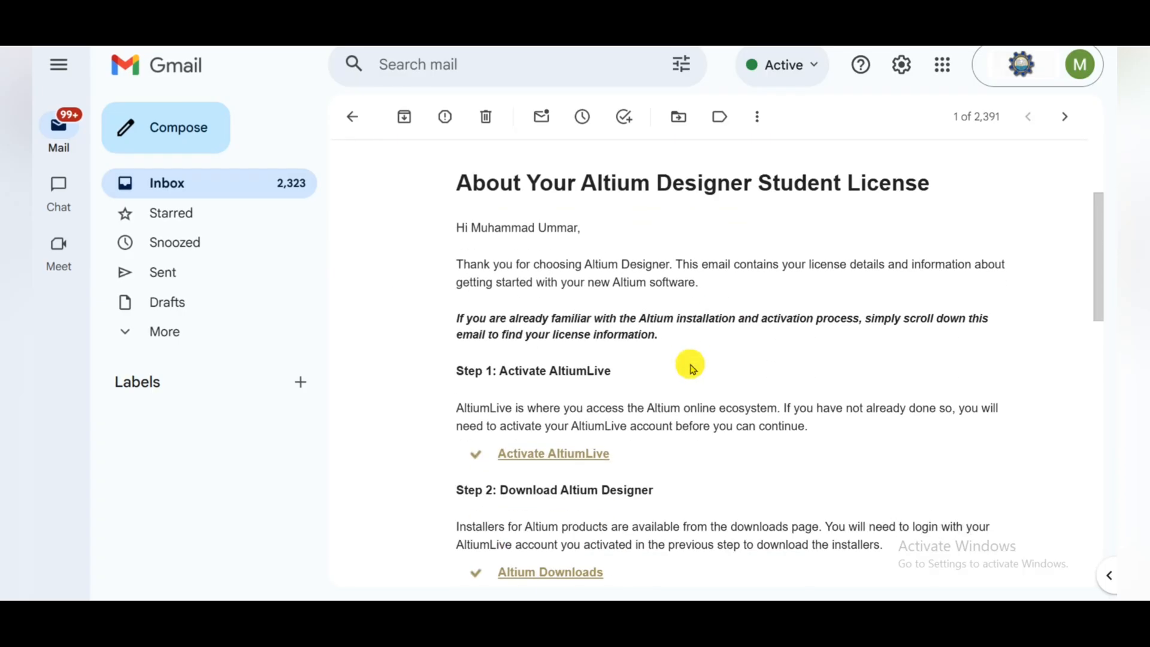
pyautogui.scroll(-3)
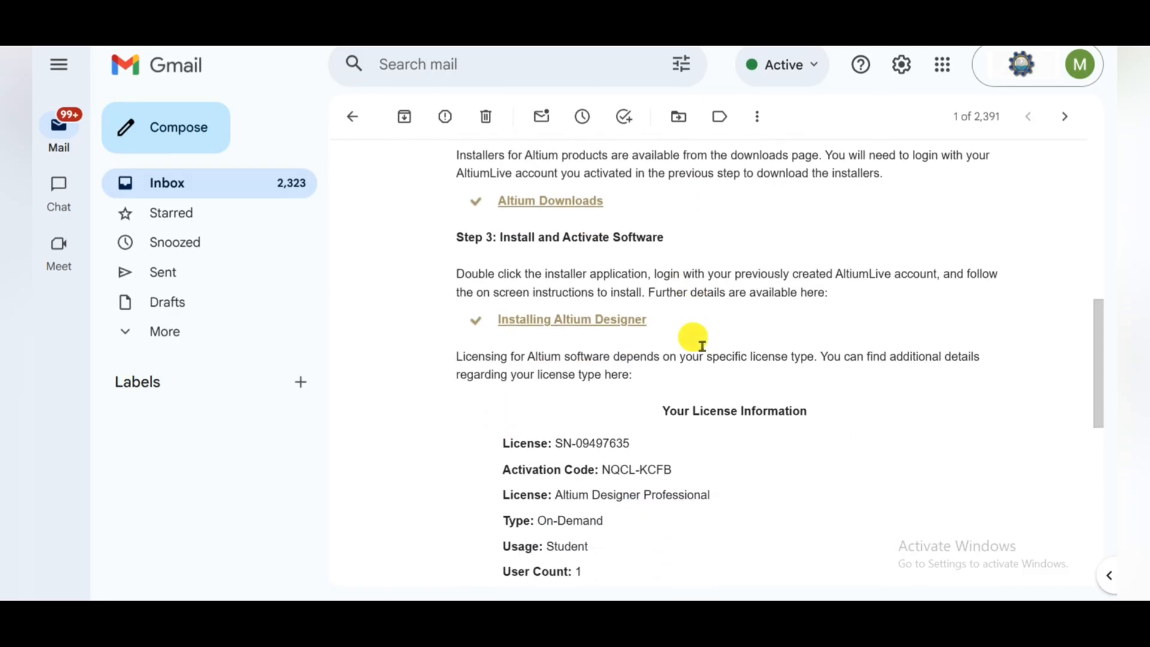
pyautogui.scroll(-3)
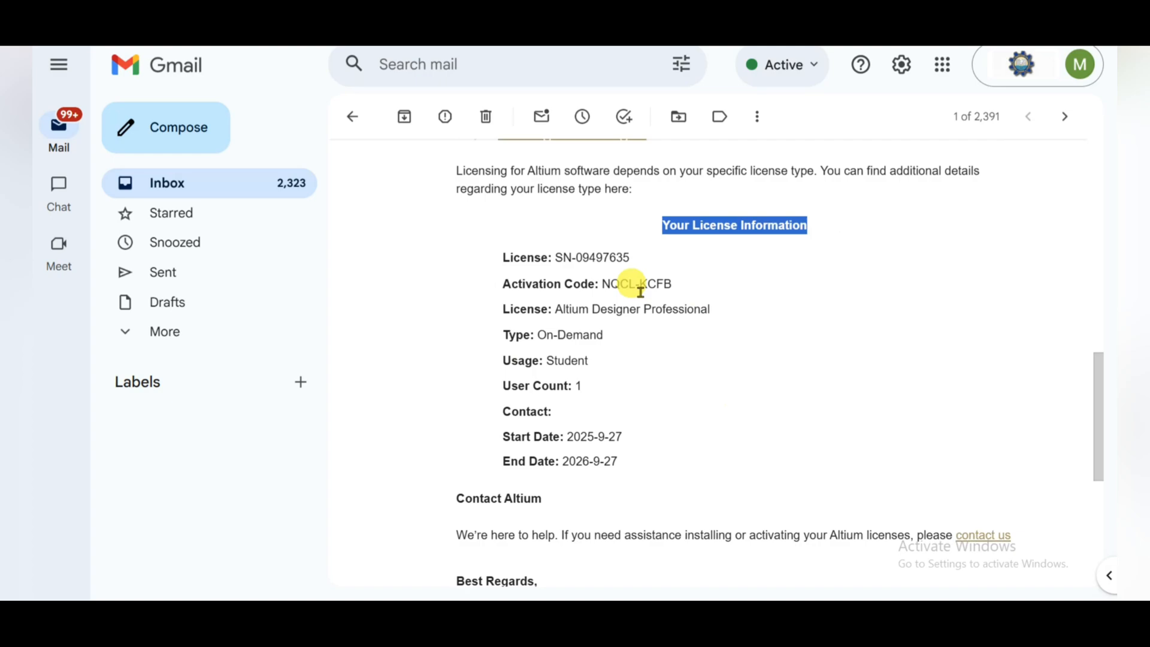
pyautogui.moveTo(771, 349)
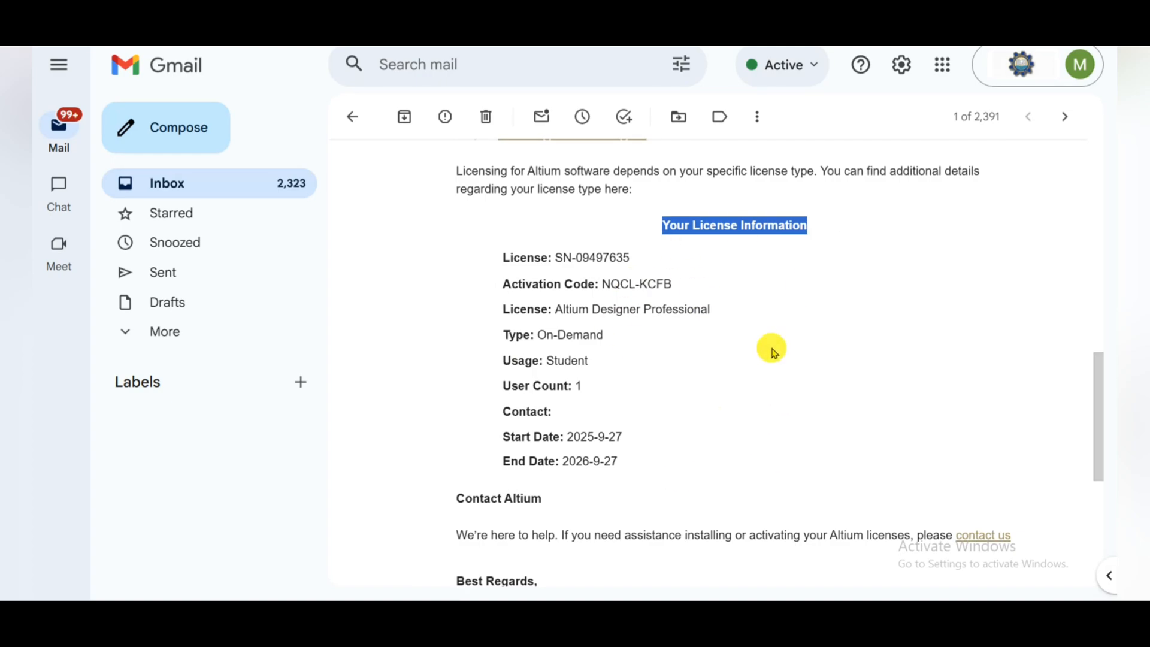
pyautogui.scroll(-3)
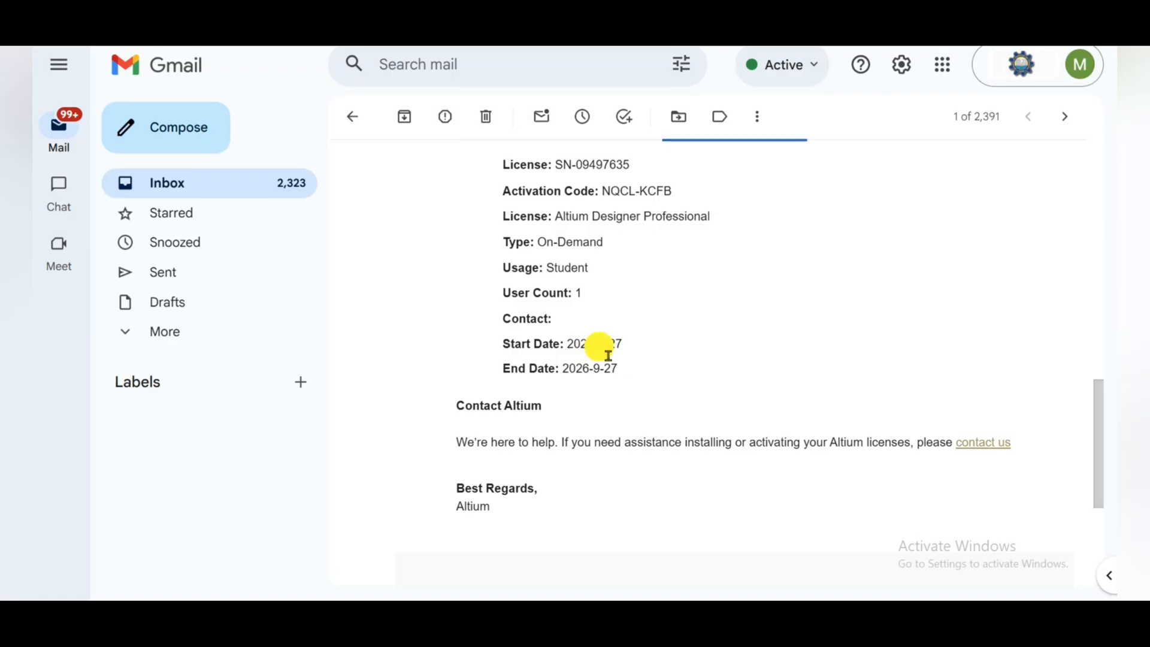
pyautogui.moveTo(593, 377)
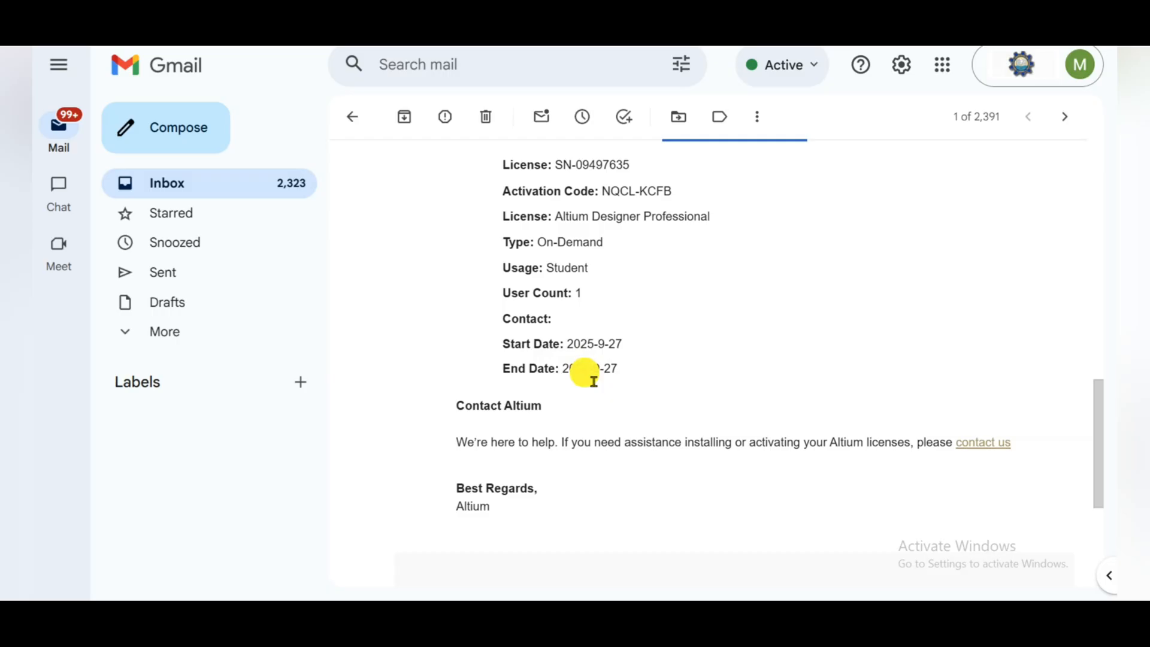
pyautogui.moveTo(594, 364)
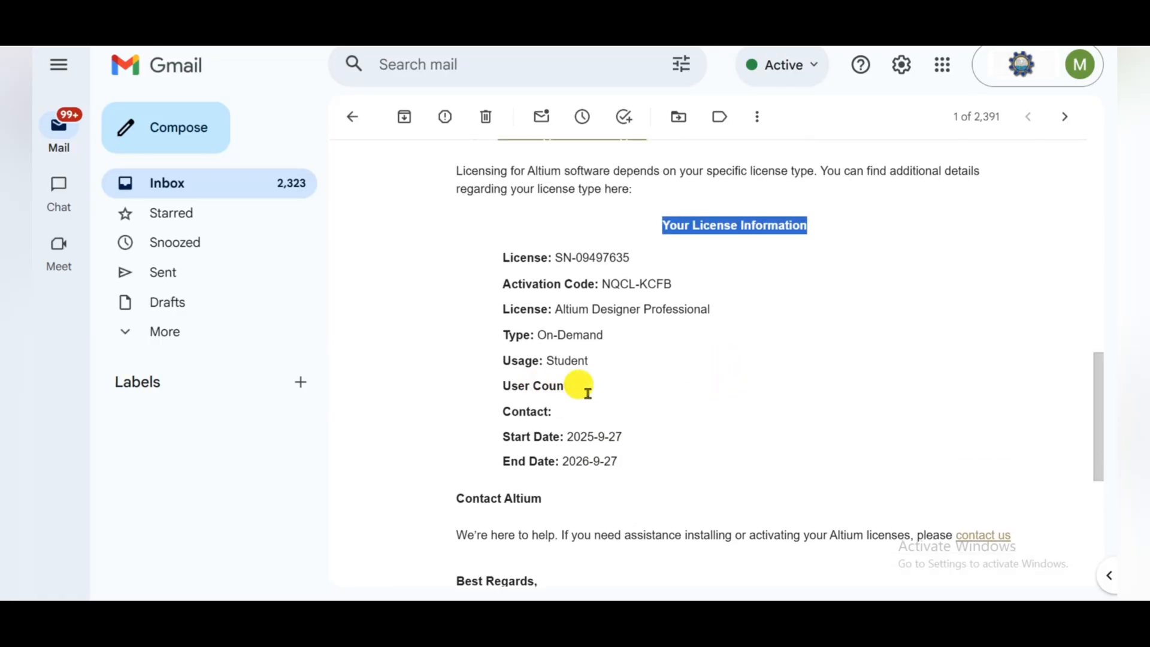
pyautogui.moveTo(583, 389)
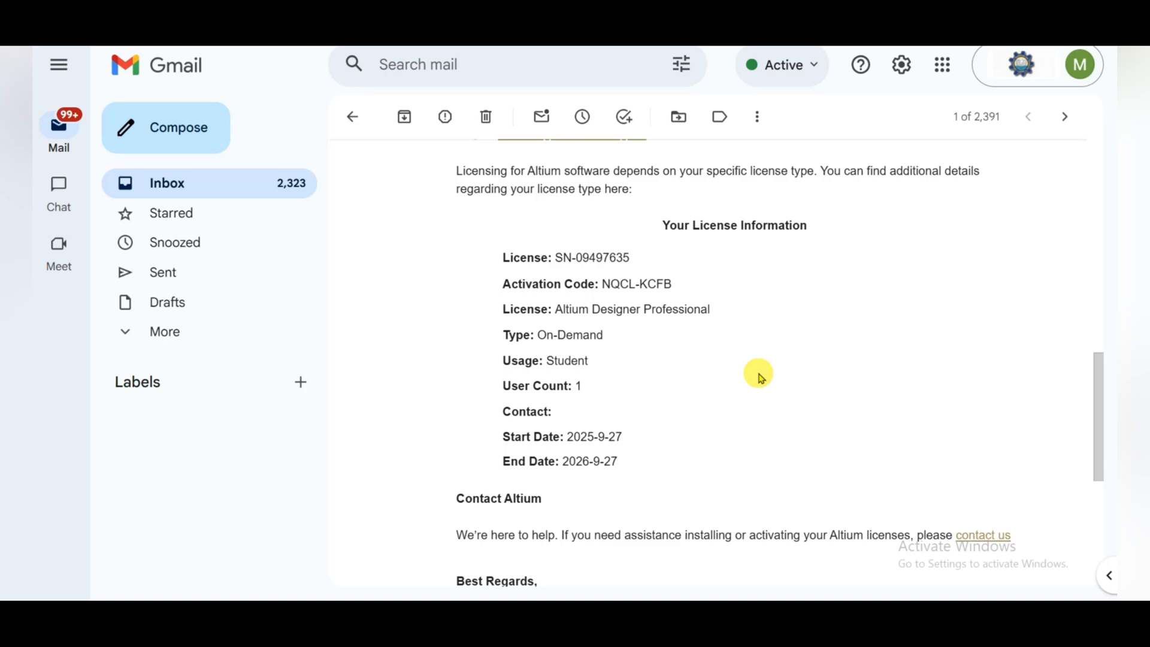
pyautogui.click(1064, 117)
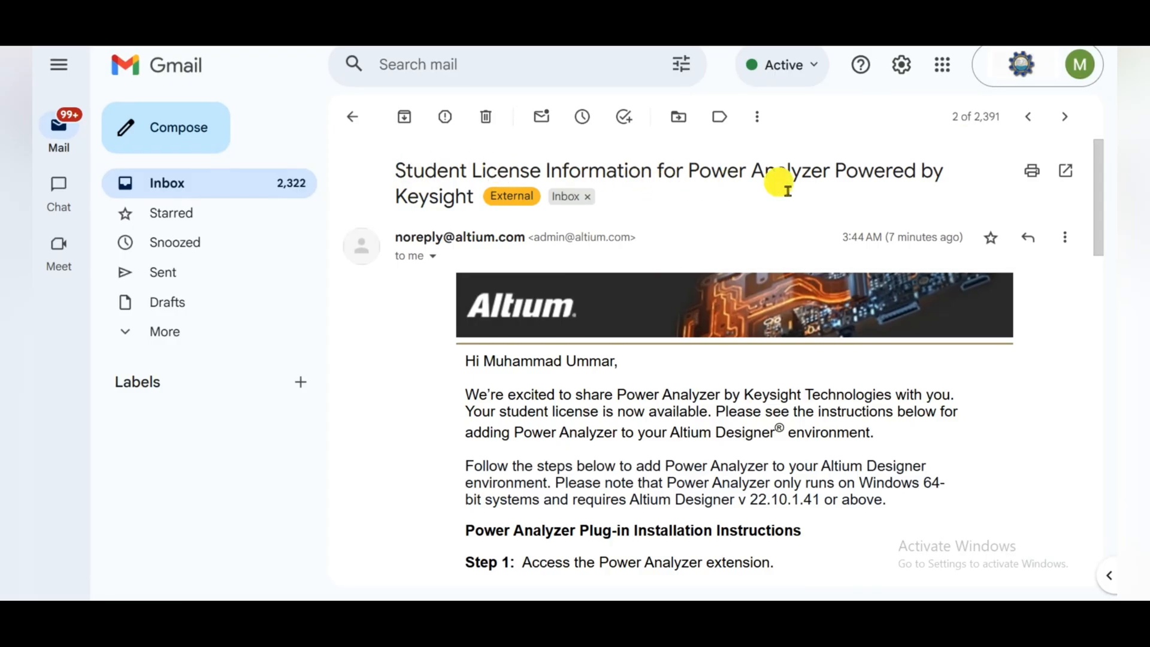
# Step: Read through the Power Analyzer email's instructions, license number and activation code
pyautogui.scroll(-3)
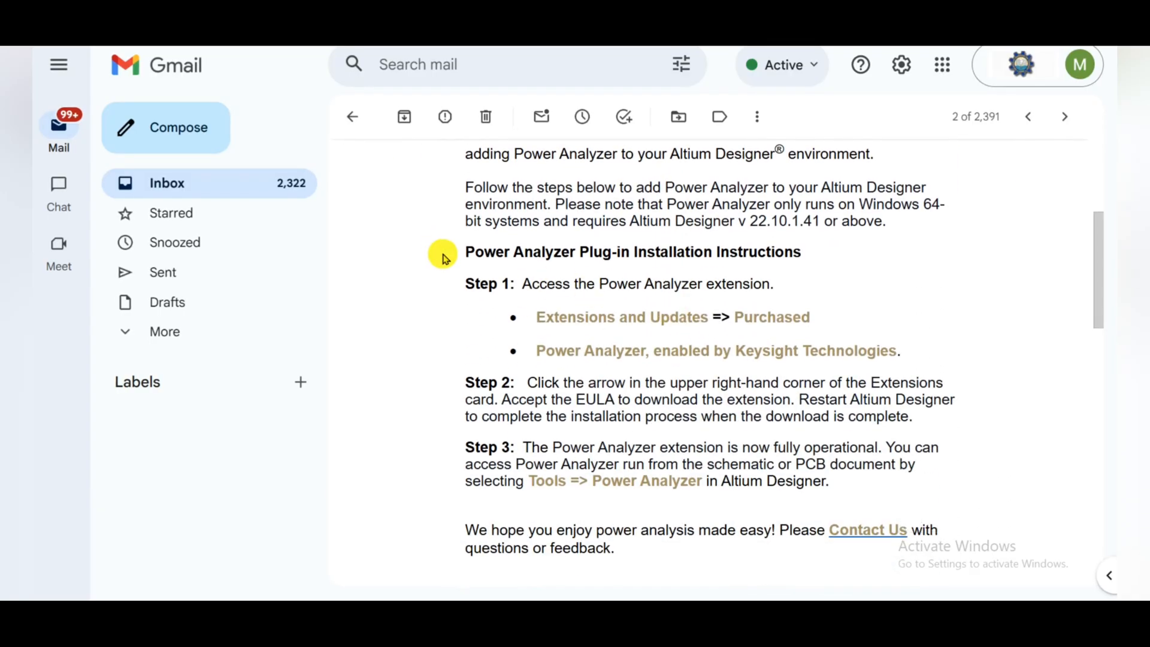
pyautogui.doubleClick(758, 251)
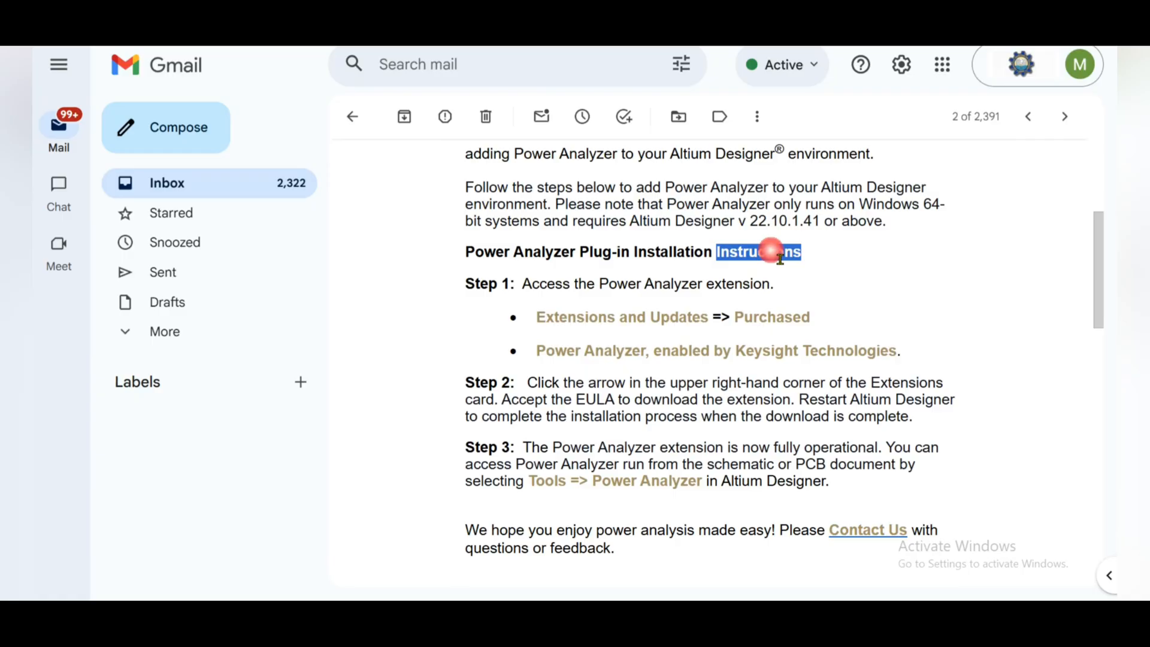
pyautogui.click(462, 283)
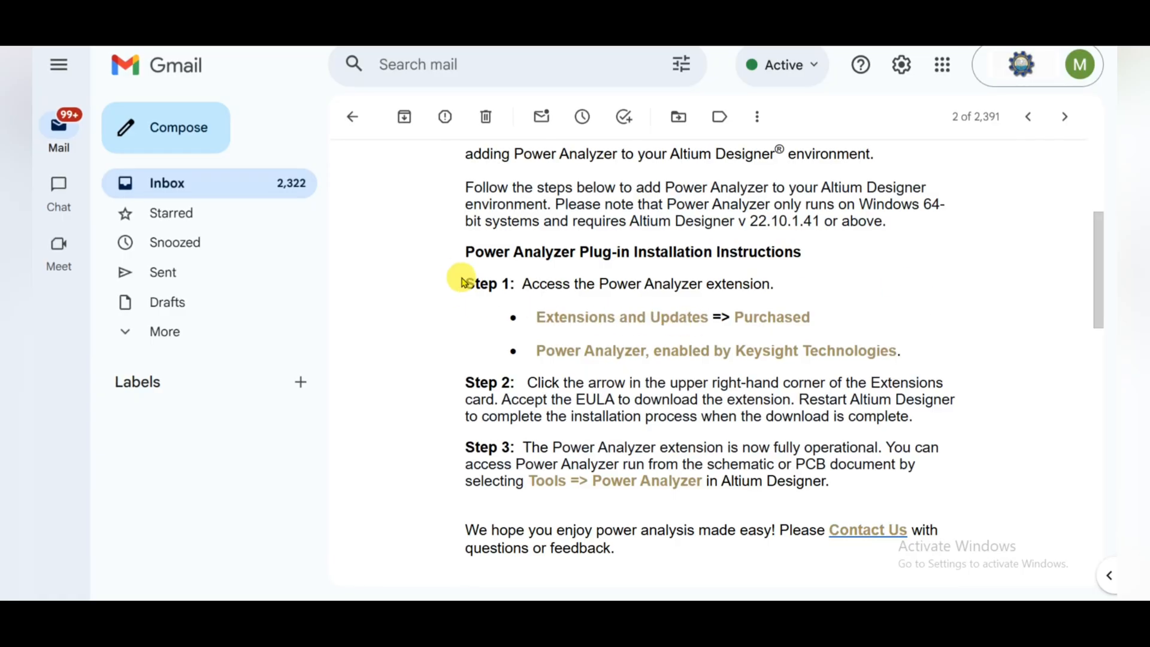
pyautogui.scroll(-3)
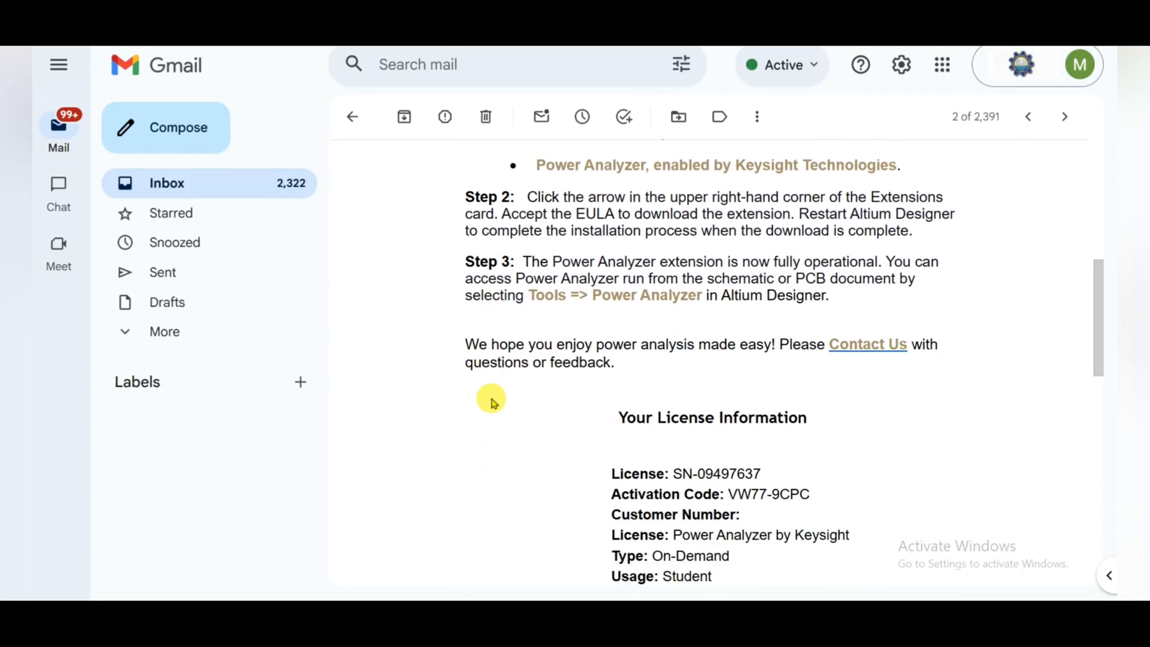
pyautogui.scroll(-3)
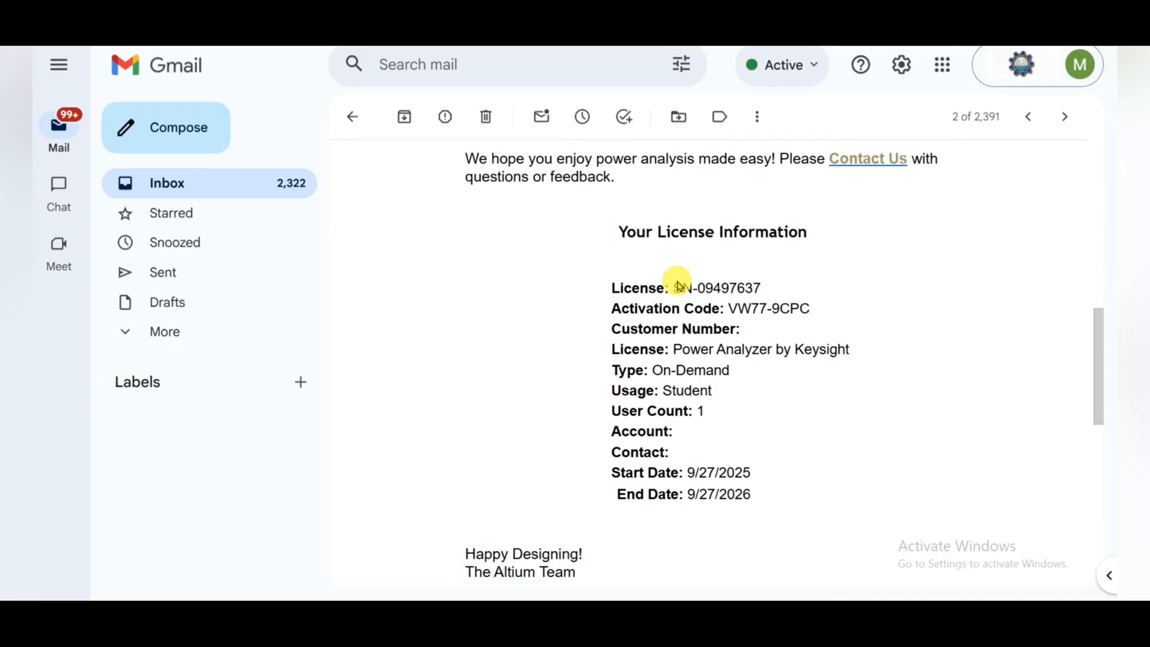
pyautogui.scroll(-3)
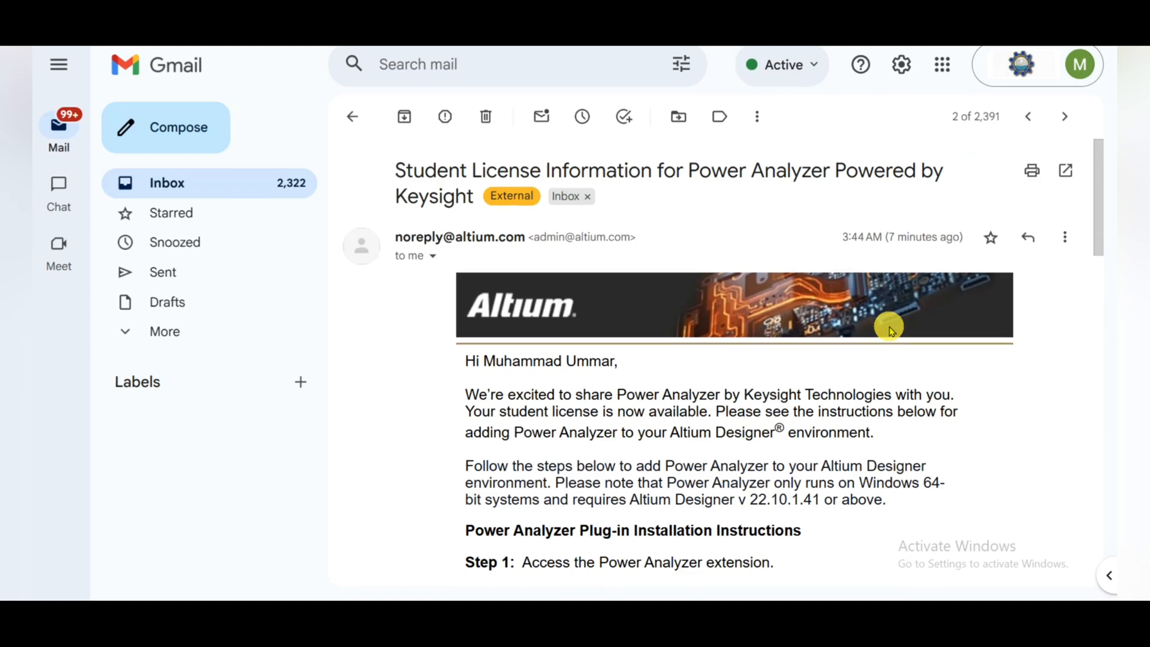
pyautogui.moveTo(889, 321)
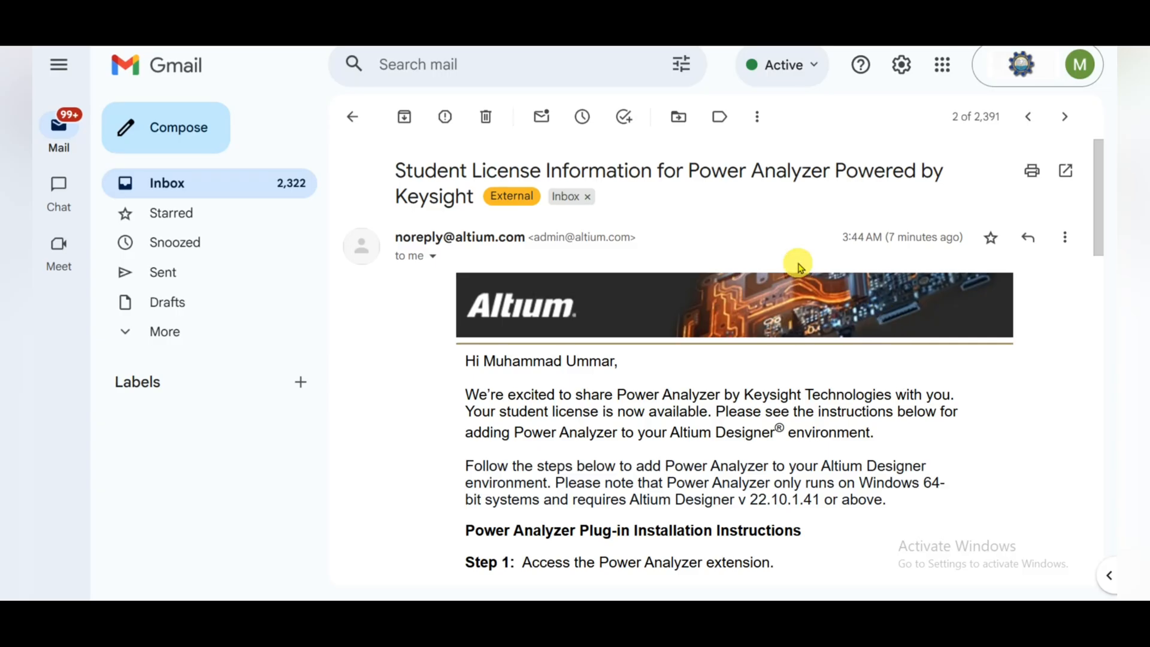
pyautogui.moveTo(803, 297)
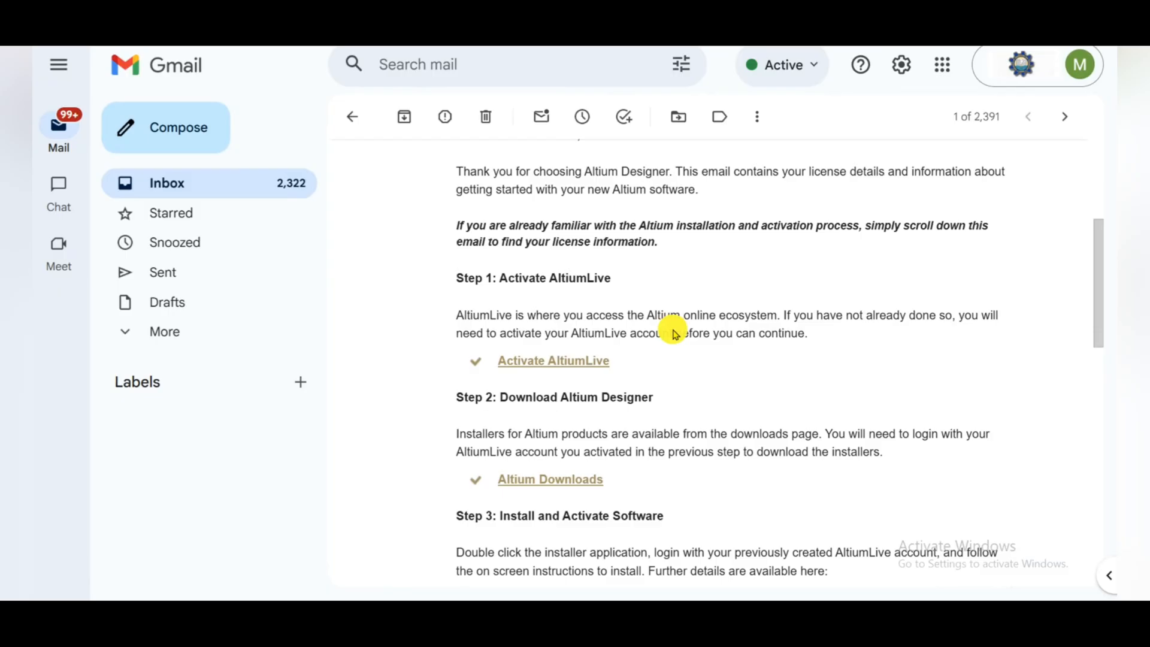
# Step: Activate the AltiumLive account from the license email's Activate link
pyautogui.scroll(-3)
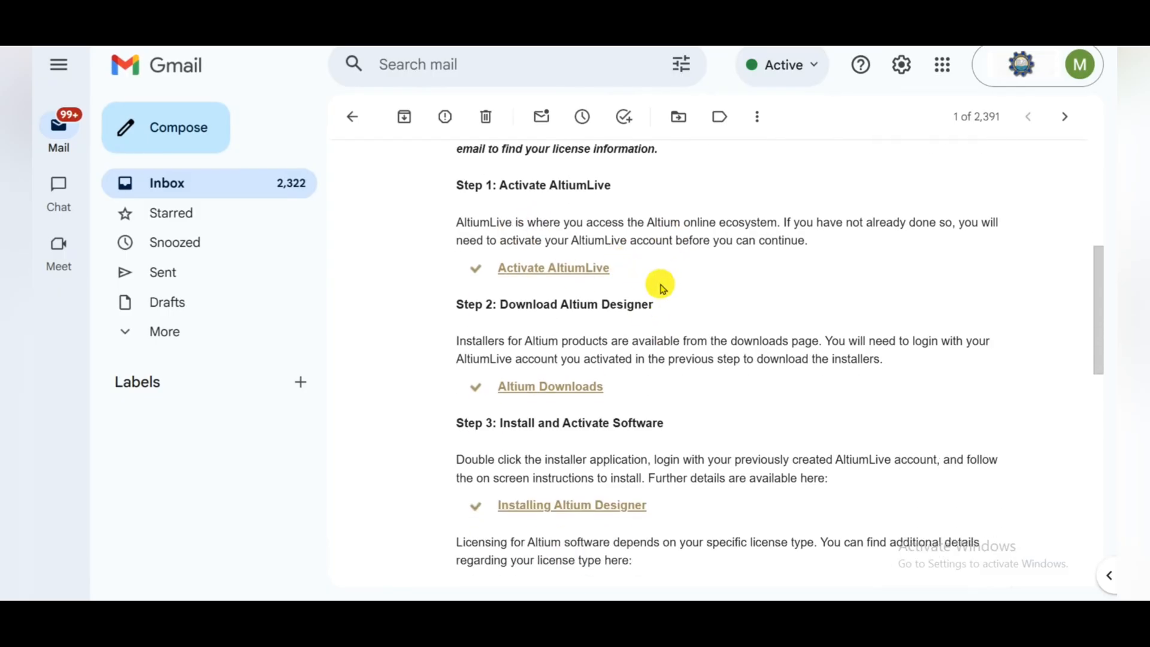
pyautogui.moveTo(554, 268)
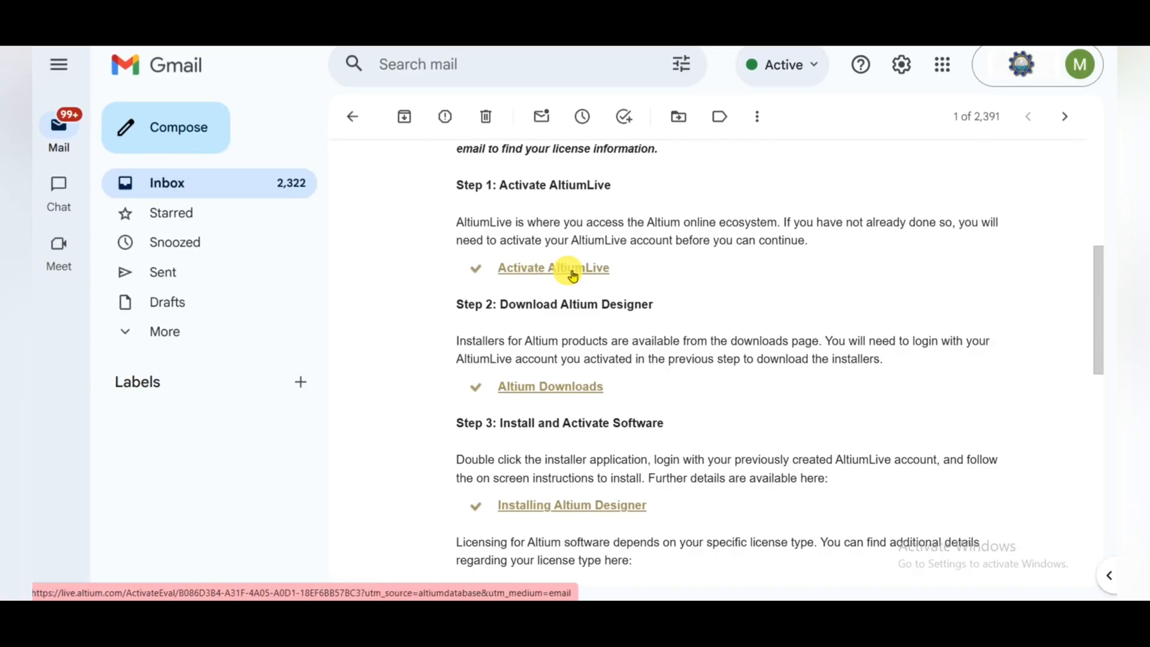
pyautogui.click(553, 267)
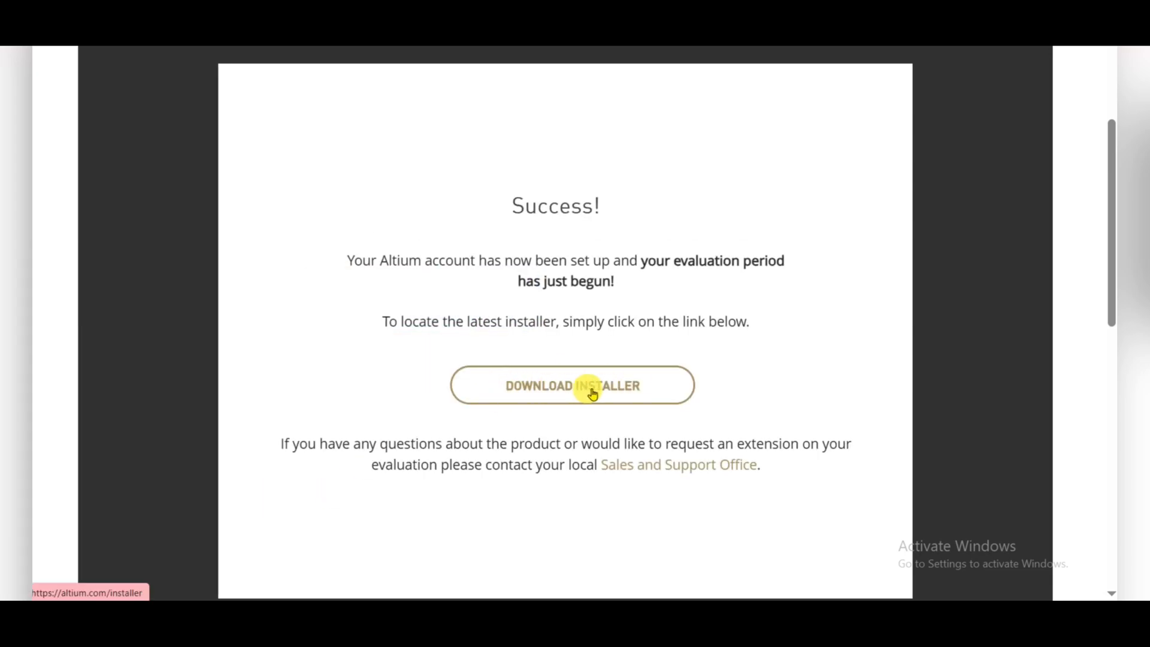
pyautogui.moveTo(501, 260)
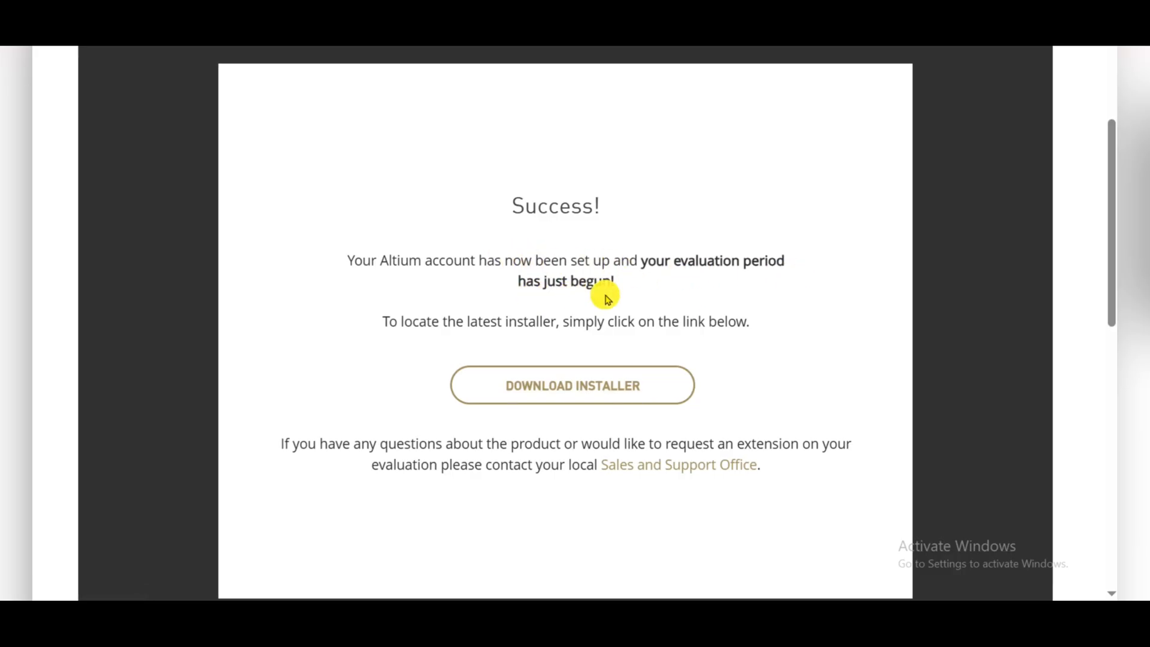
pyautogui.moveTo(536, 392)
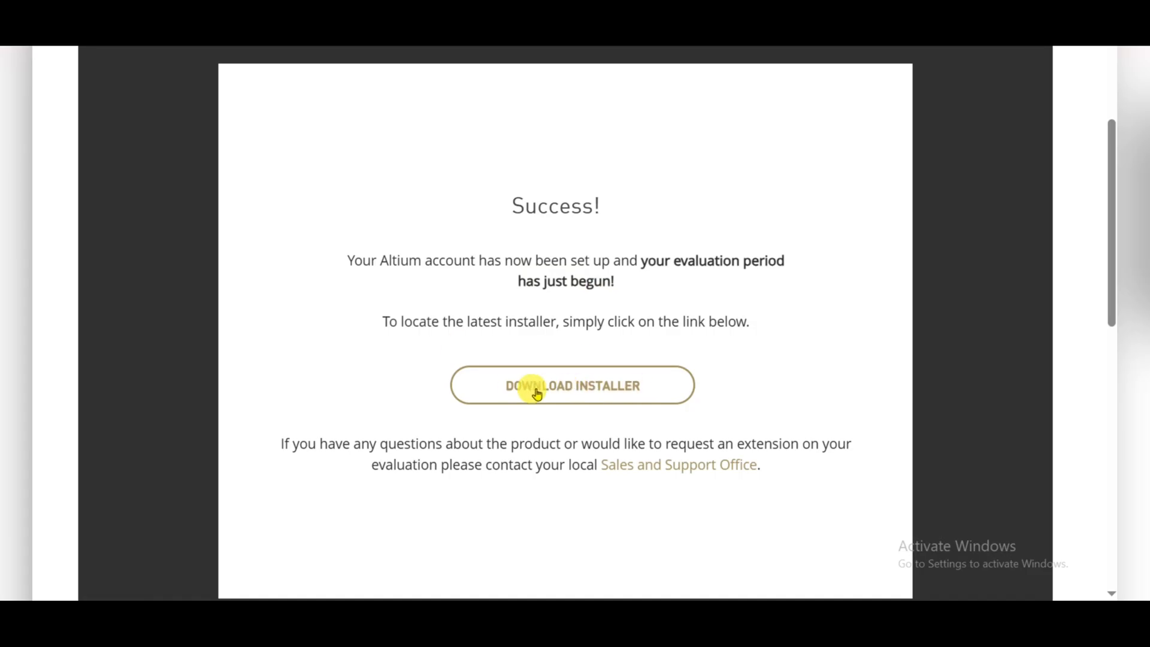
pyautogui.moveTo(598, 394)
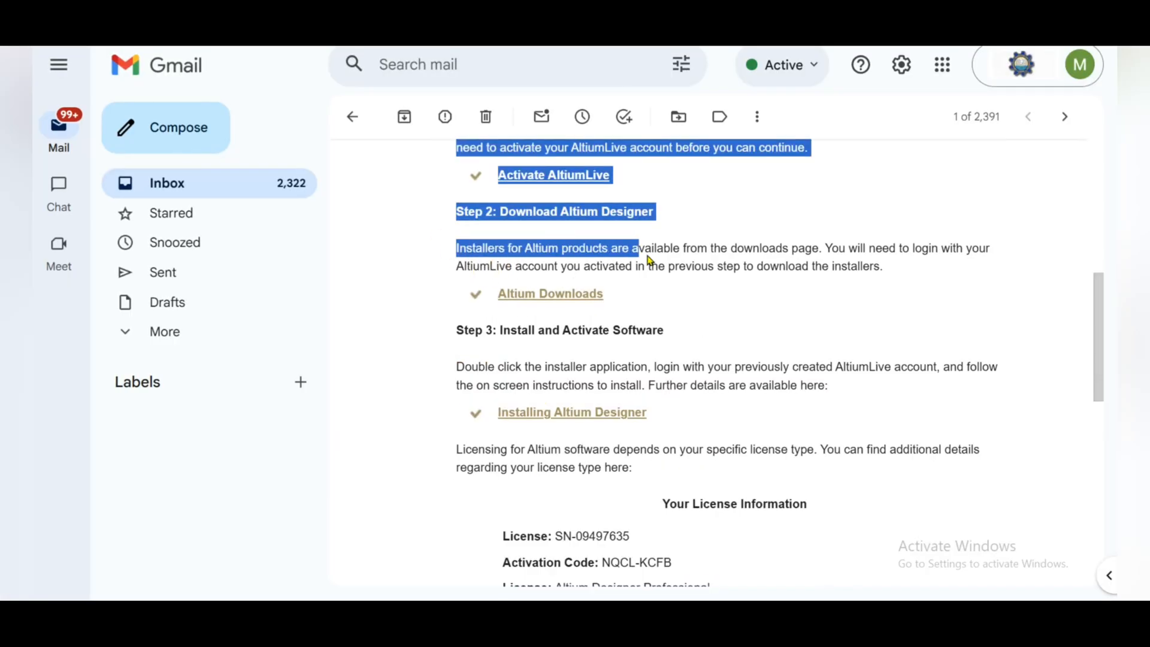
# Step: Review the Step 2 download instructions and show the downloaded installer in its folder
pyautogui.click(452, 248)
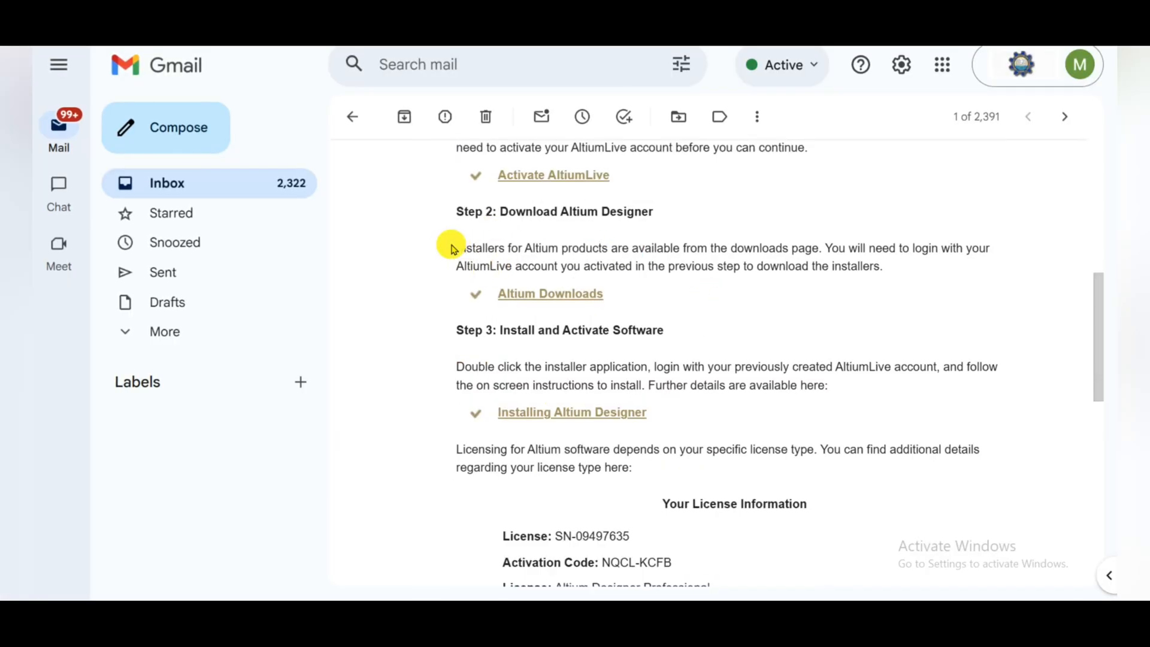
pyautogui.moveTo(451, 248); pyautogui.dragTo(885, 266)
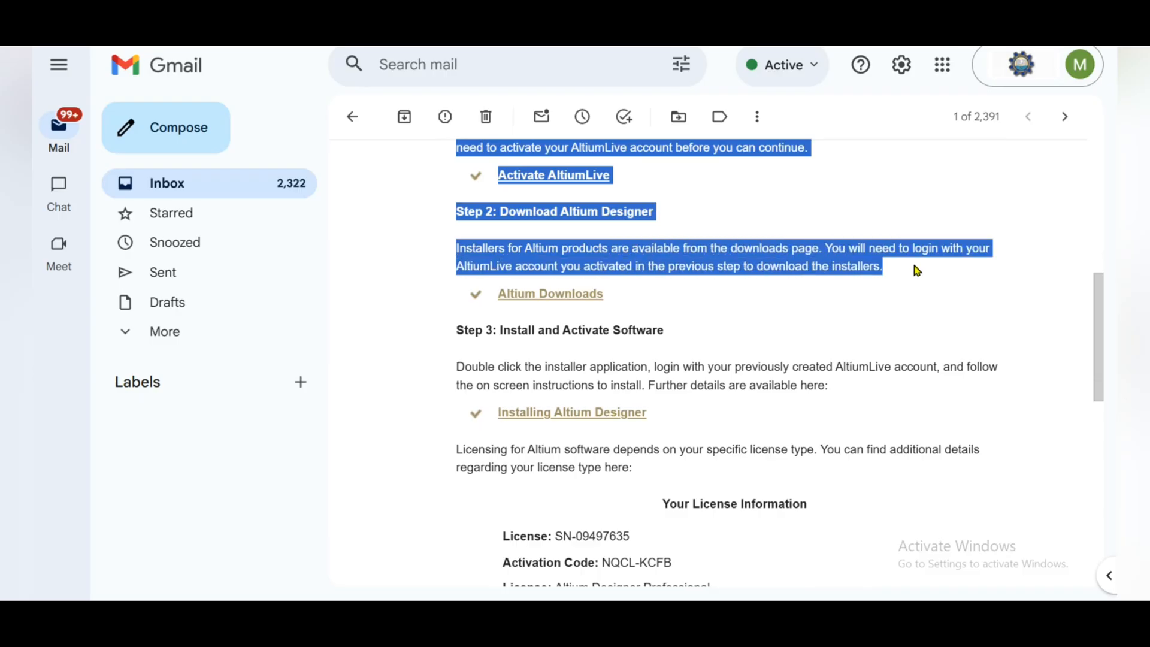
pyautogui.click(971, 260)
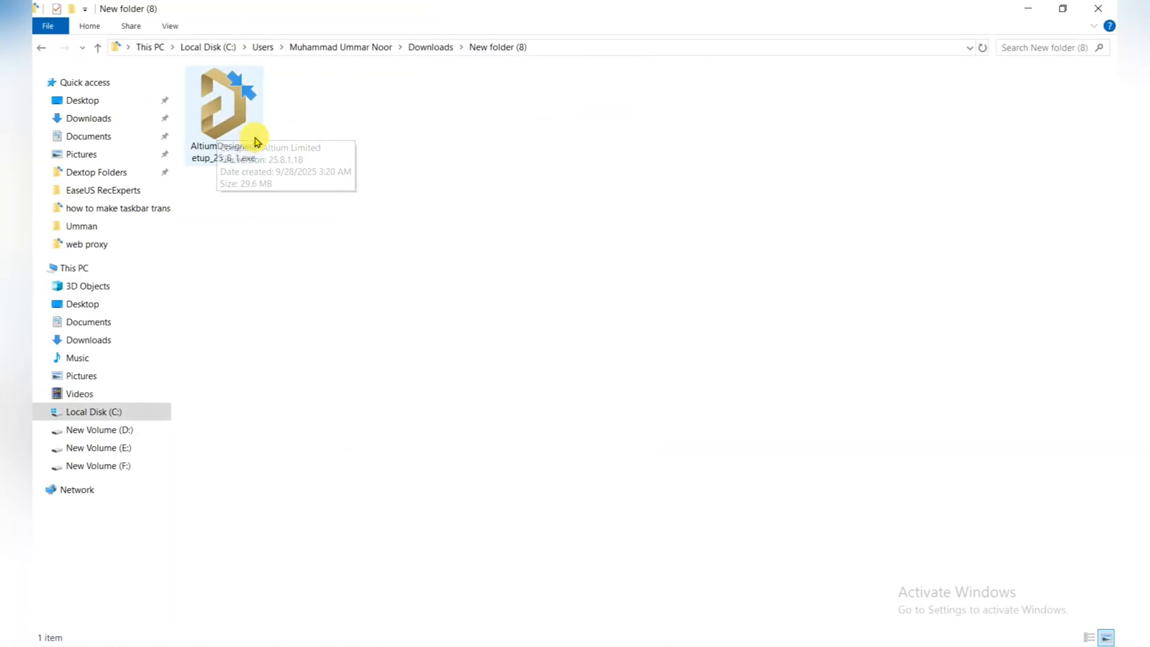
# Step: Launch AltiumDesignerSetup_25_8_1.exe, pass the welcome page and start the browser sign-in
pyautogui.click(224, 110)
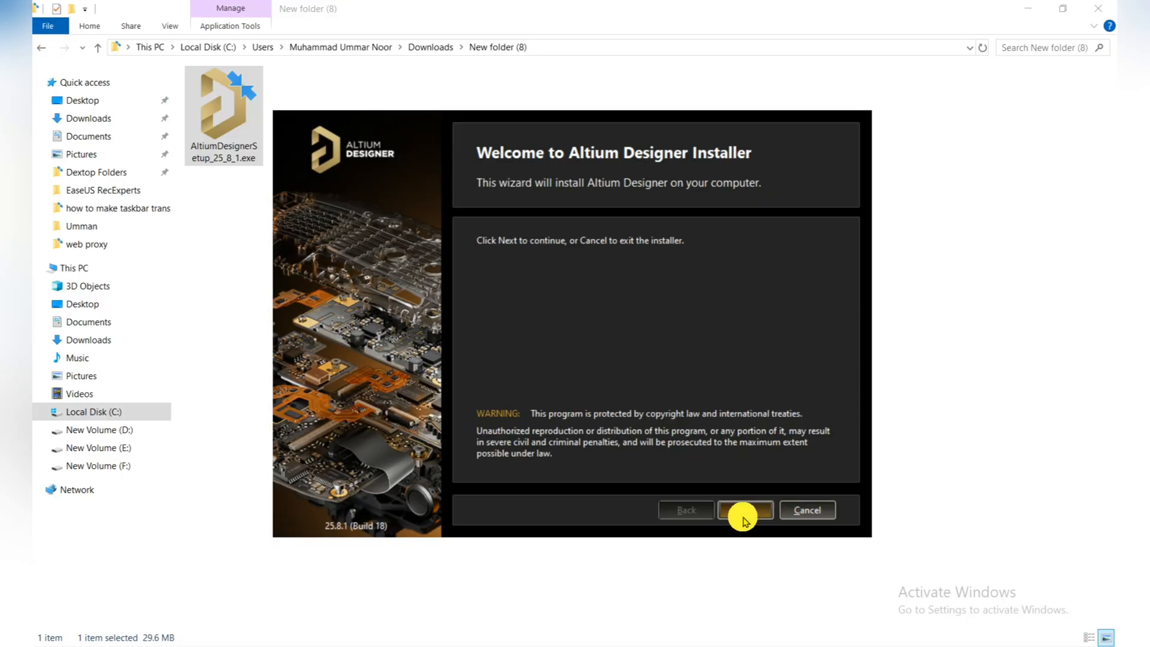
pyautogui.click(745, 510)
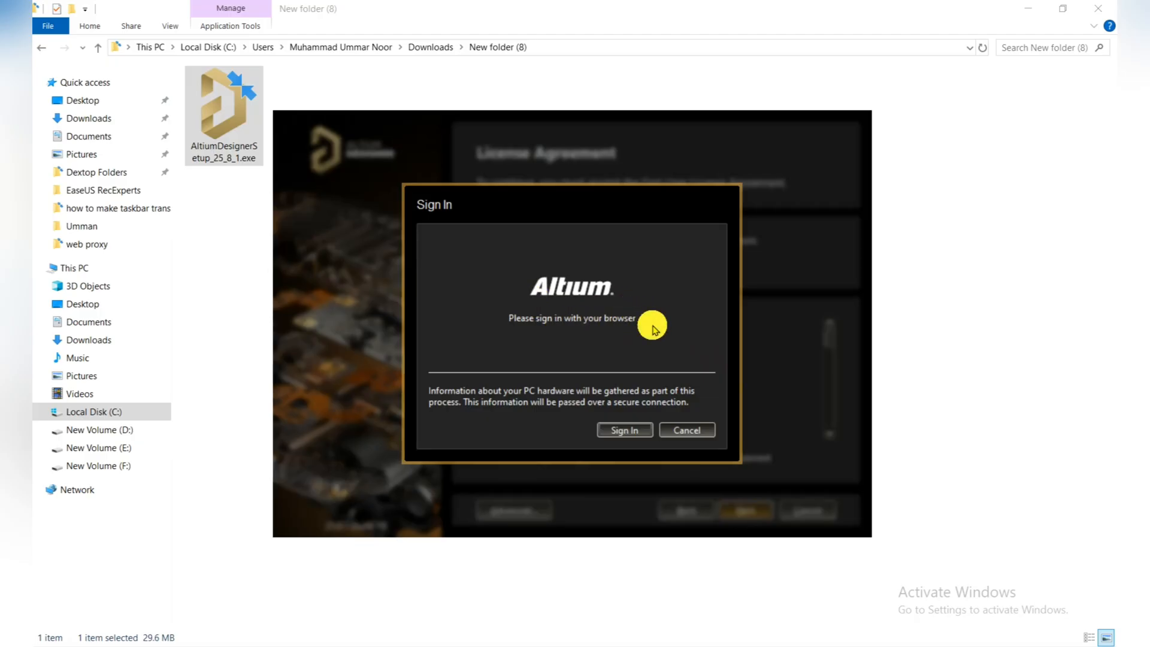
pyautogui.click(623, 431)
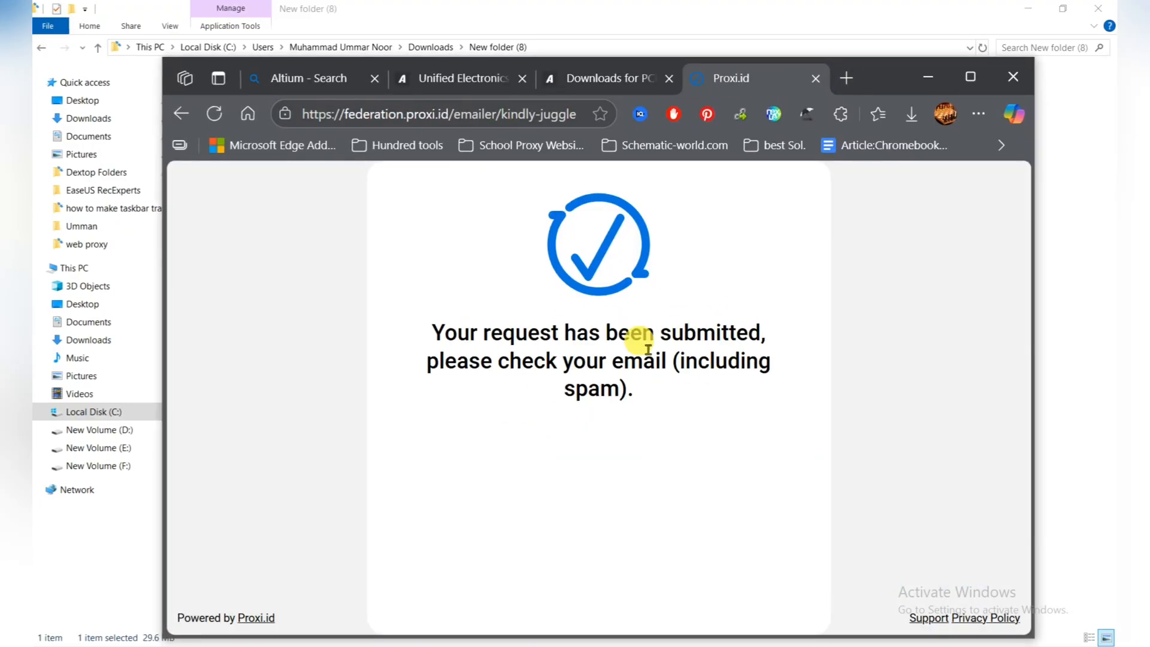
pyautogui.moveTo(881, 243)
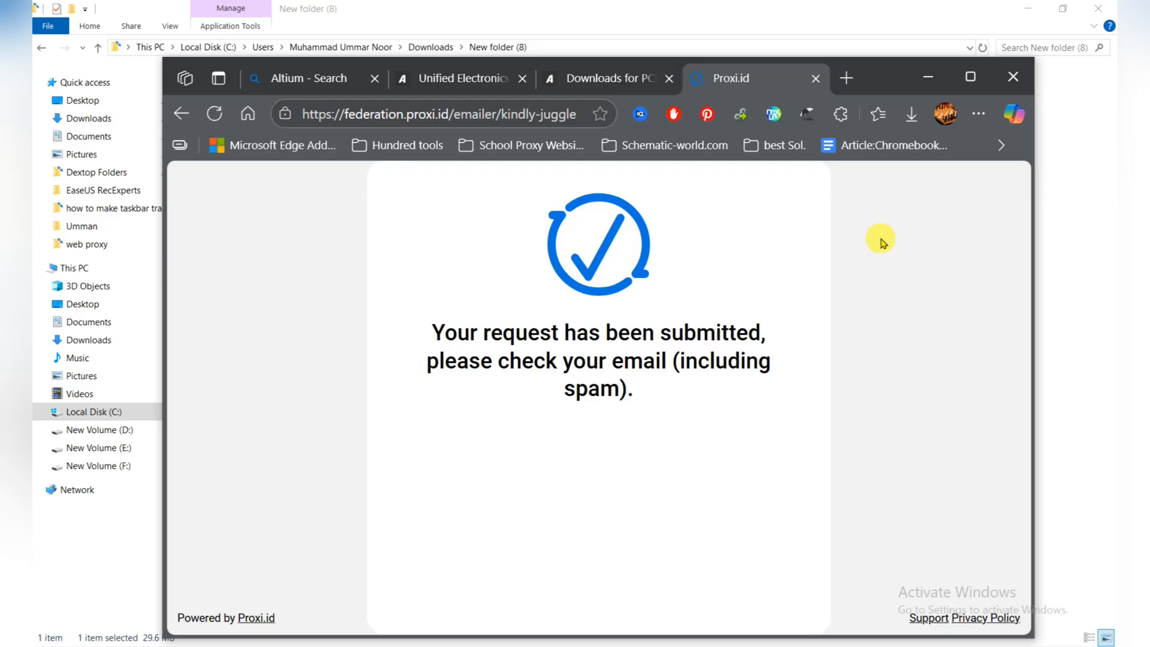
pyautogui.moveTo(886, 79)
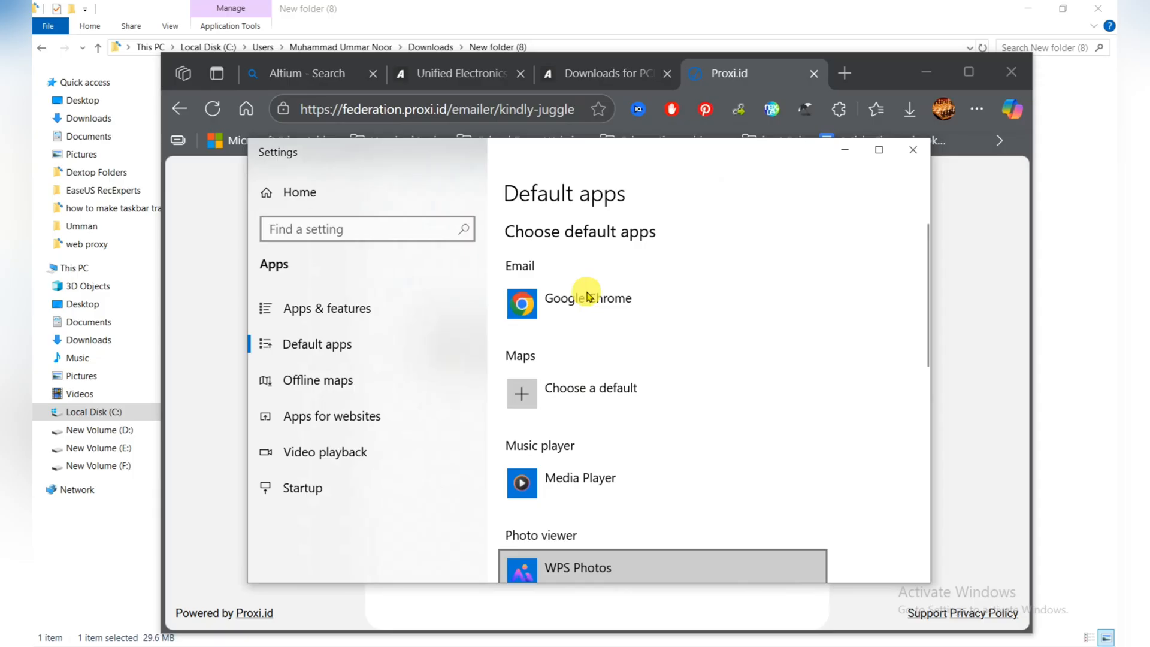
# Step: Scroll the Default apps page to where Microsoft Edge is listed as the web browser
pyautogui.scroll(-3)
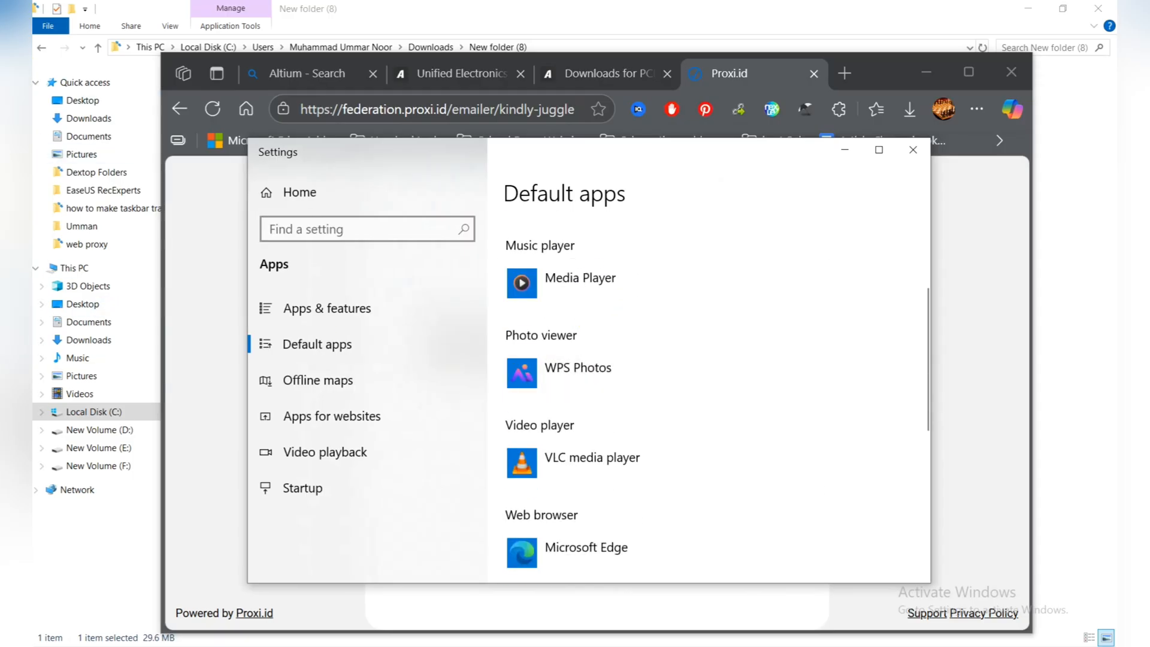
pyautogui.moveTo(650, 289)
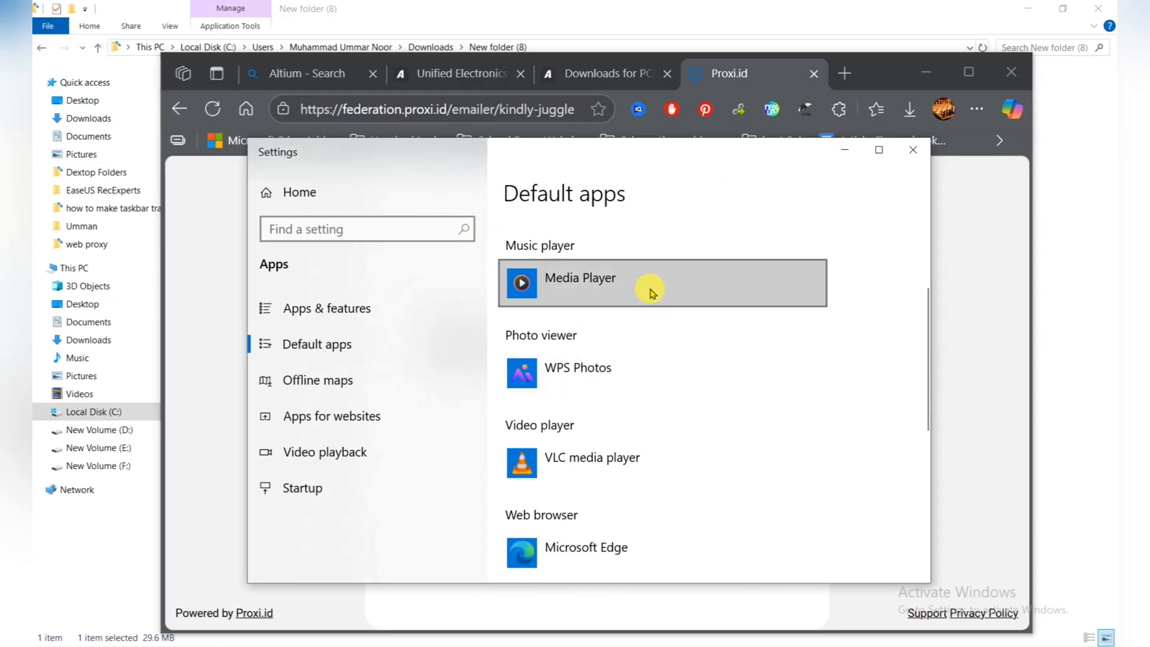
pyautogui.scroll(-3)
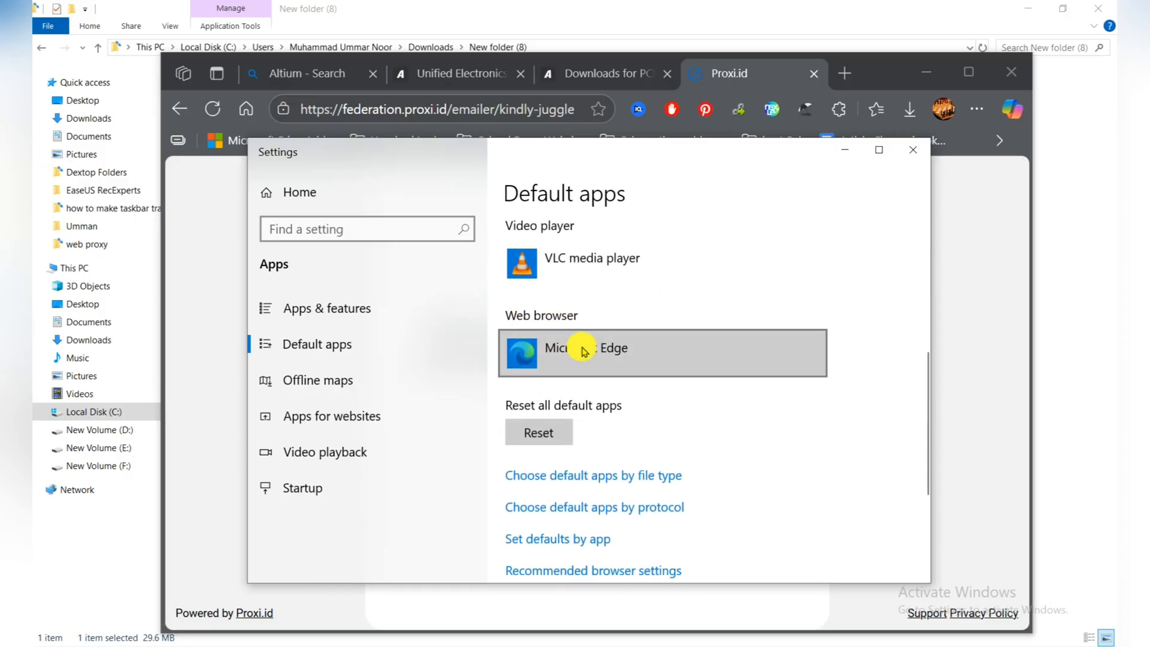
pyautogui.moveTo(584, 352)
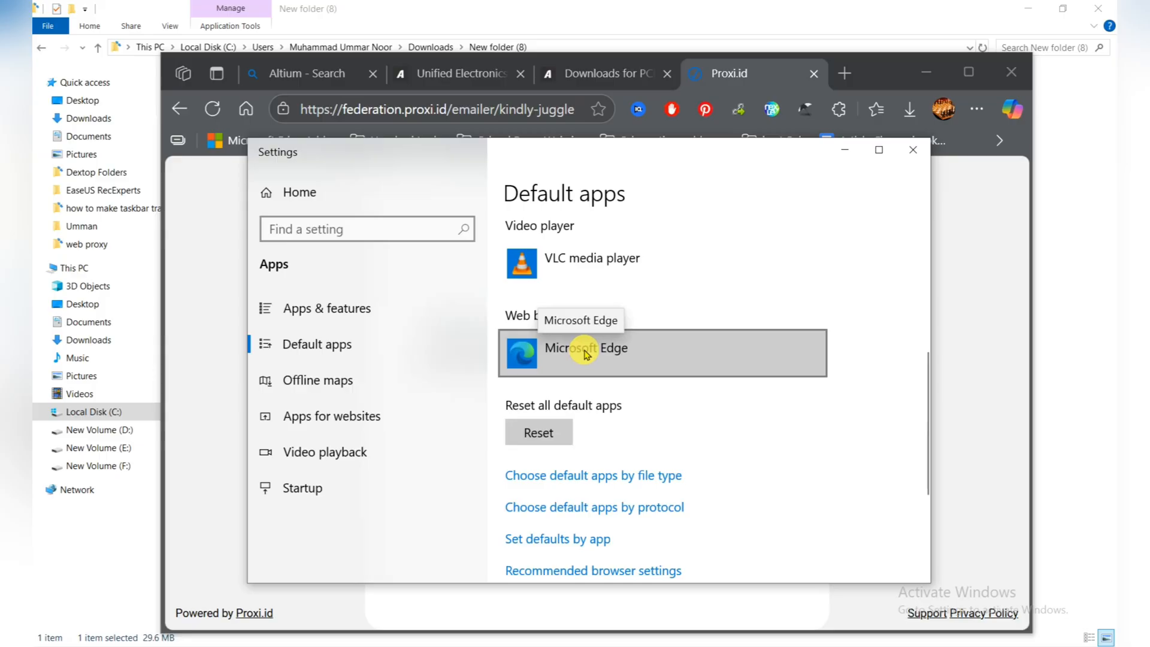
pyautogui.moveTo(781, 243)
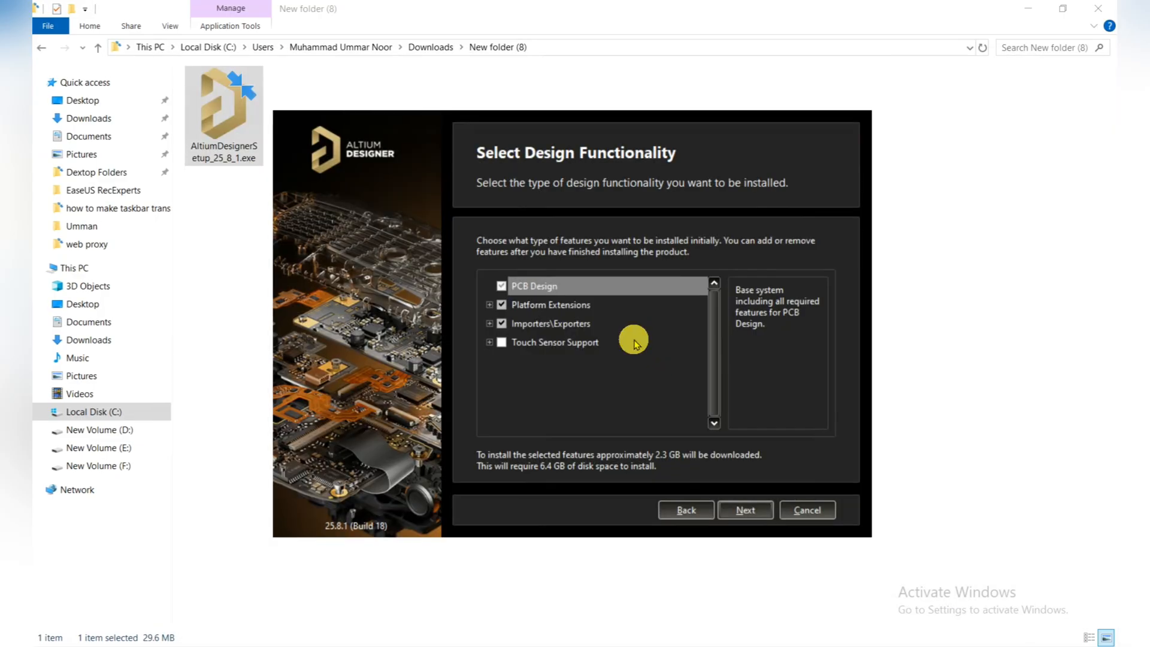
pyautogui.moveTo(676, 465)
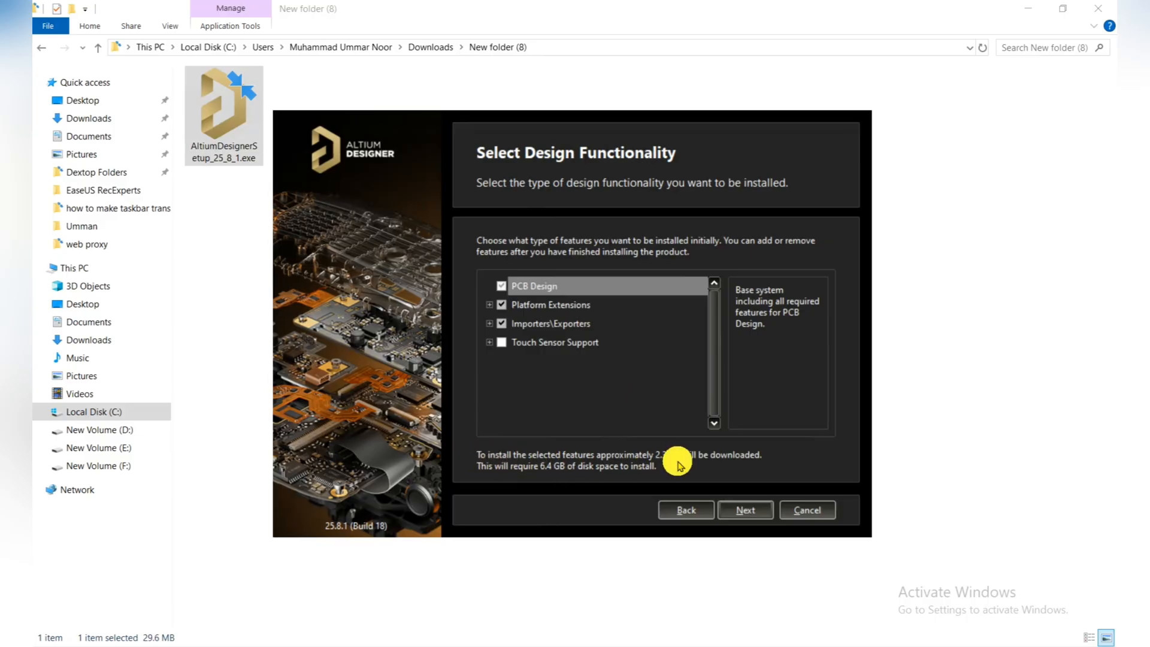
pyautogui.moveTo(764, 469)
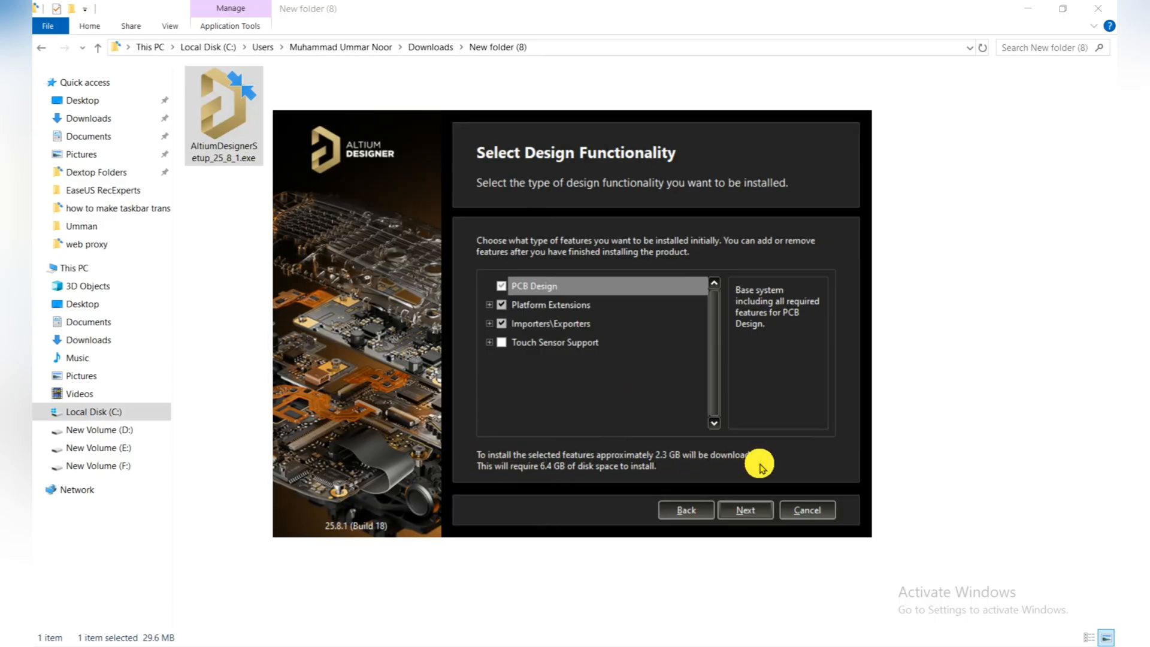
pyautogui.moveTo(561, 476)
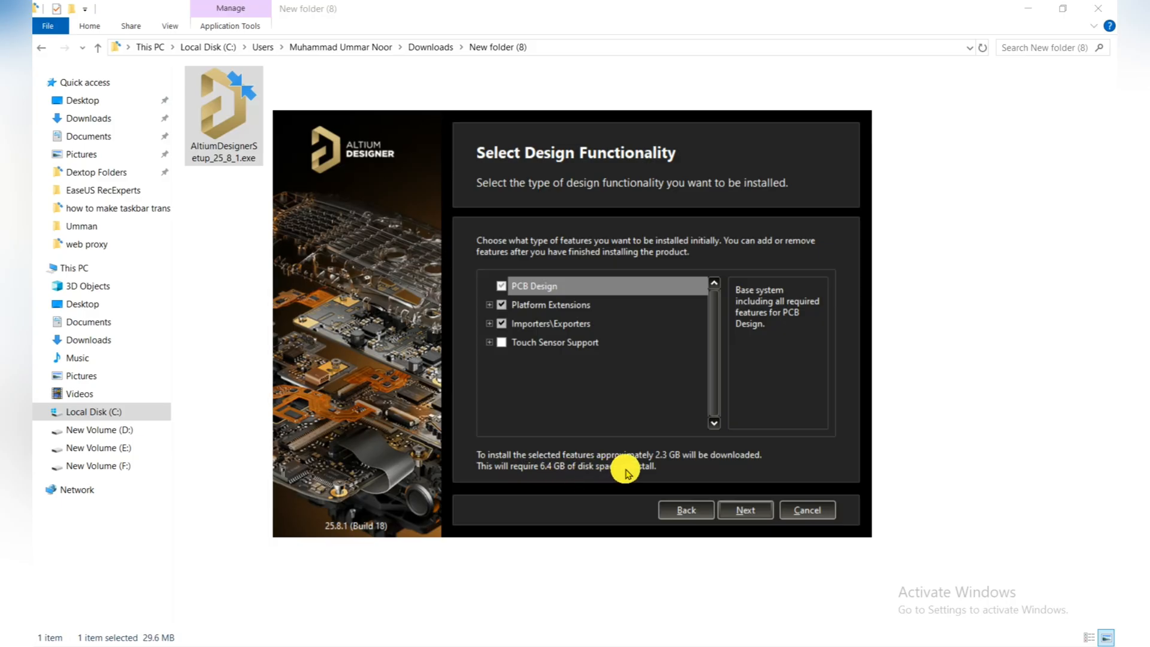
pyautogui.moveTo(522, 281)
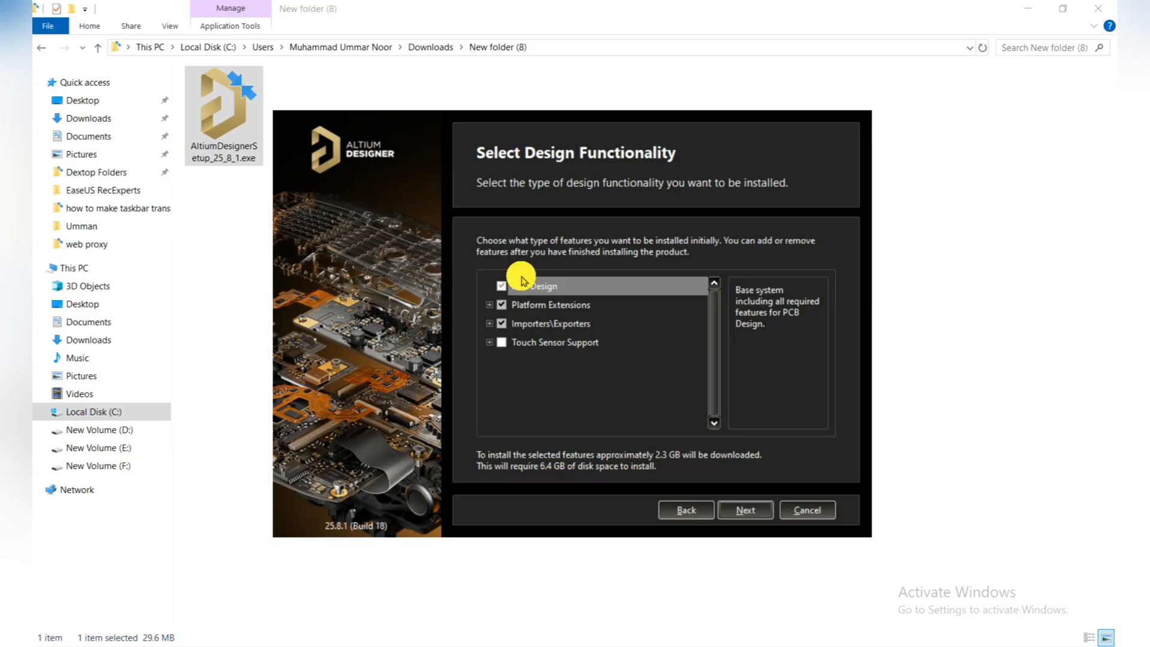
# Step: Keep the default features (Touch Sensor Support left out) and the default install folders
pyautogui.click(502, 342)
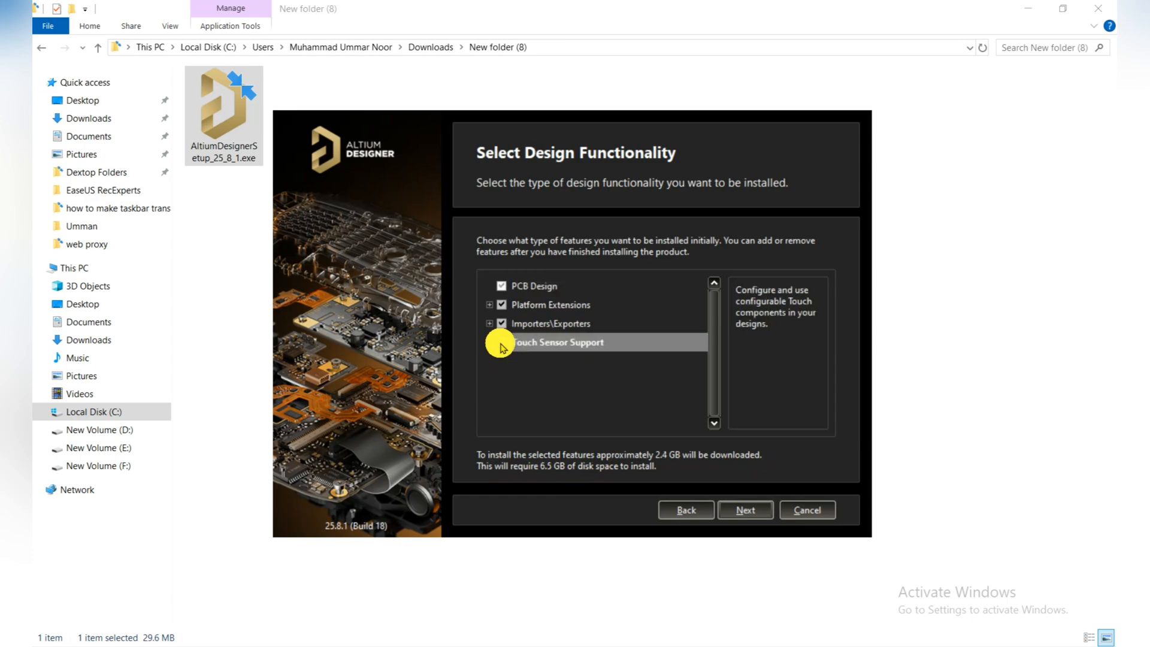
pyautogui.click(502, 341)
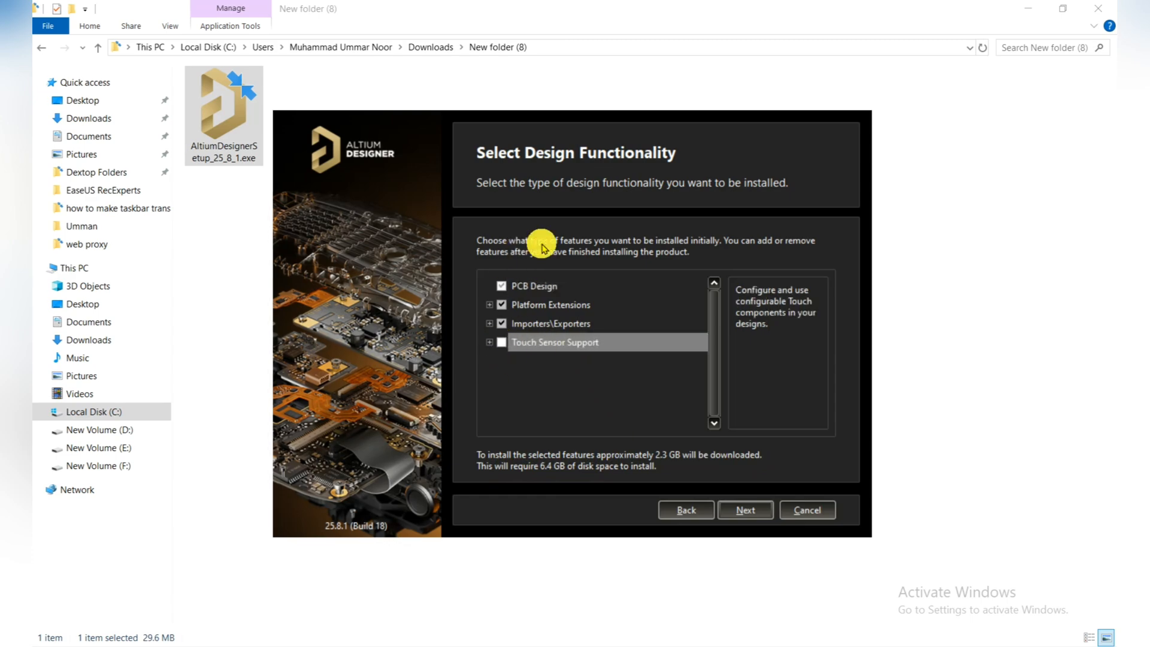
pyautogui.moveTo(532, 305)
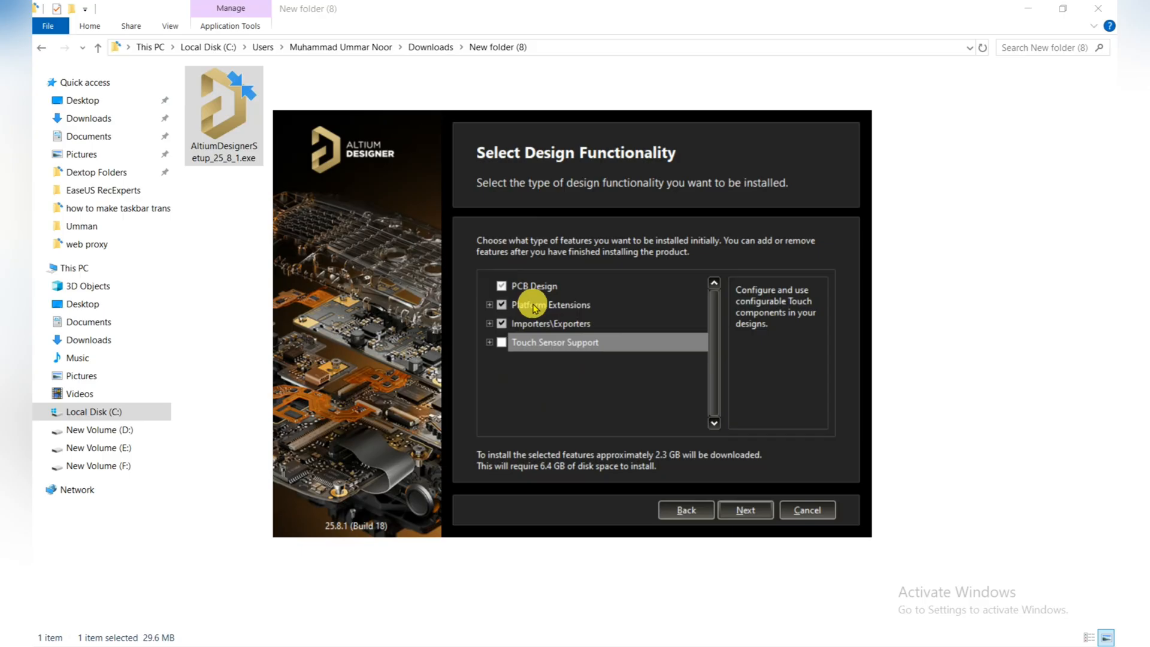
pyautogui.click(744, 510)
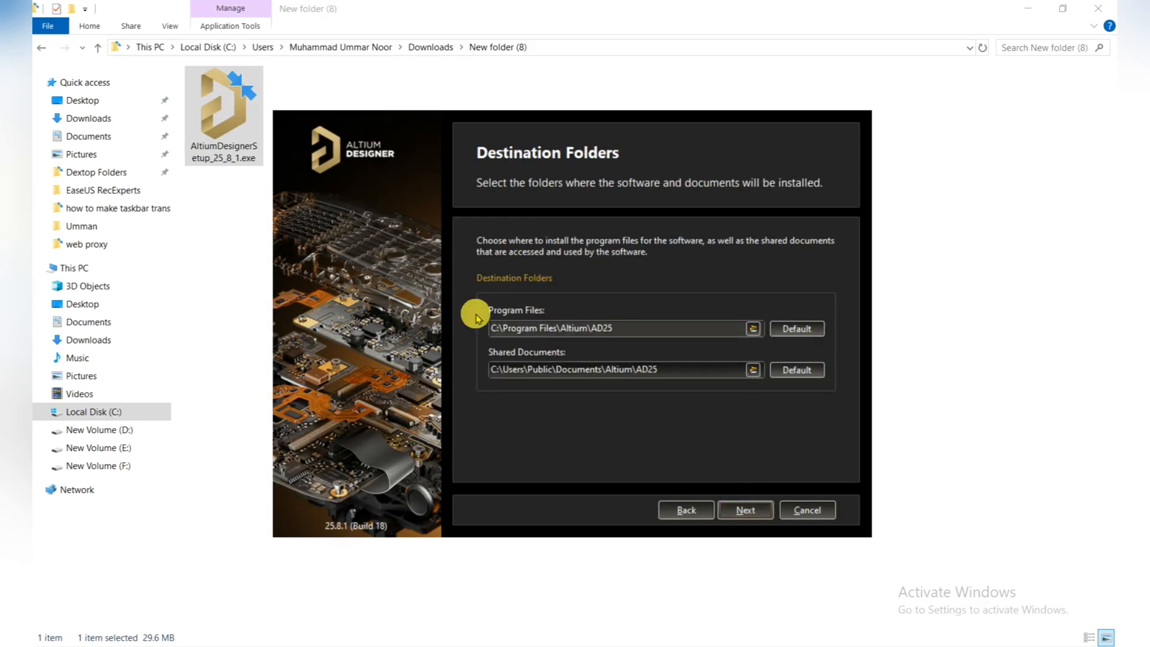
pyautogui.click(744, 511)
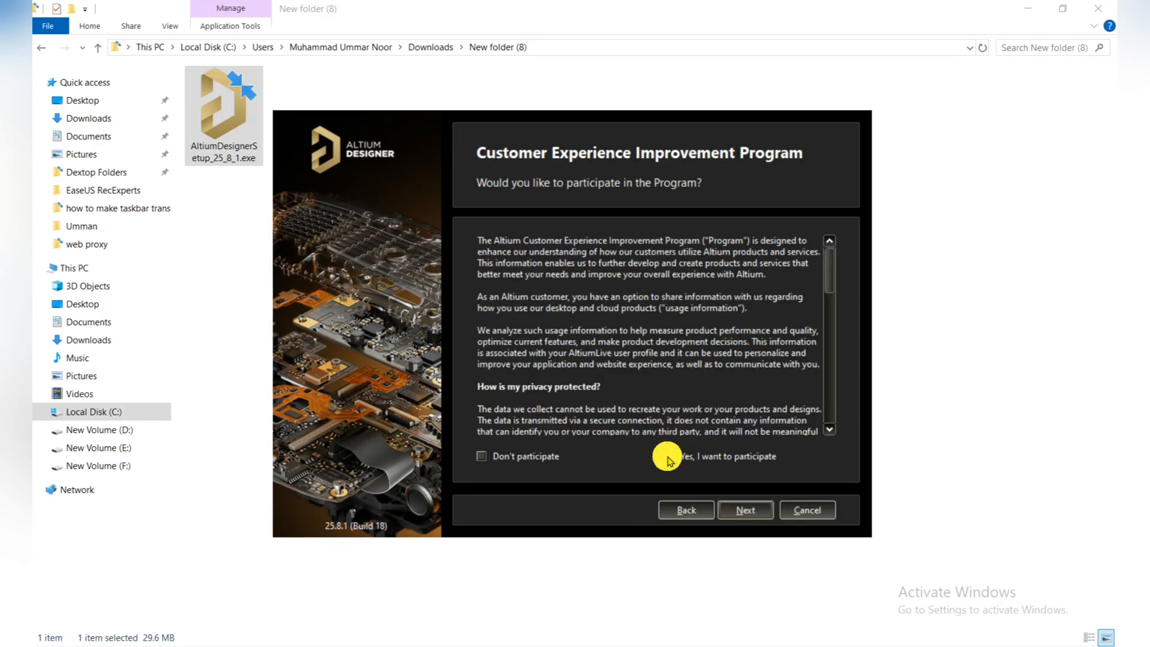
pyautogui.moveTo(671, 459)
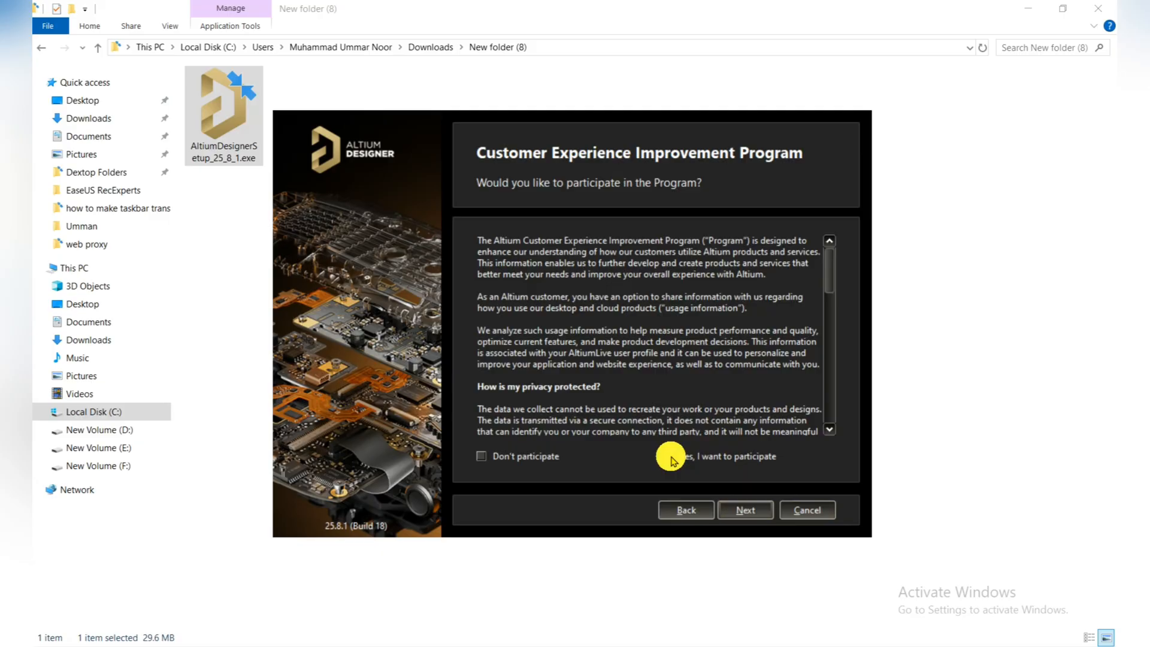
# Step: Run the installation to completion and finish with Run Altium Designer ticked
pyautogui.click(744, 511)
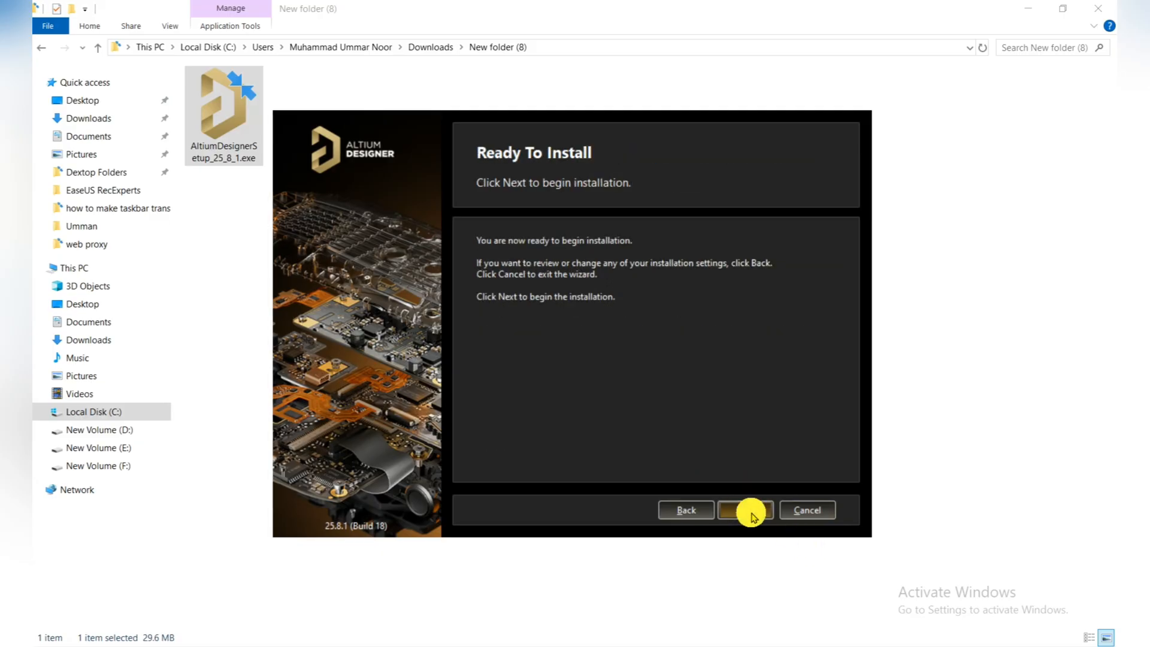
pyautogui.click(746, 510)
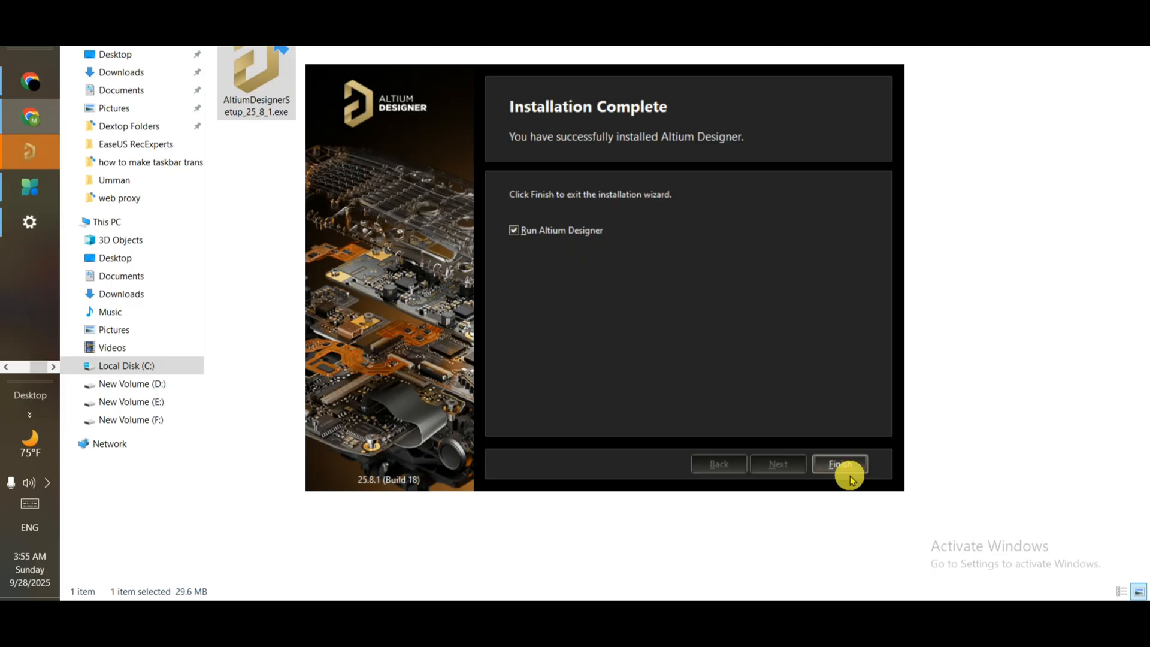
pyautogui.click(839, 464)
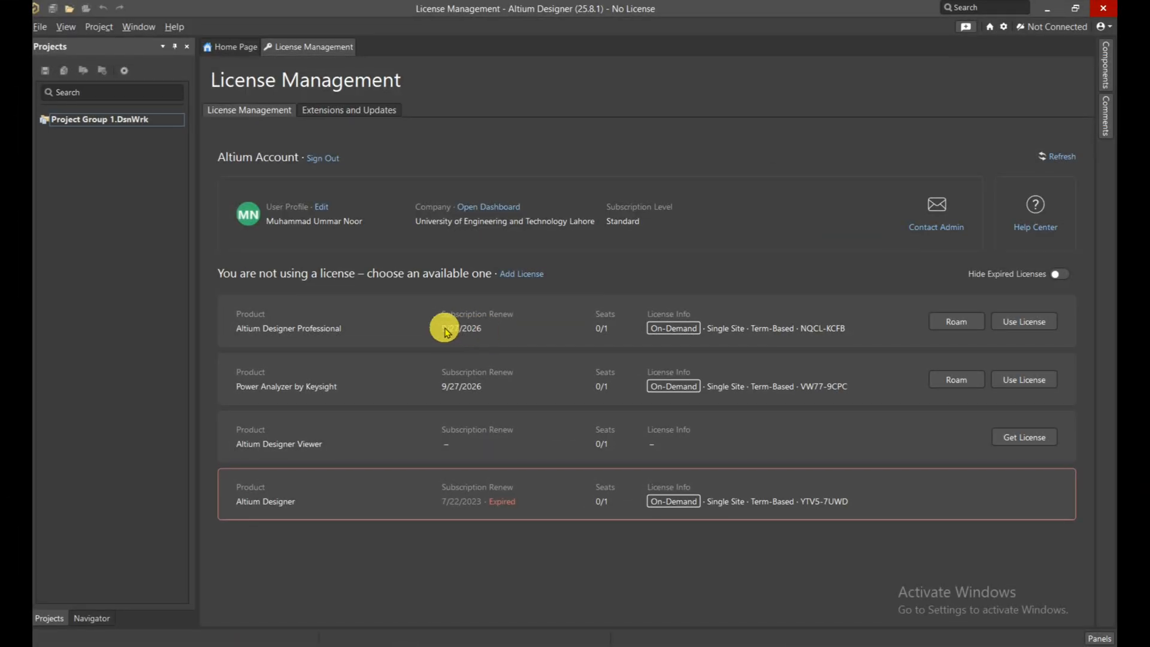
pyautogui.moveTo(447, 331)
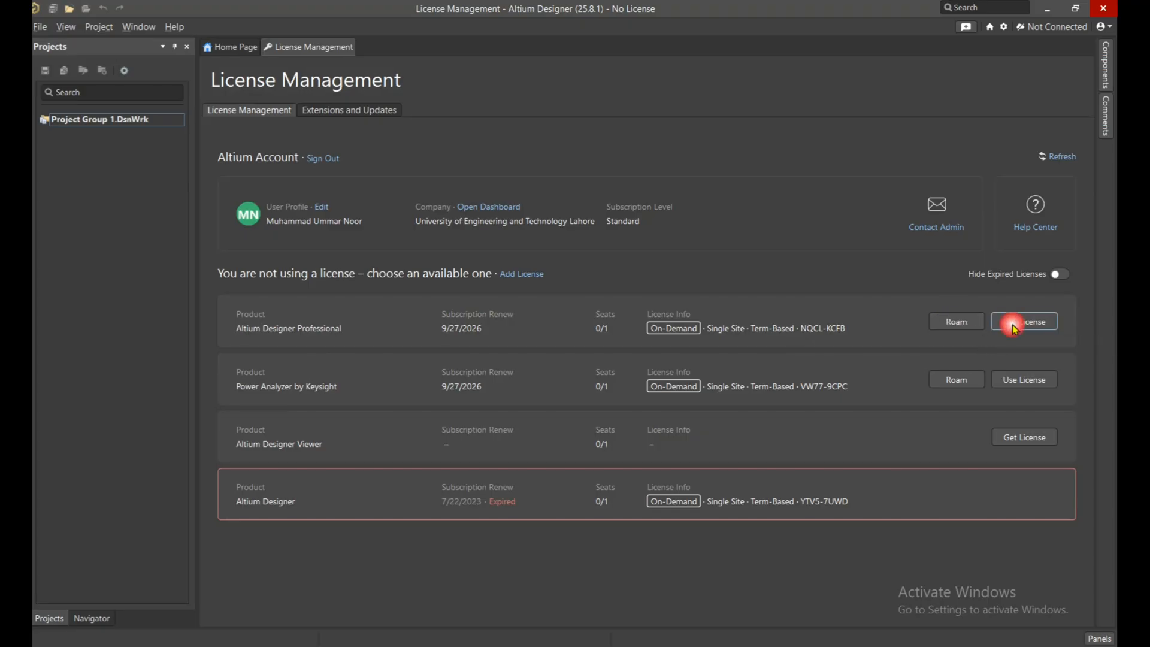
# Step: Put the Altium Designer Professional license in use, showing 1/1 seats
pyautogui.click(1024, 321)
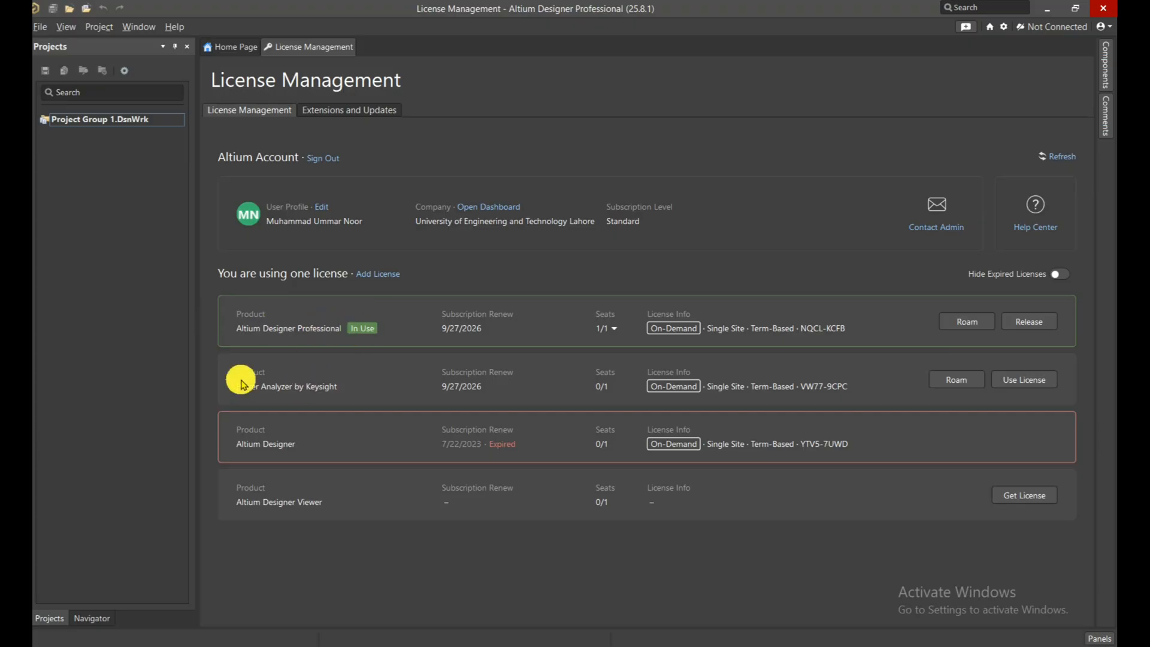
pyautogui.moveTo(266, 367)
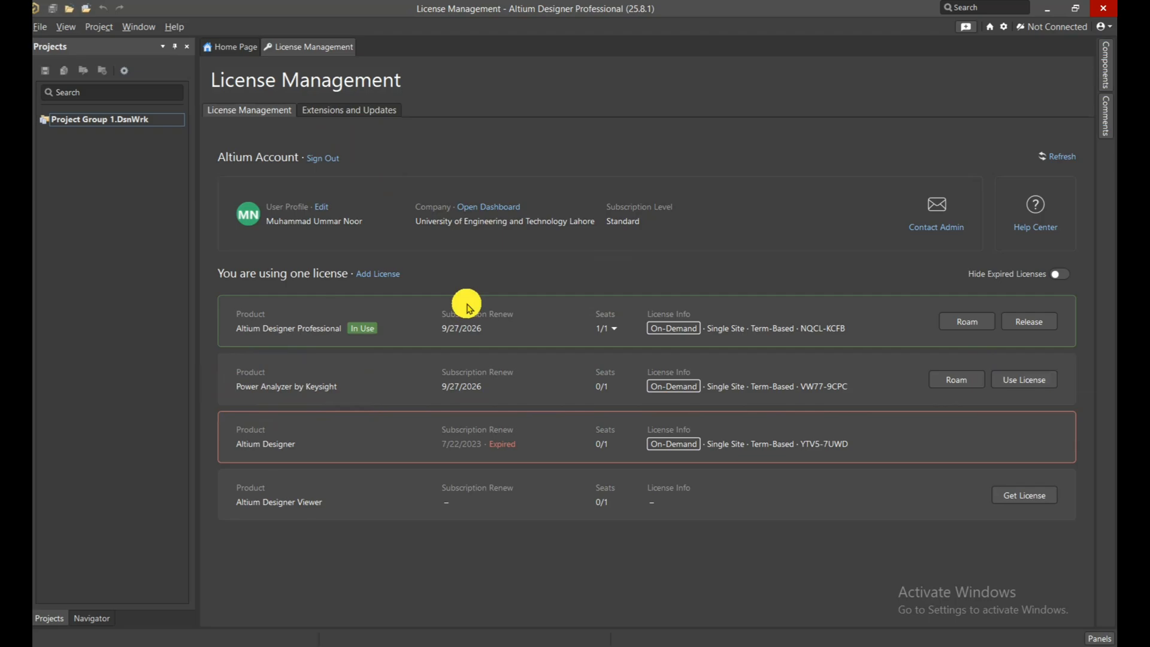
pyautogui.click(349, 111)
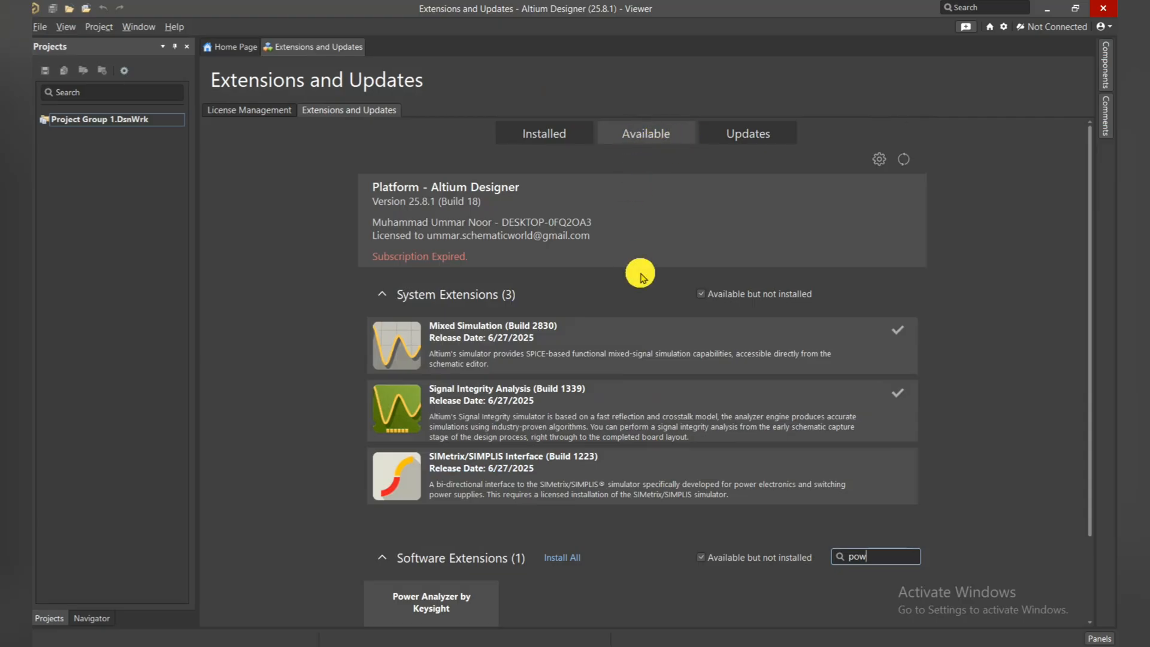
# Step: Accept the Keysight EULA so Power Analyzer starts downloading, then return to License Management
pyautogui.scroll(-3)
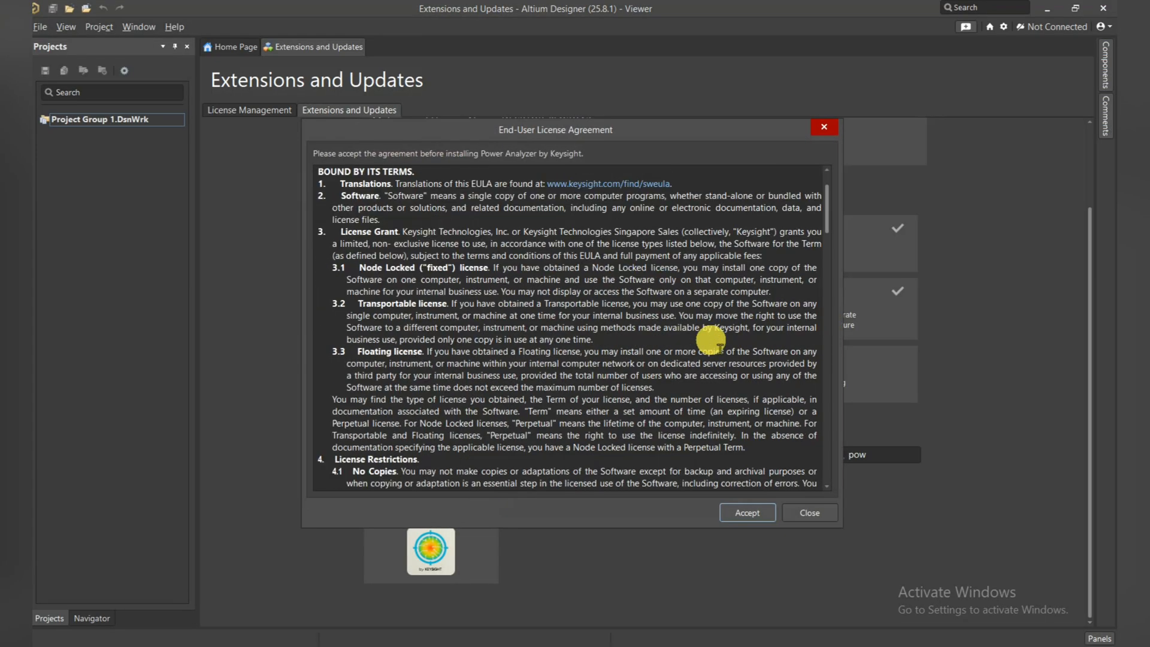
pyautogui.scroll(-3)
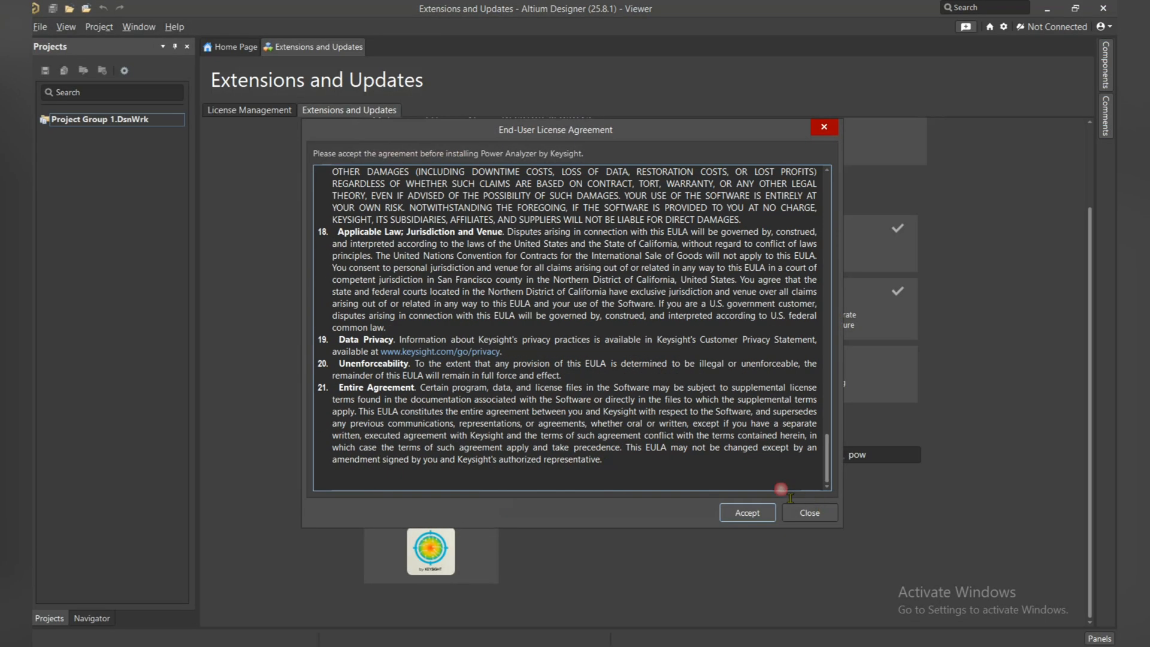
pyautogui.click(746, 513)
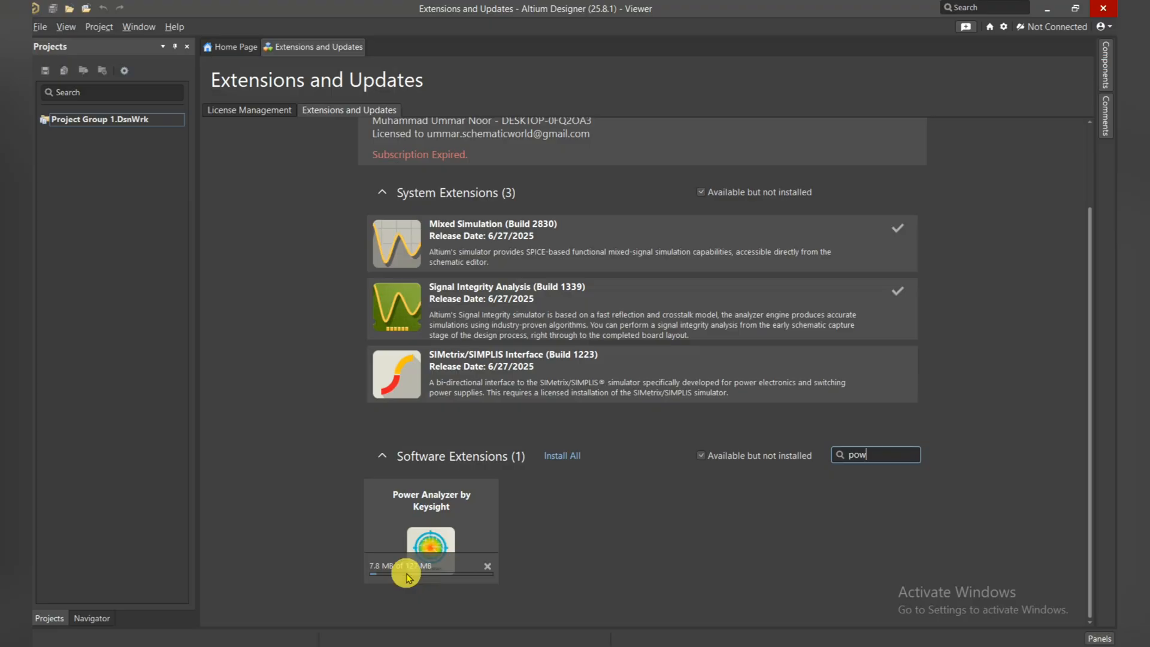
pyautogui.click(250, 110)
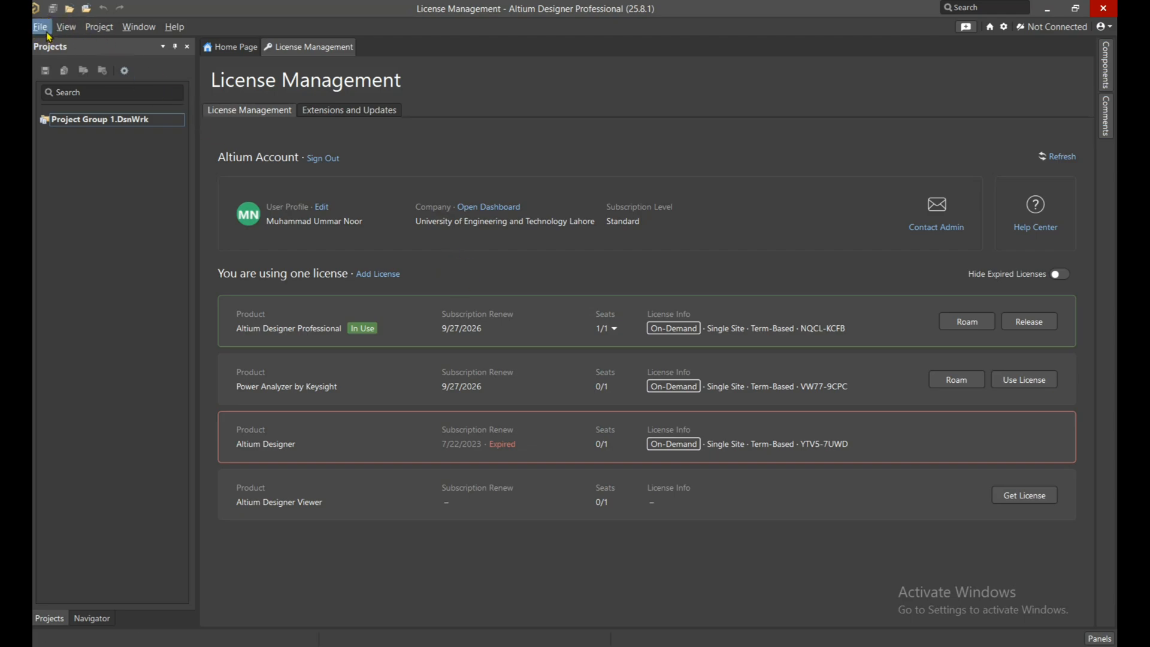
# Step: Create blank Sheet1.SchDoc as a free document and confirm the Professional license remains in use
pyautogui.click(39, 26)
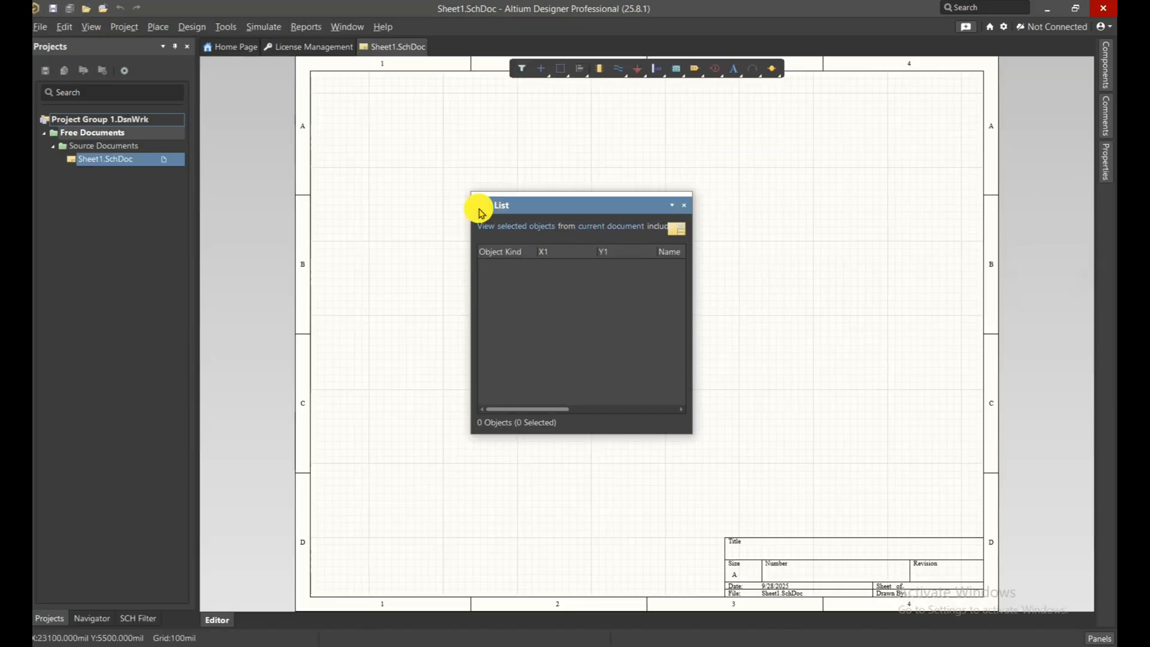
pyautogui.click(683, 205)
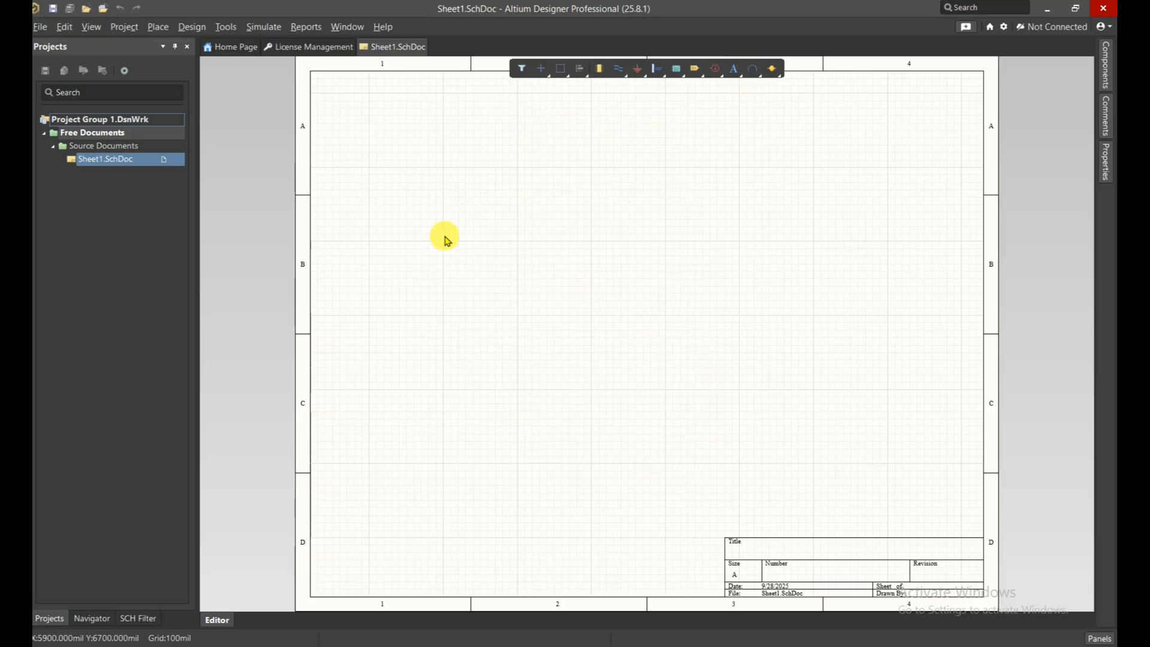
pyautogui.moveTo(519, 175)
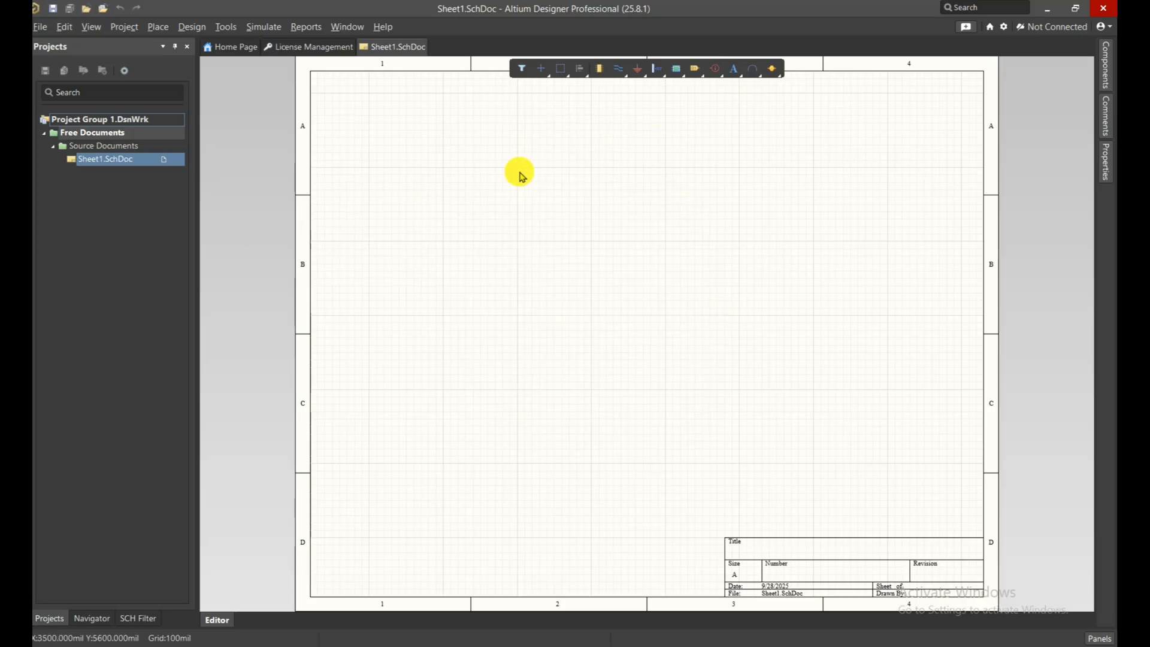
pyautogui.moveTo(633, 240)
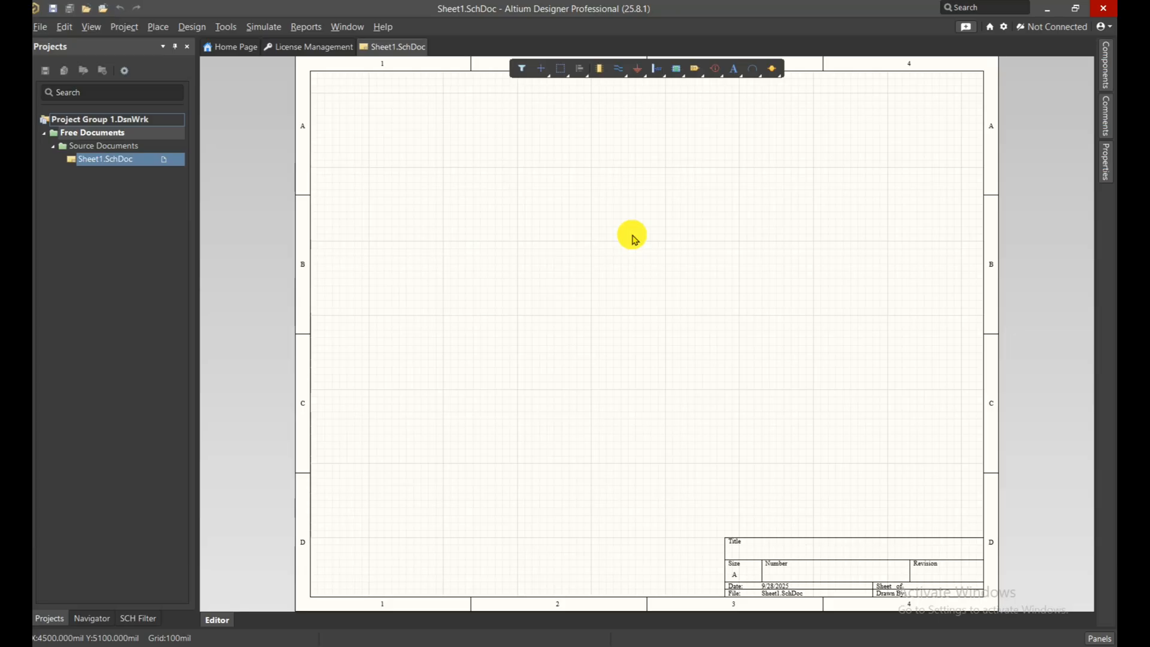
pyautogui.moveTo(296, 54)
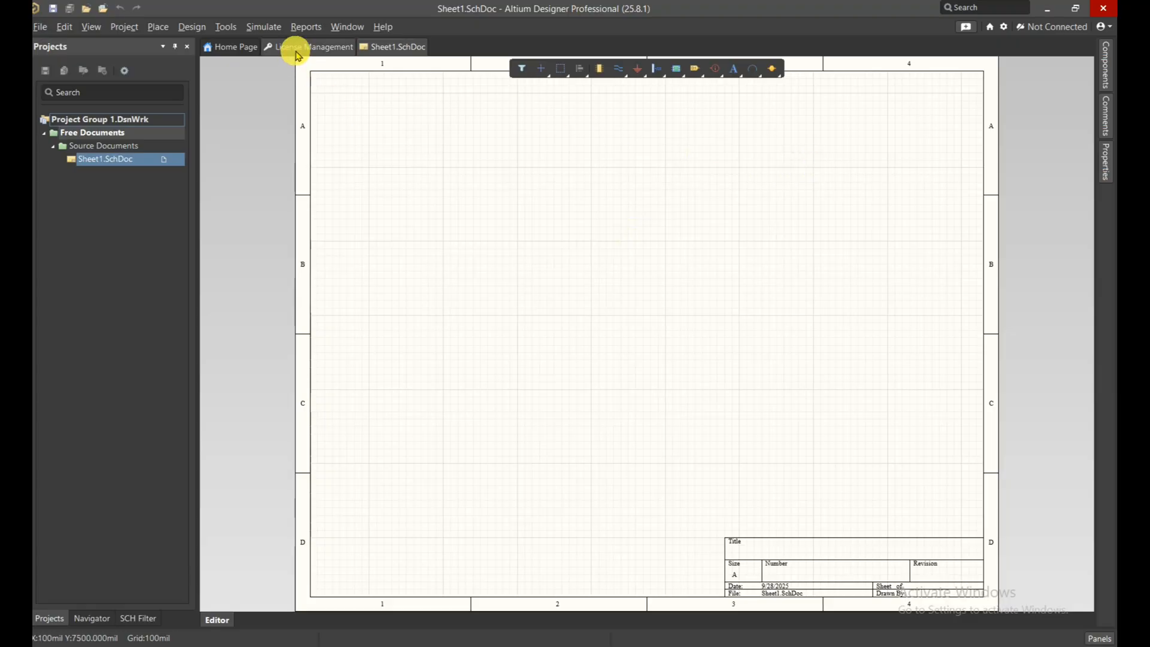
pyautogui.click(314, 47)
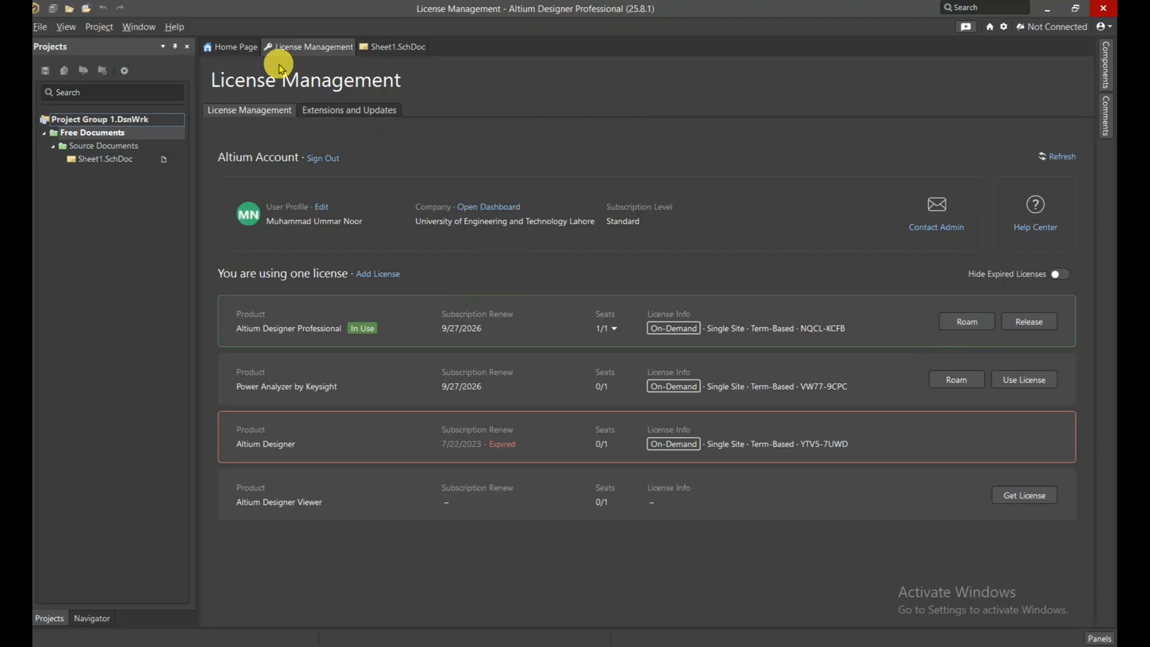
pyautogui.click(398, 47)
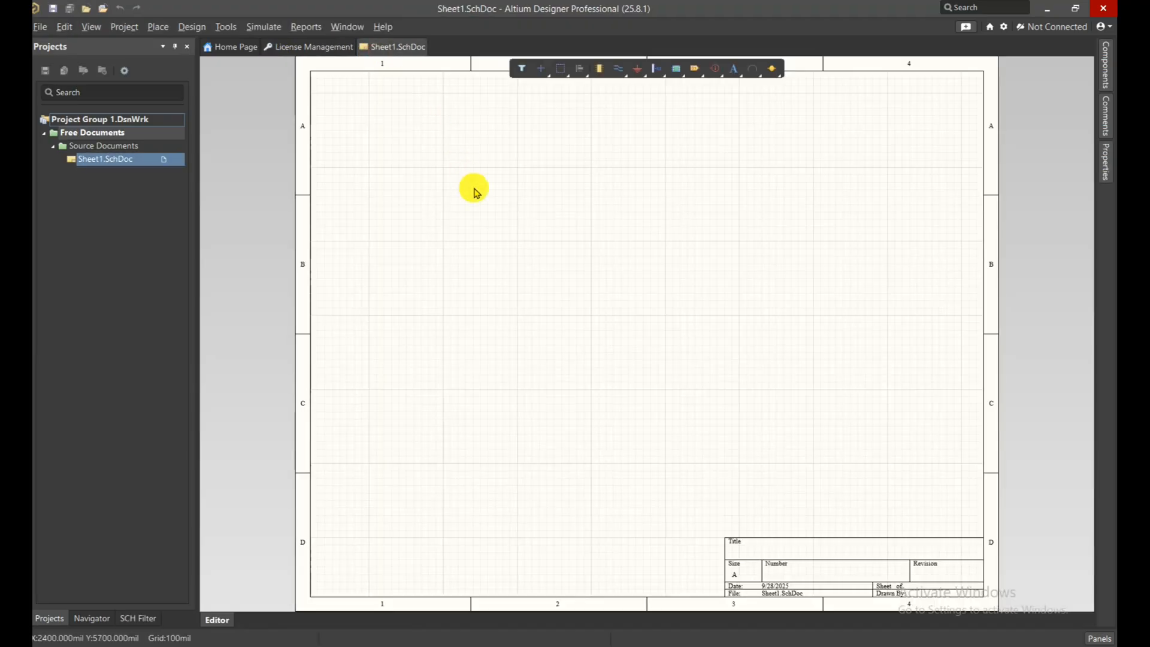